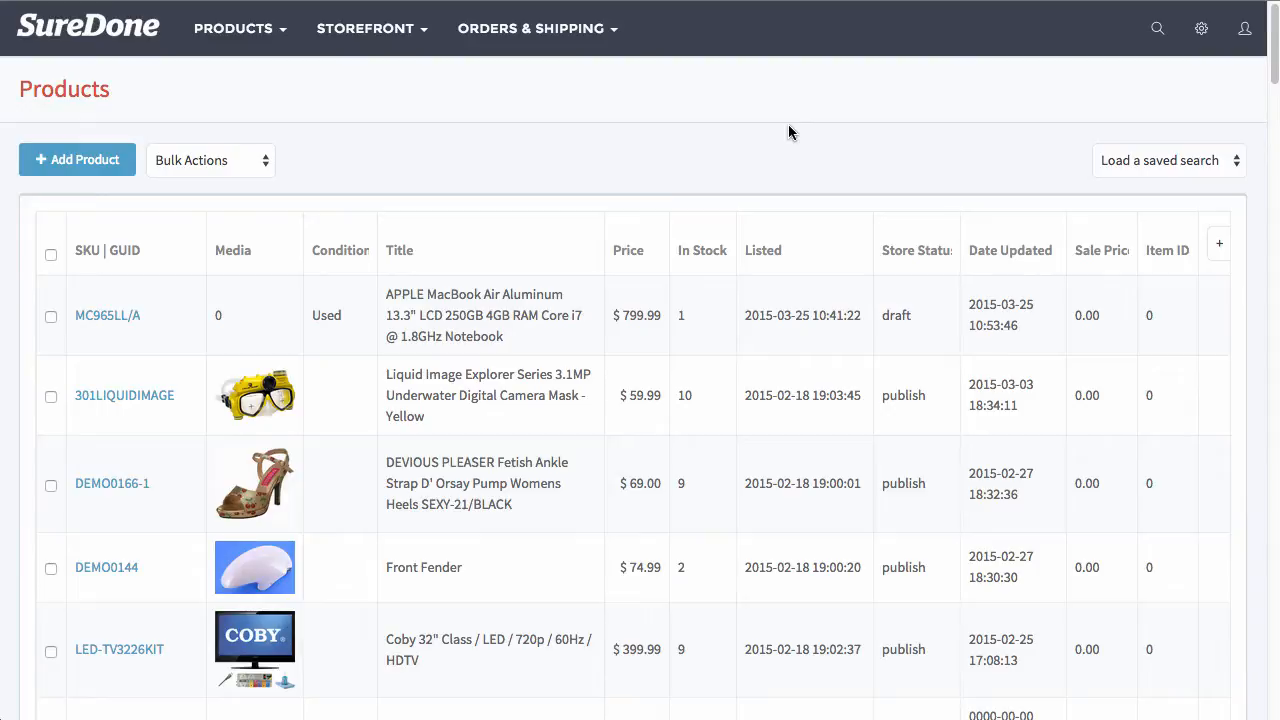
{"action": "mouse_move", "coordinate": [977, 163]}
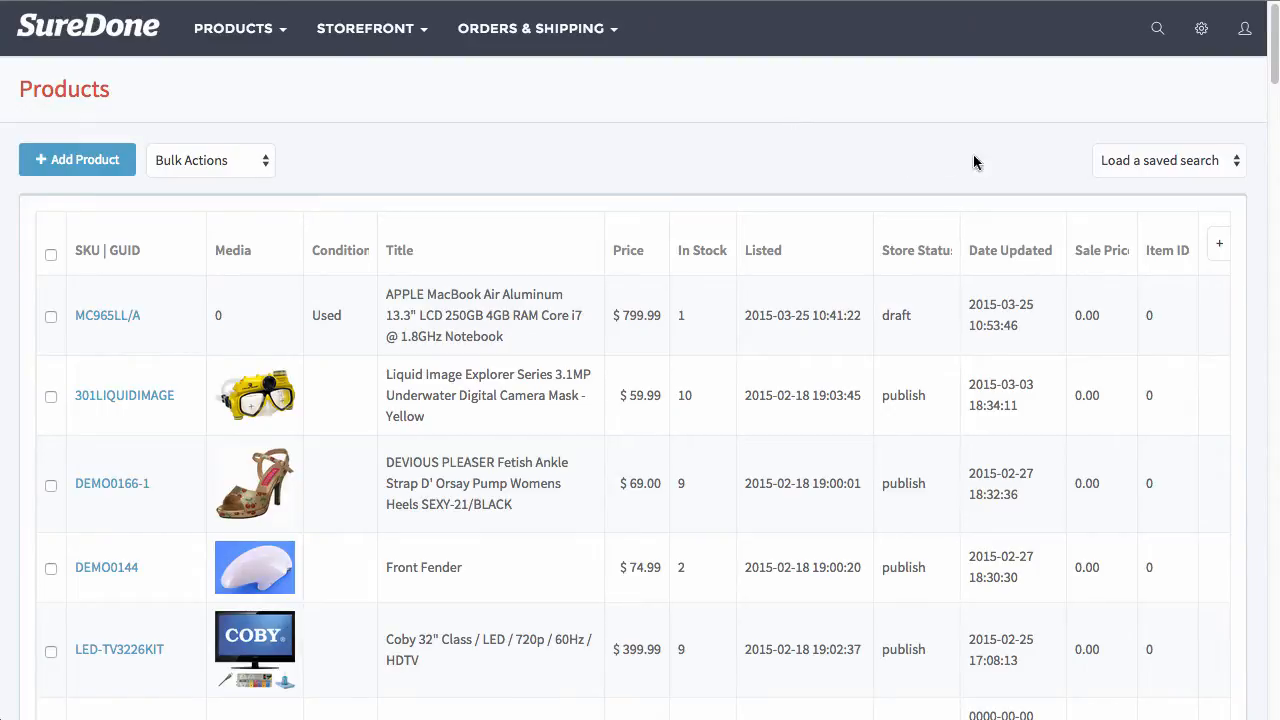
Go to SureDone's eBay Main Options page through the settings gear
{"action": "left_click", "coordinate": [1201, 28]}
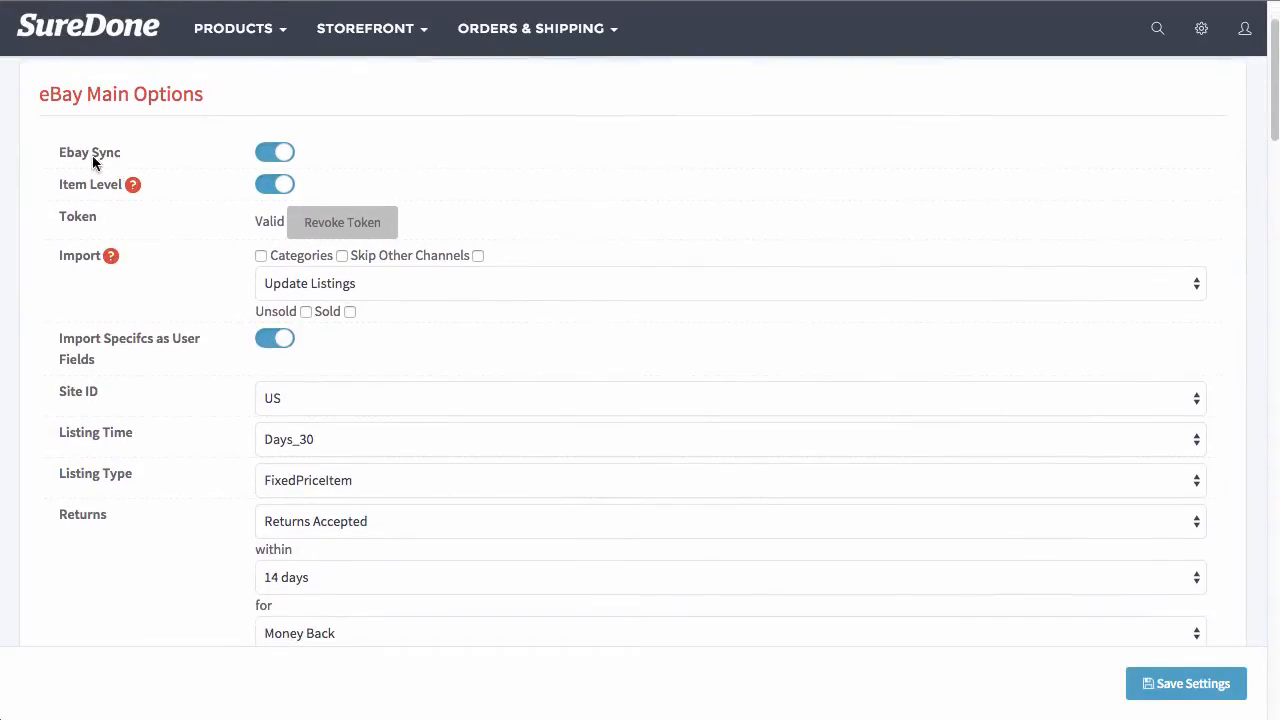
{"action": "mouse_move", "coordinate": [266, 135]}
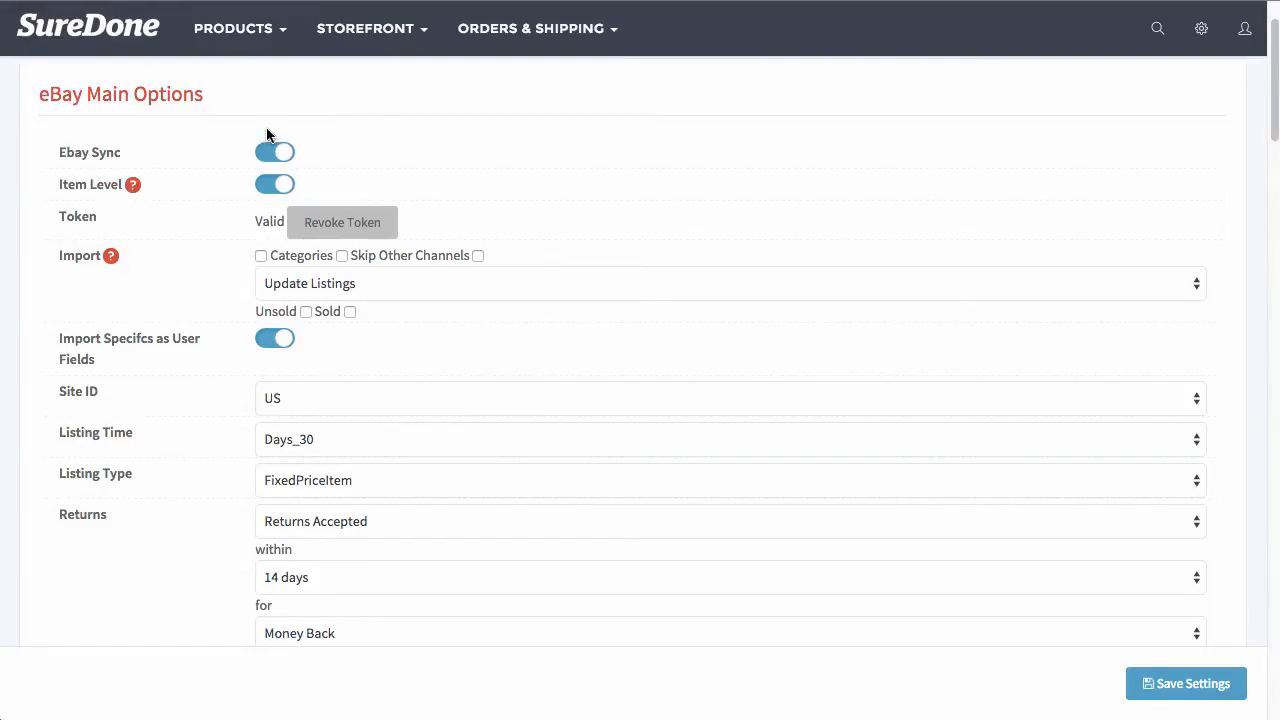
{"action": "mouse_move", "coordinate": [72, 222]}
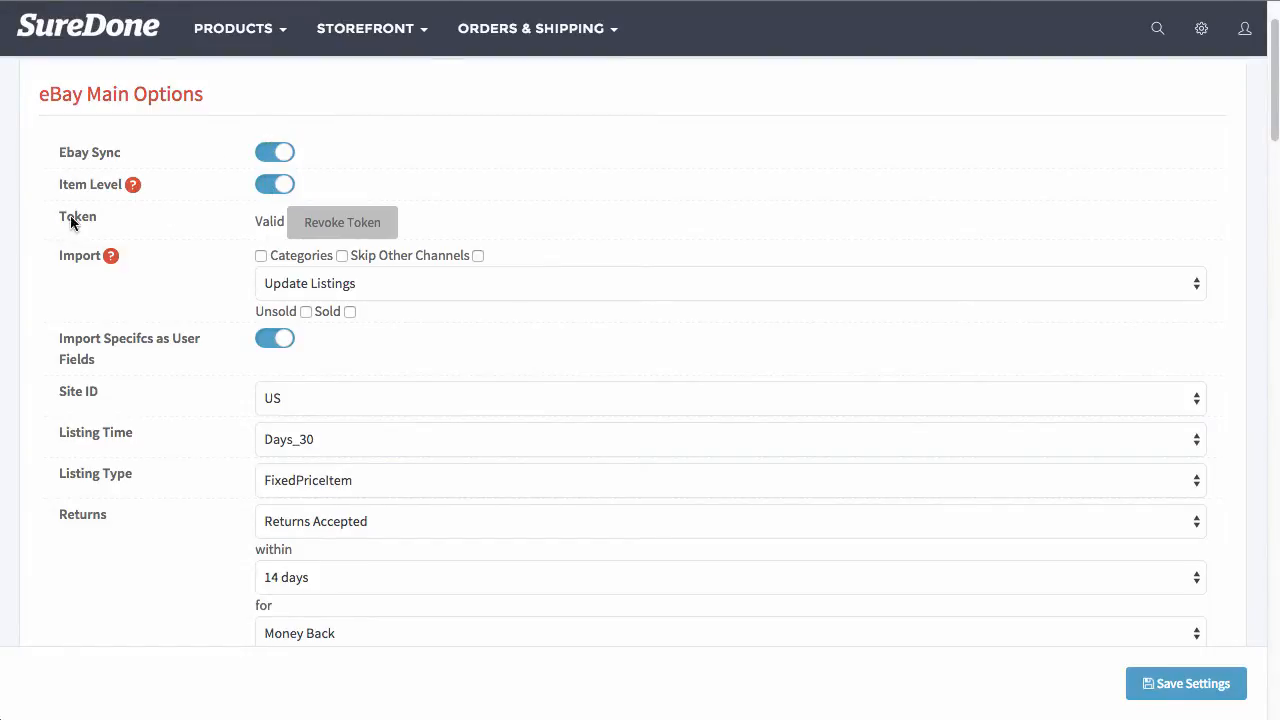
{"action": "mouse_move", "coordinate": [85, 222]}
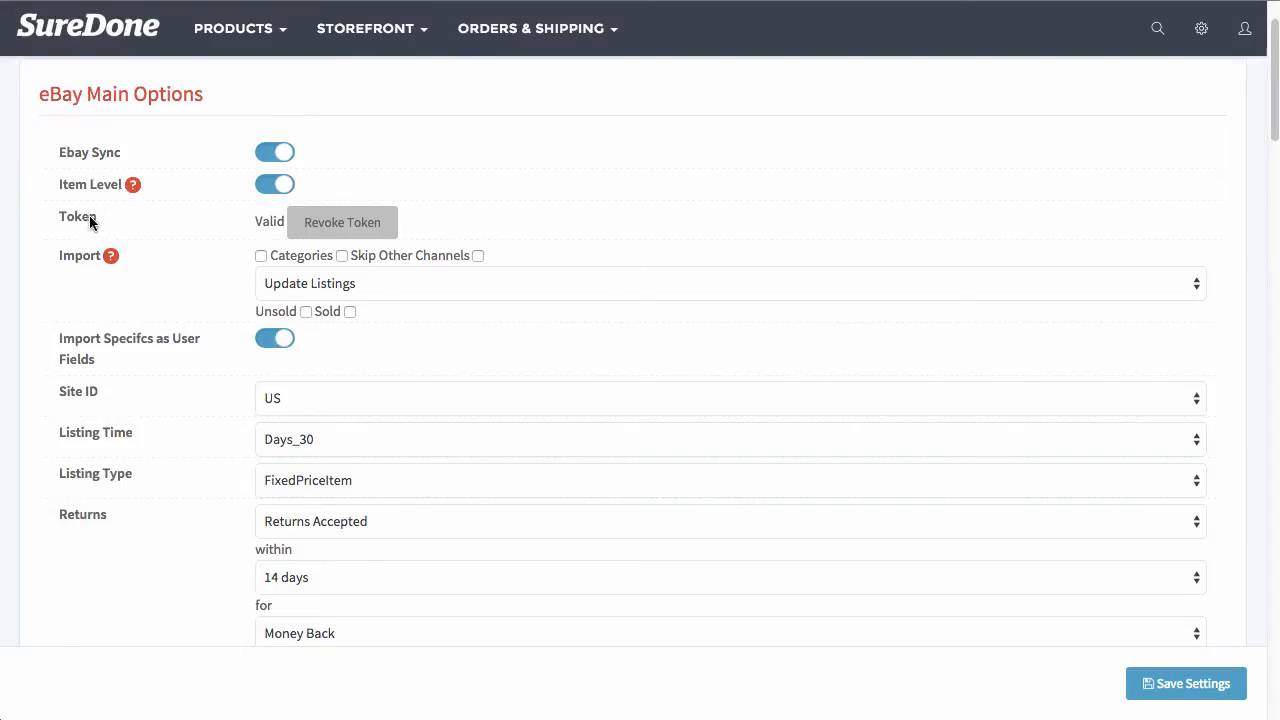
{"action": "mouse_move", "coordinate": [325, 255]}
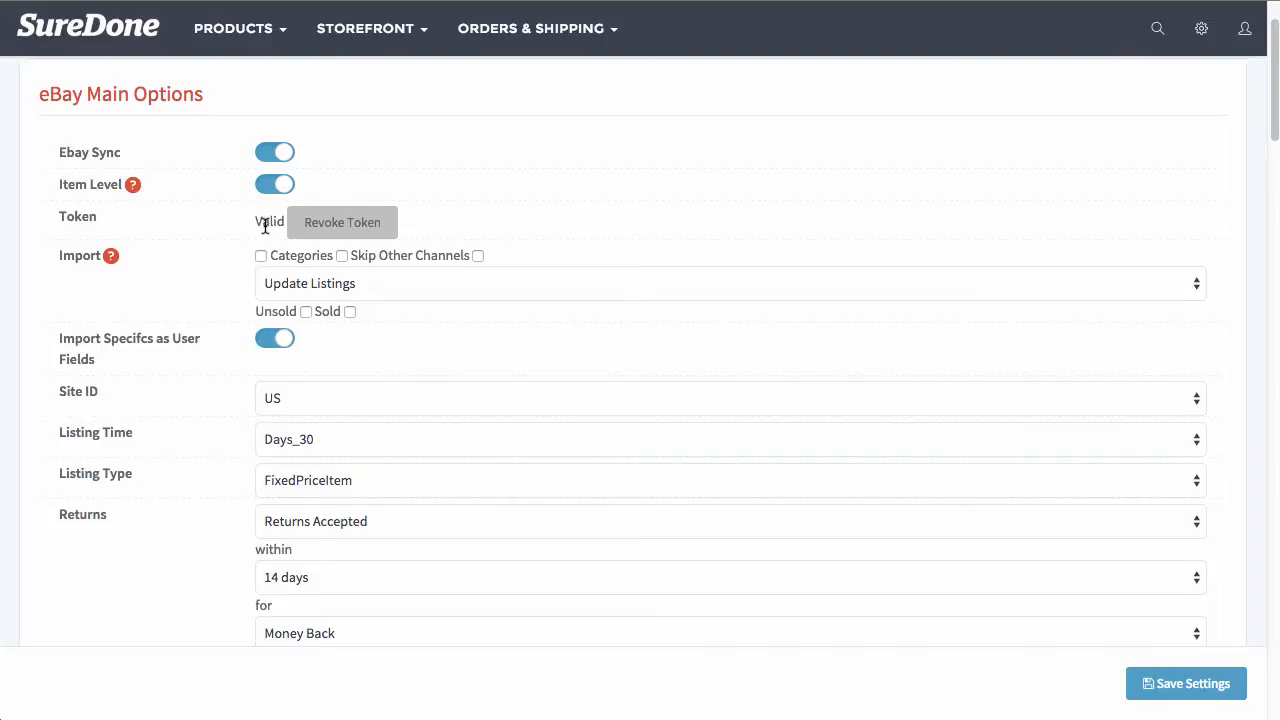
{"action": "mouse_move", "coordinate": [378, 227]}
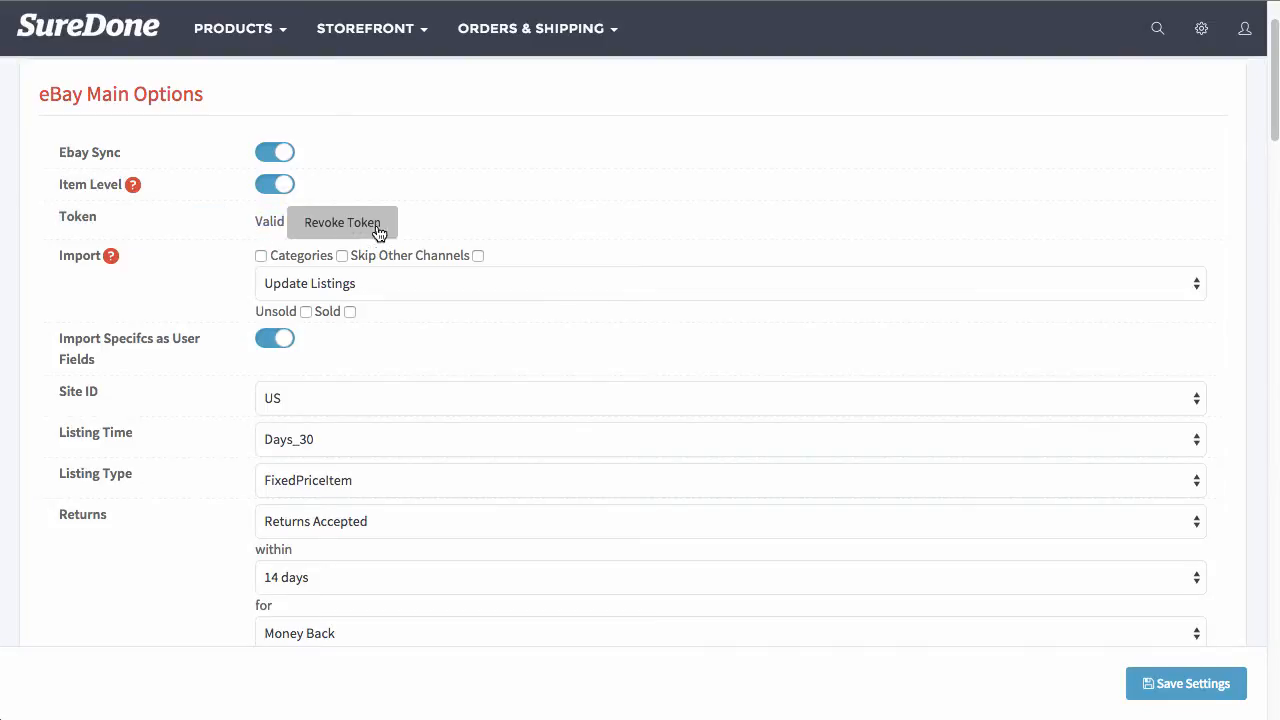
{"action": "scroll", "scroll_direction": "down", "scroll_amount": 3}
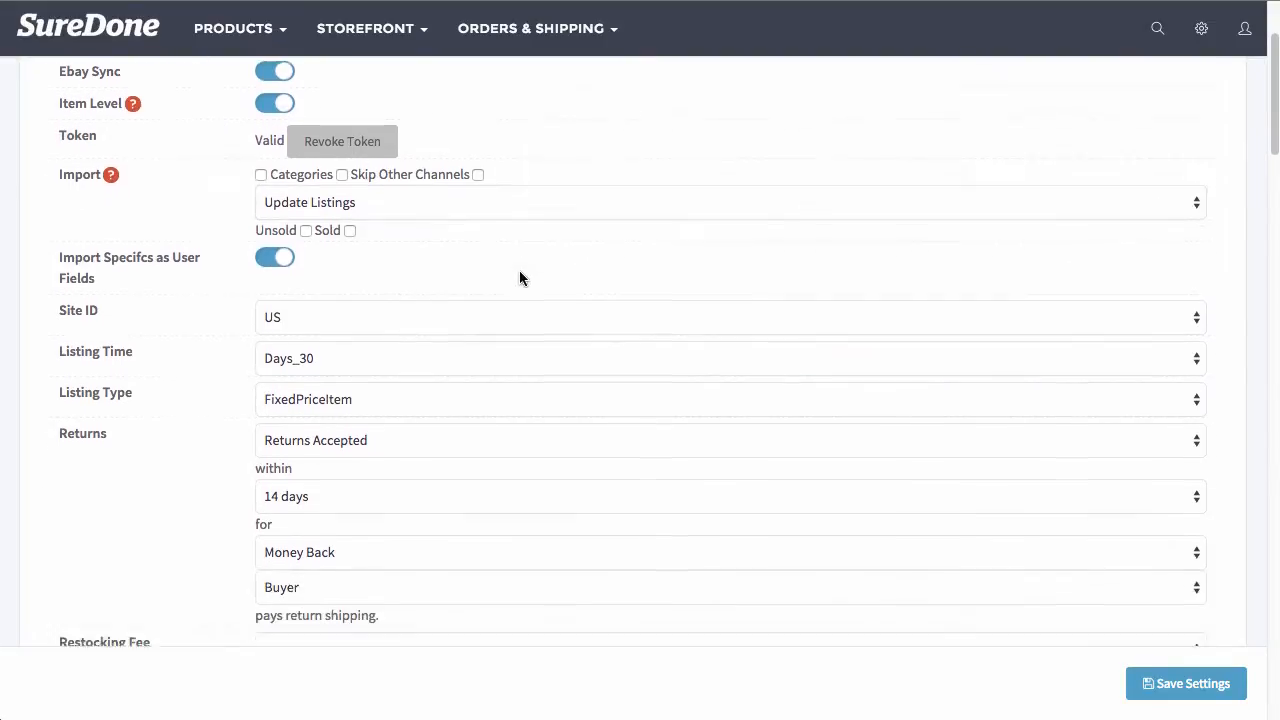
{"action": "scroll", "scroll_direction": "down", "scroll_amount": 3}
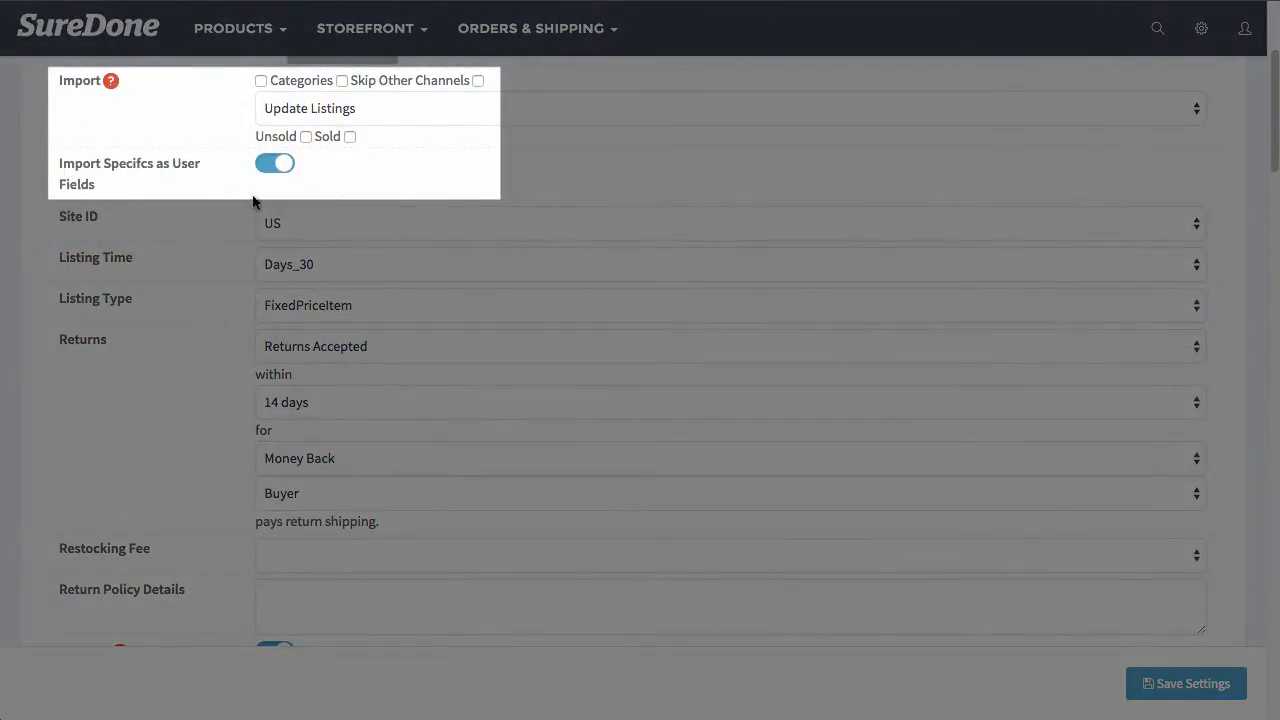
{"action": "mouse_move", "coordinate": [156, 67]}
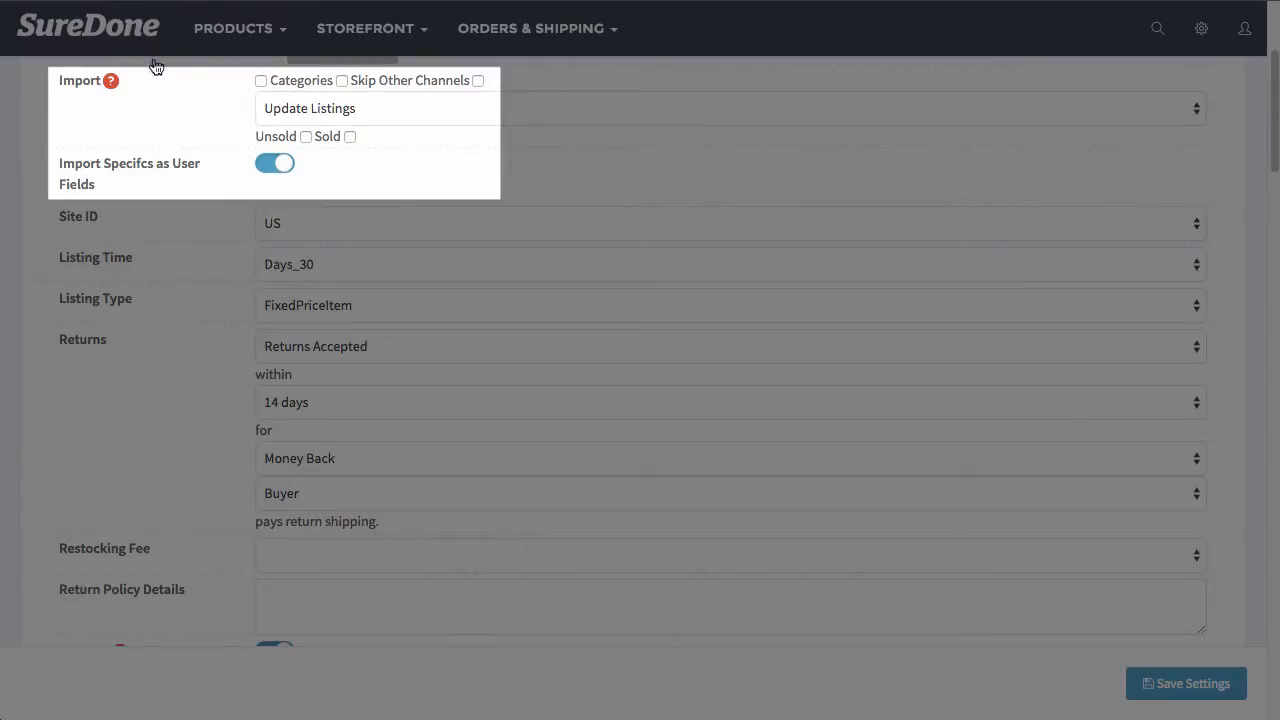
{"action": "mouse_move", "coordinate": [50, 225]}
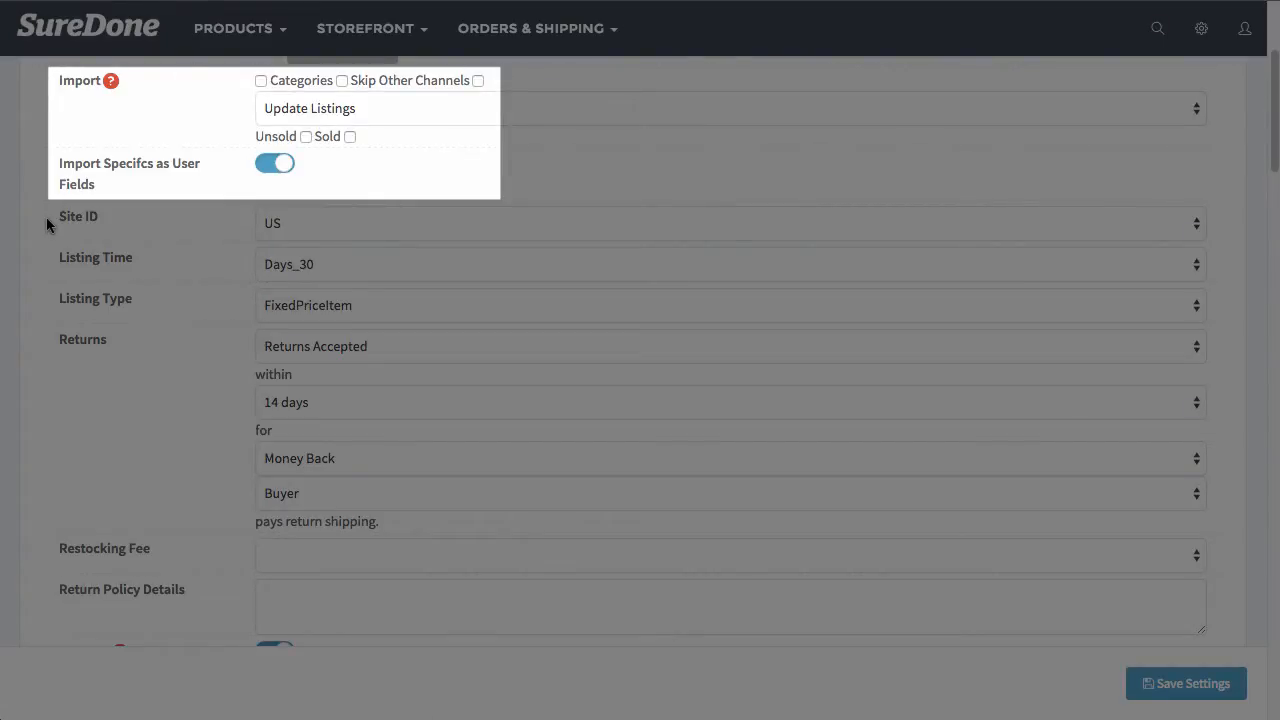
{"action": "mouse_move", "coordinate": [42, 150]}
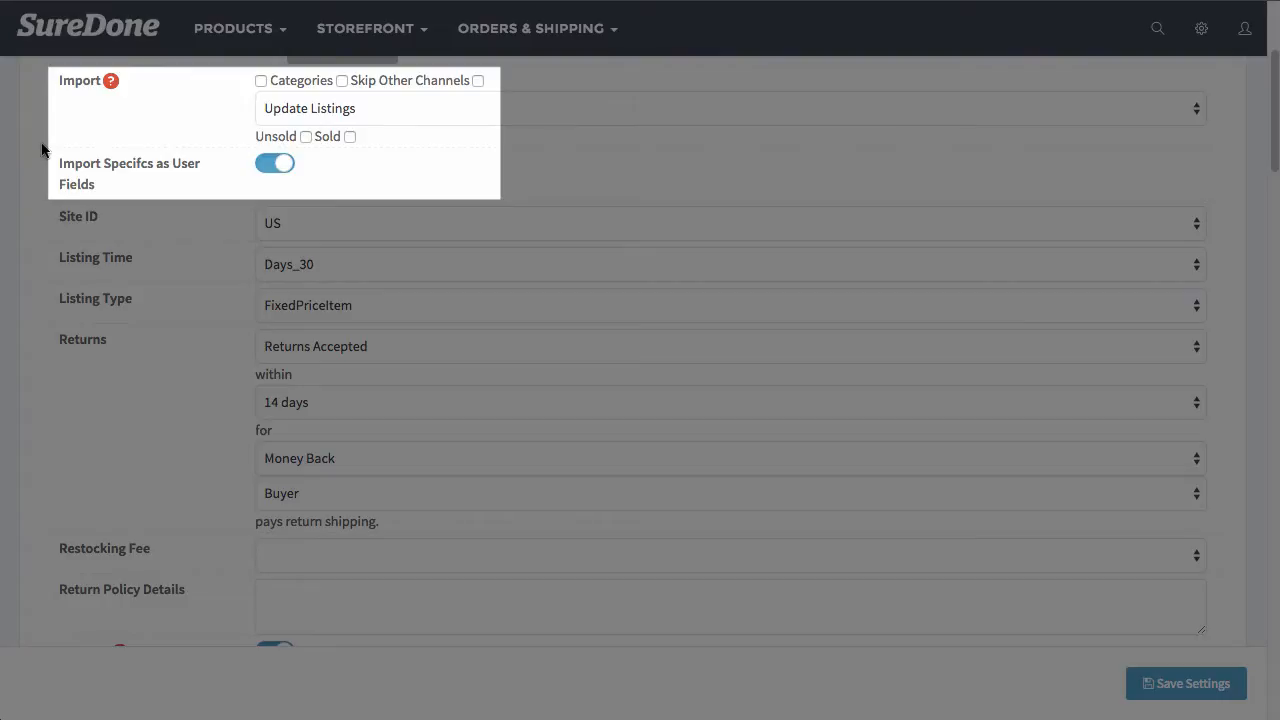
{"action": "mouse_move", "coordinate": [40, 93]}
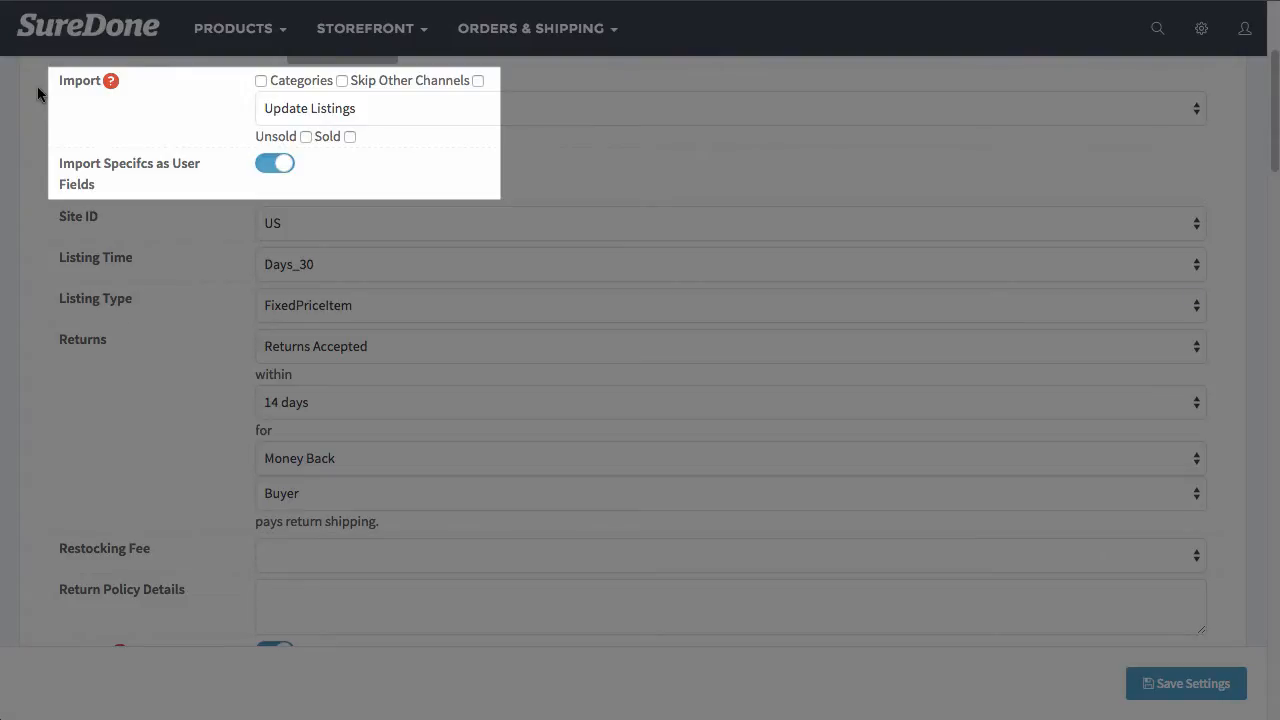
{"action": "scroll", "scroll_direction": "down", "scroll_amount": 3}
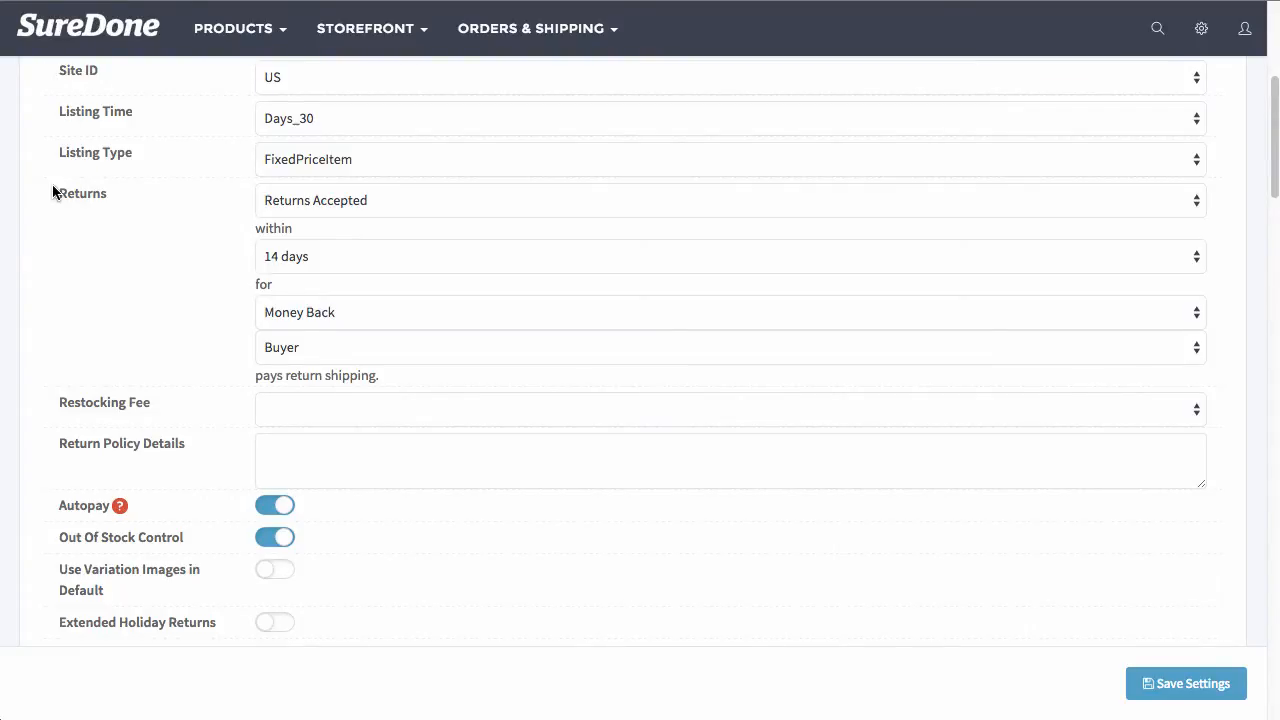
{"action": "scroll", "scroll_direction": "down", "scroll_amount": 3}
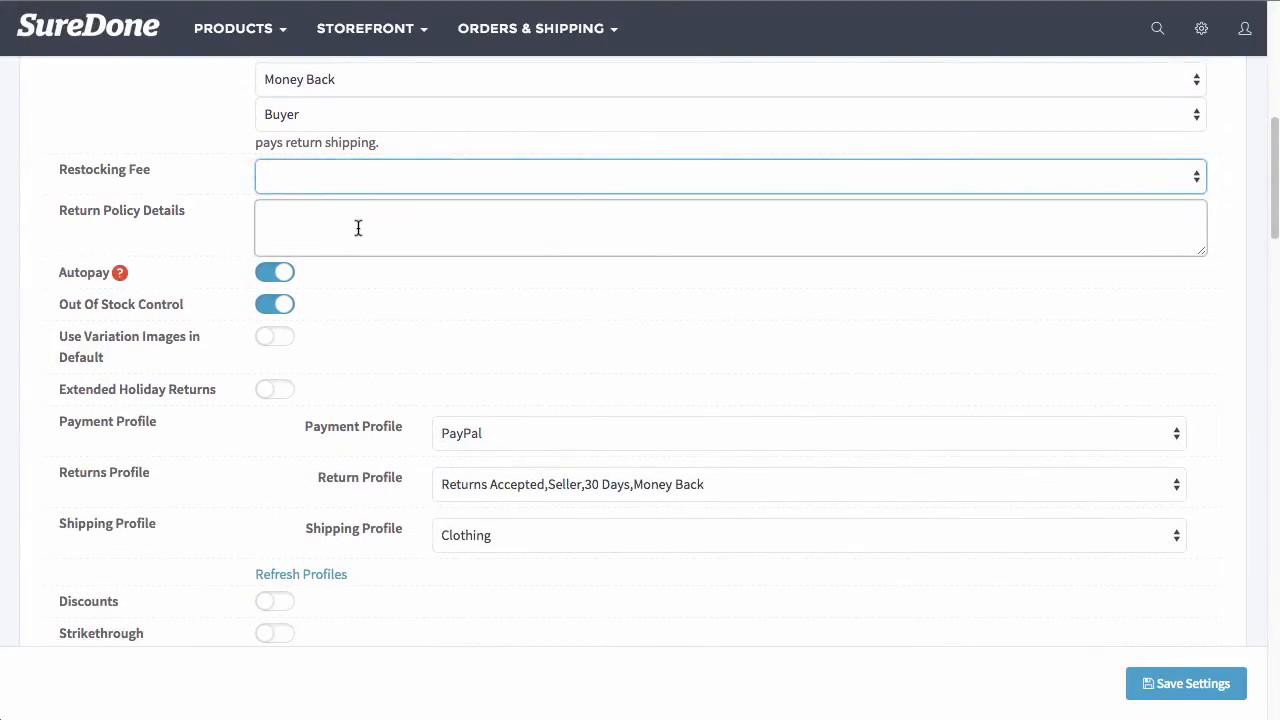
{"action": "scroll", "scroll_direction": "down", "scroll_amount": 3}
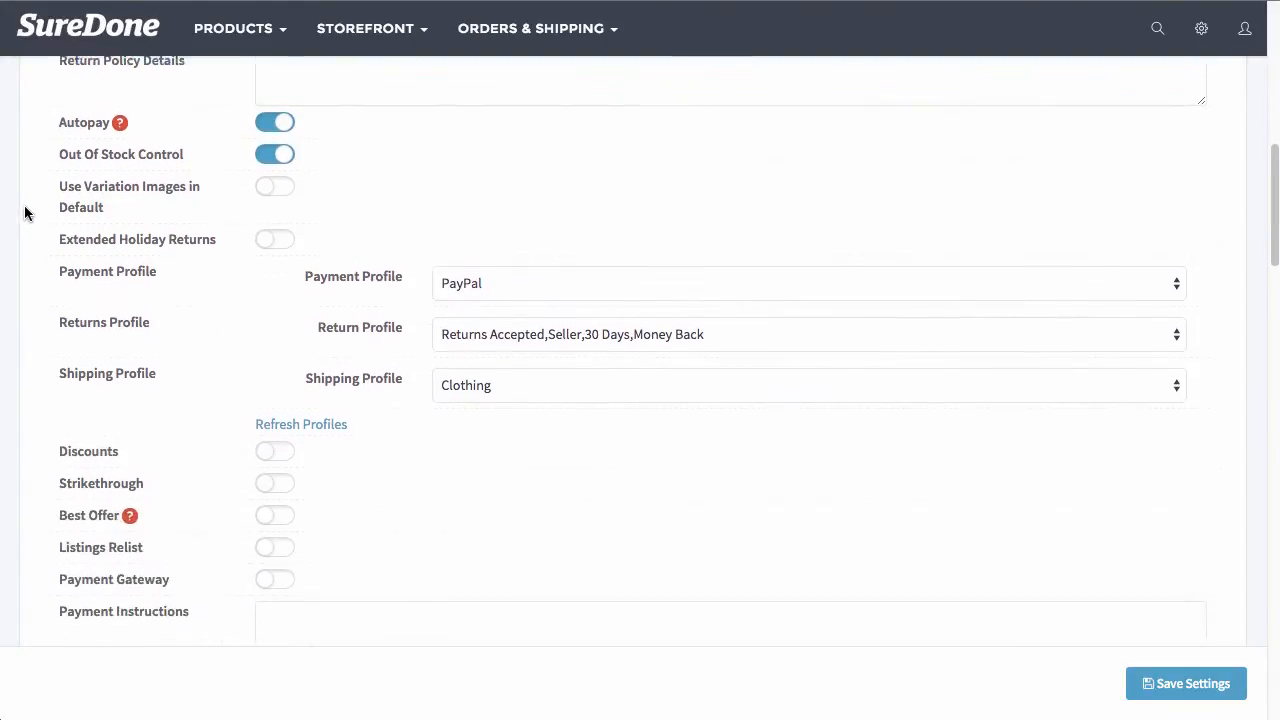
{"action": "scroll", "scroll_direction": "down", "scroll_amount": 3}
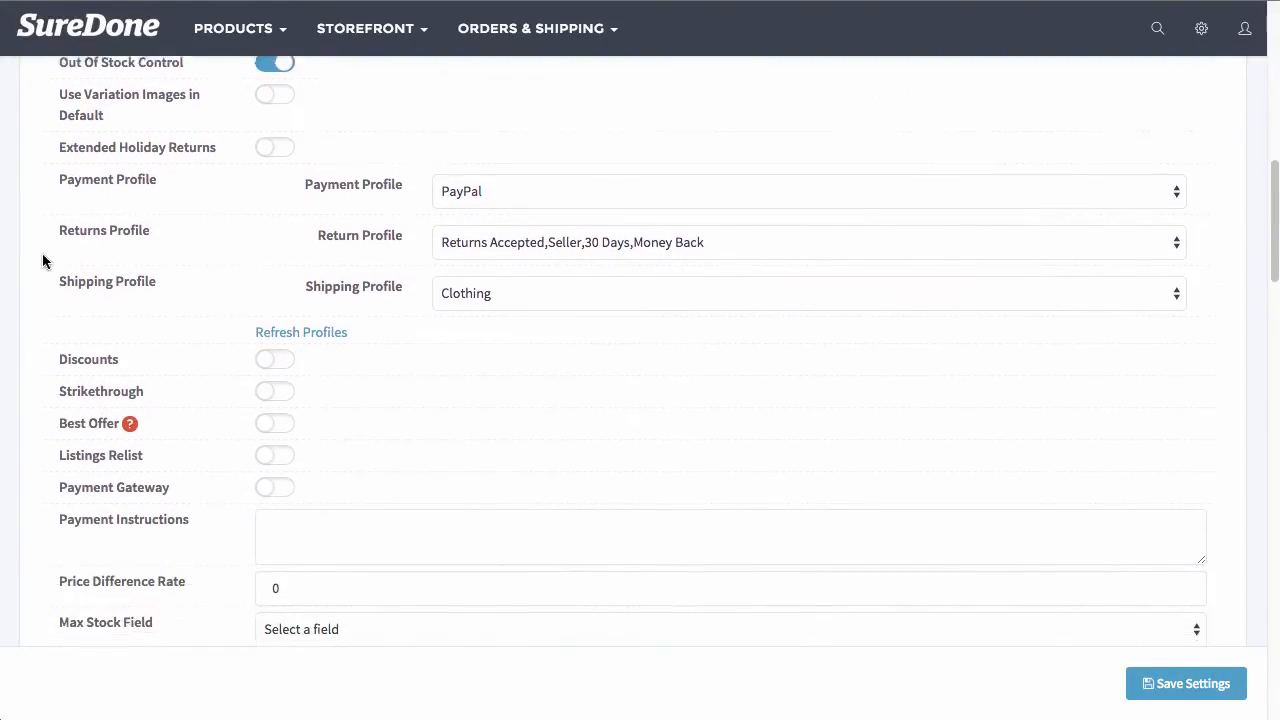
{"action": "scroll", "scroll_direction": "down", "scroll_amount": 3}
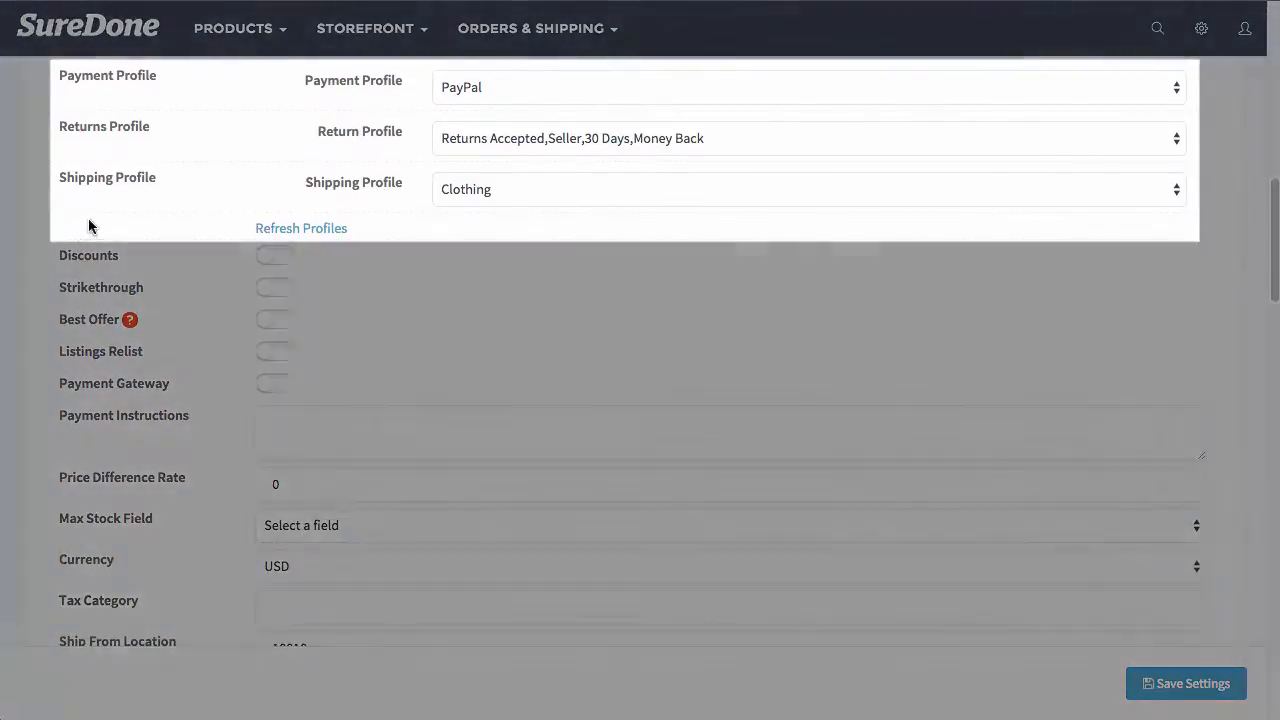
{"action": "mouse_move", "coordinate": [512, 88]}
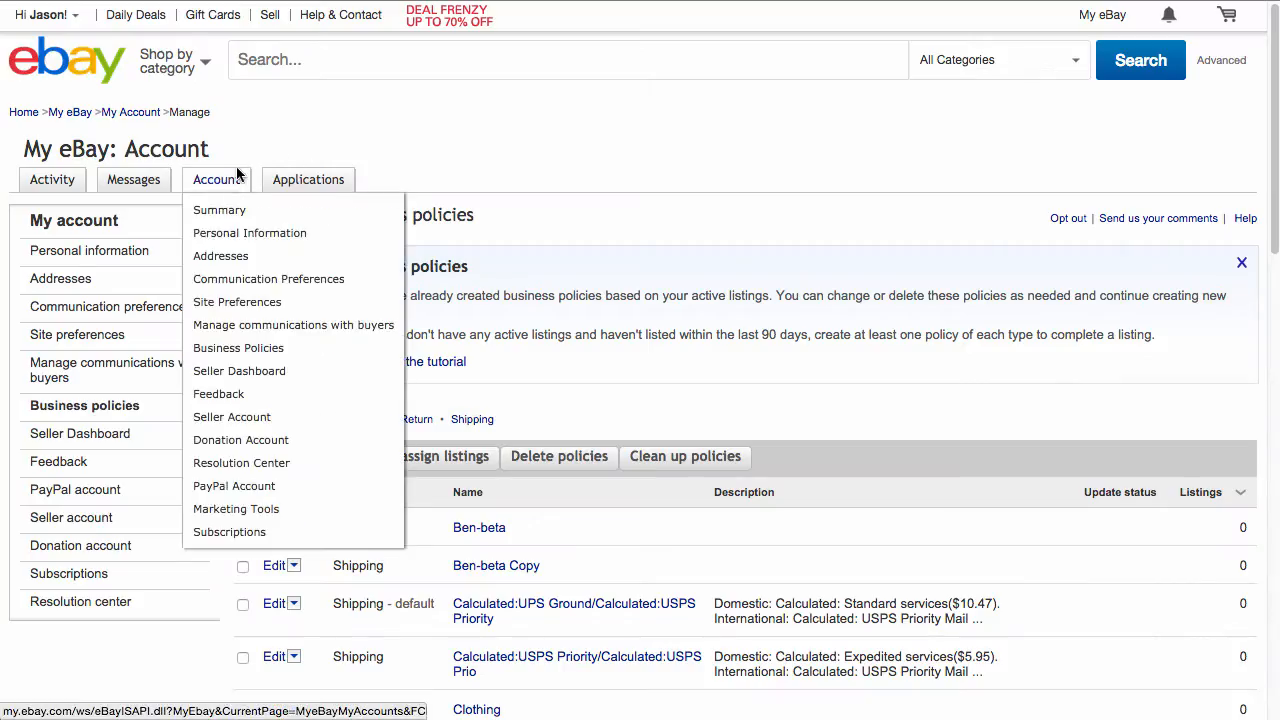
{"action": "mouse_move", "coordinate": [216, 179]}
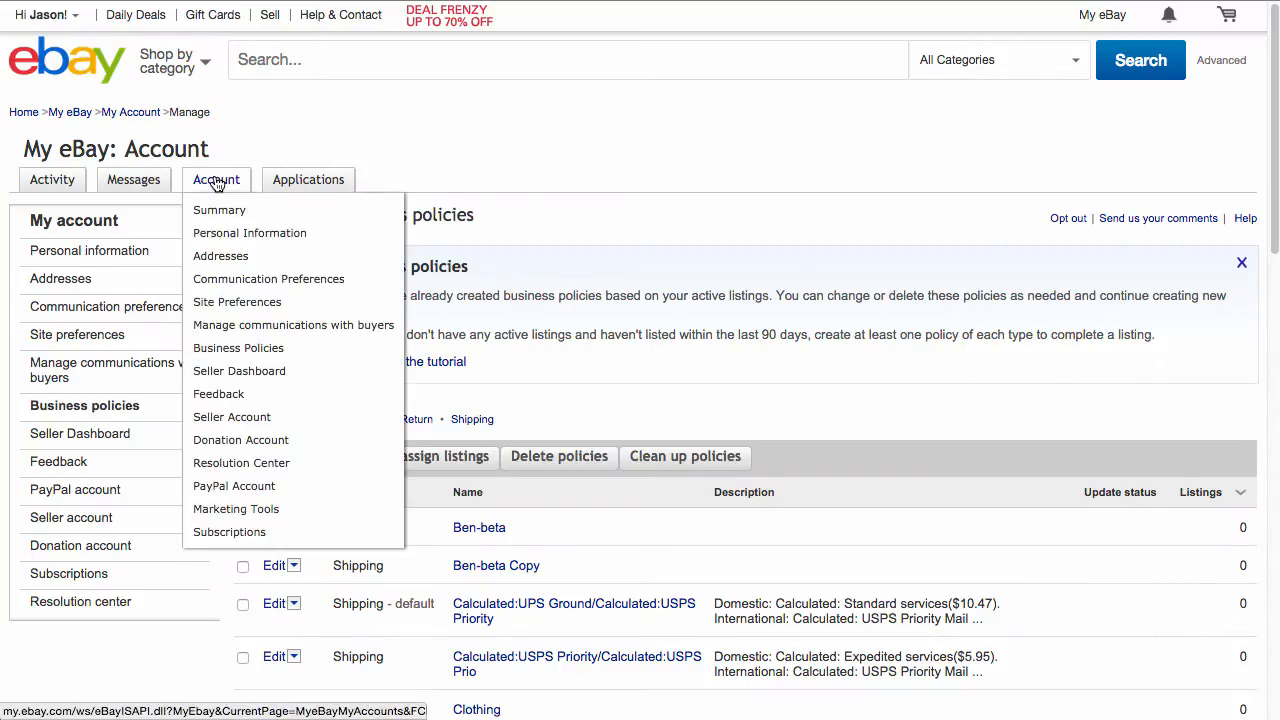
{"action": "mouse_move", "coordinate": [238, 347]}
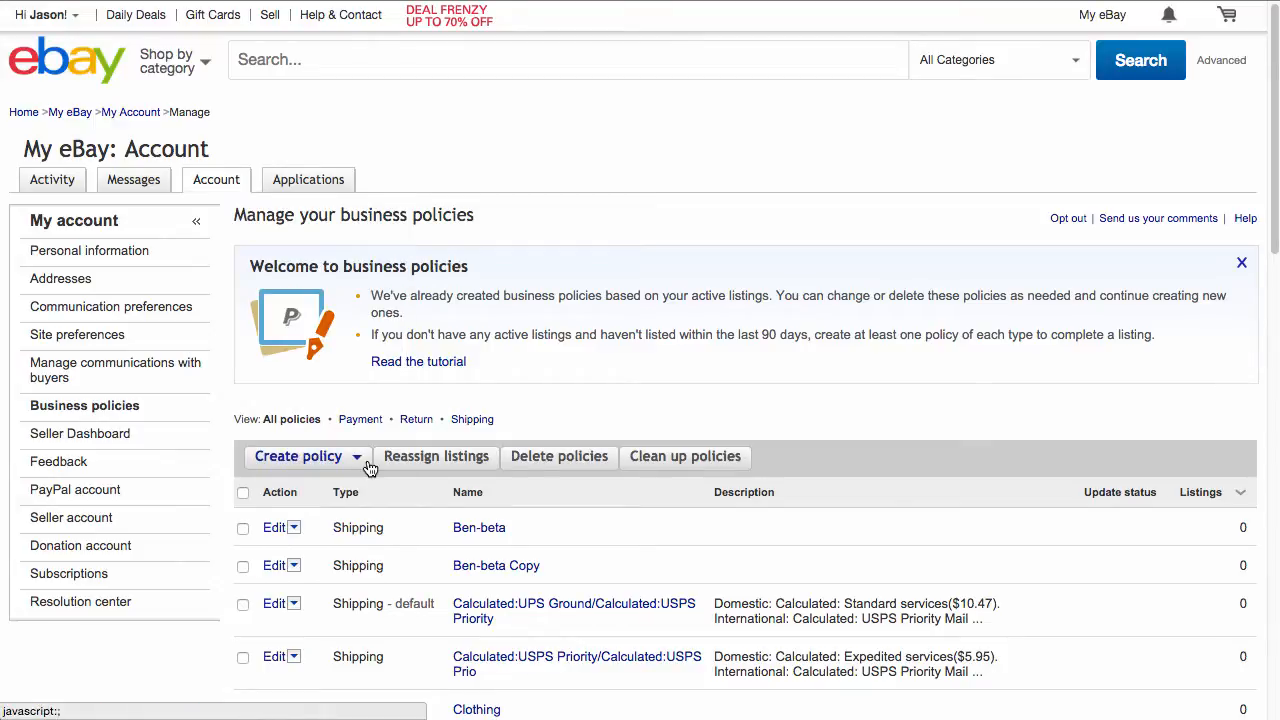
Create the 'Jeans' policy: USPS Priority Mail, $4, $1.50 each additional, 1-day handling
{"action": "left_click", "coordinate": [298, 456]}
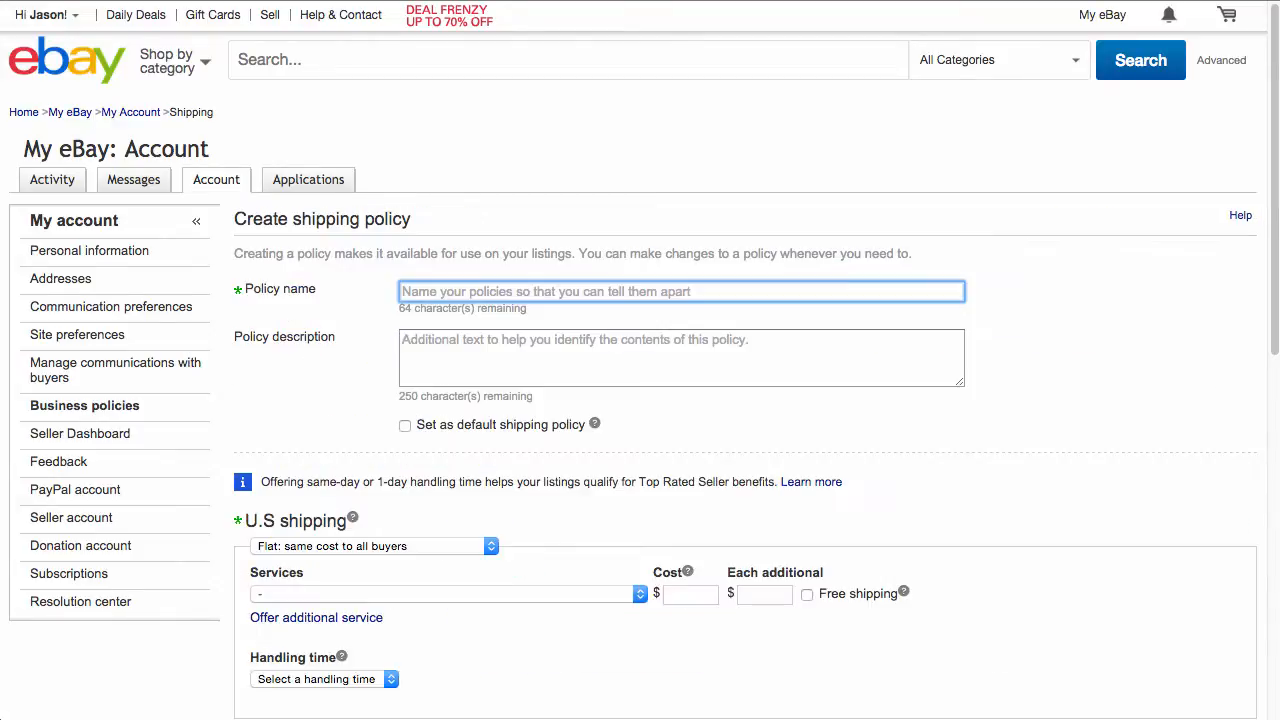
{"action": "type", "text": "Jeans"}
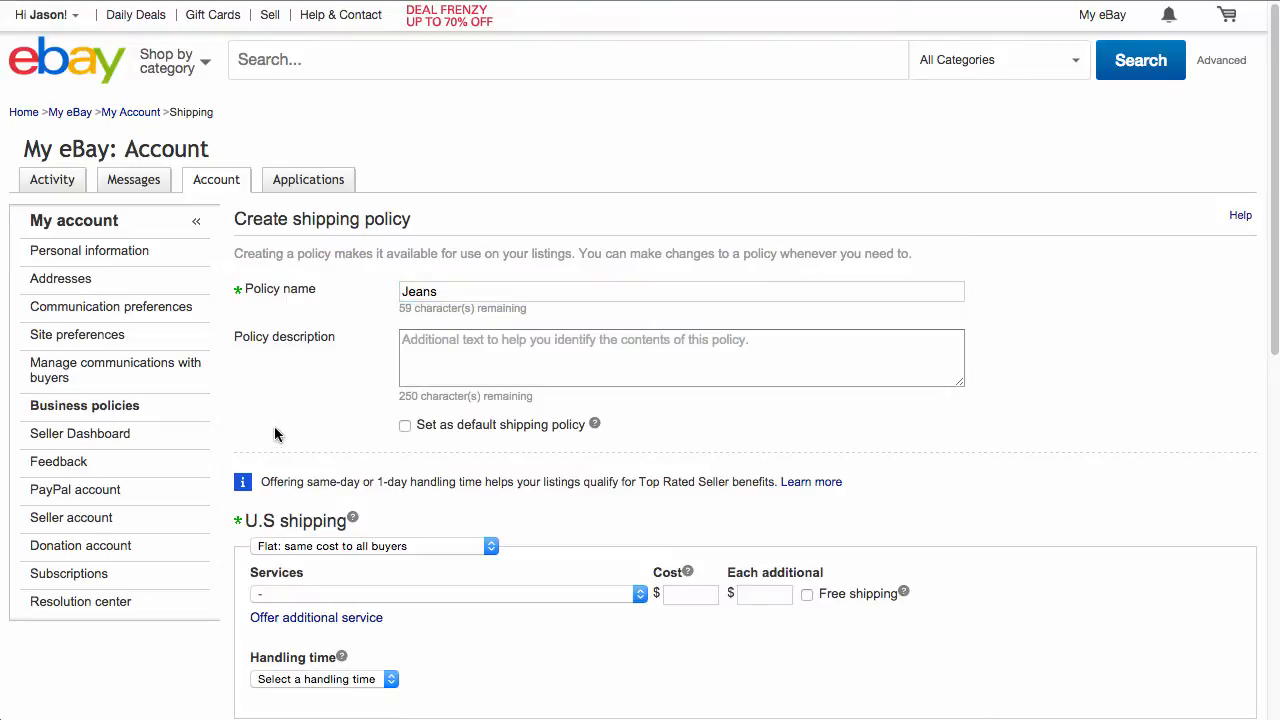
{"action": "mouse_move", "coordinate": [371, 573]}
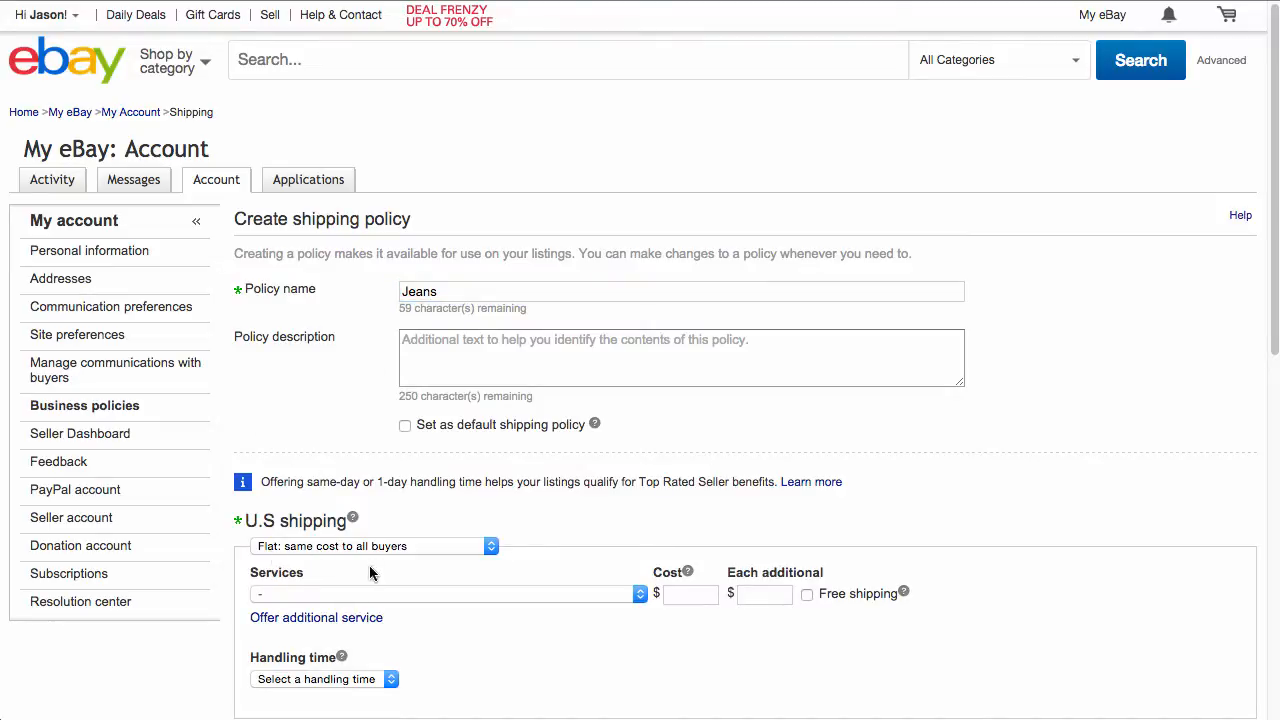
{"action": "left_click", "coordinate": [444, 593]}
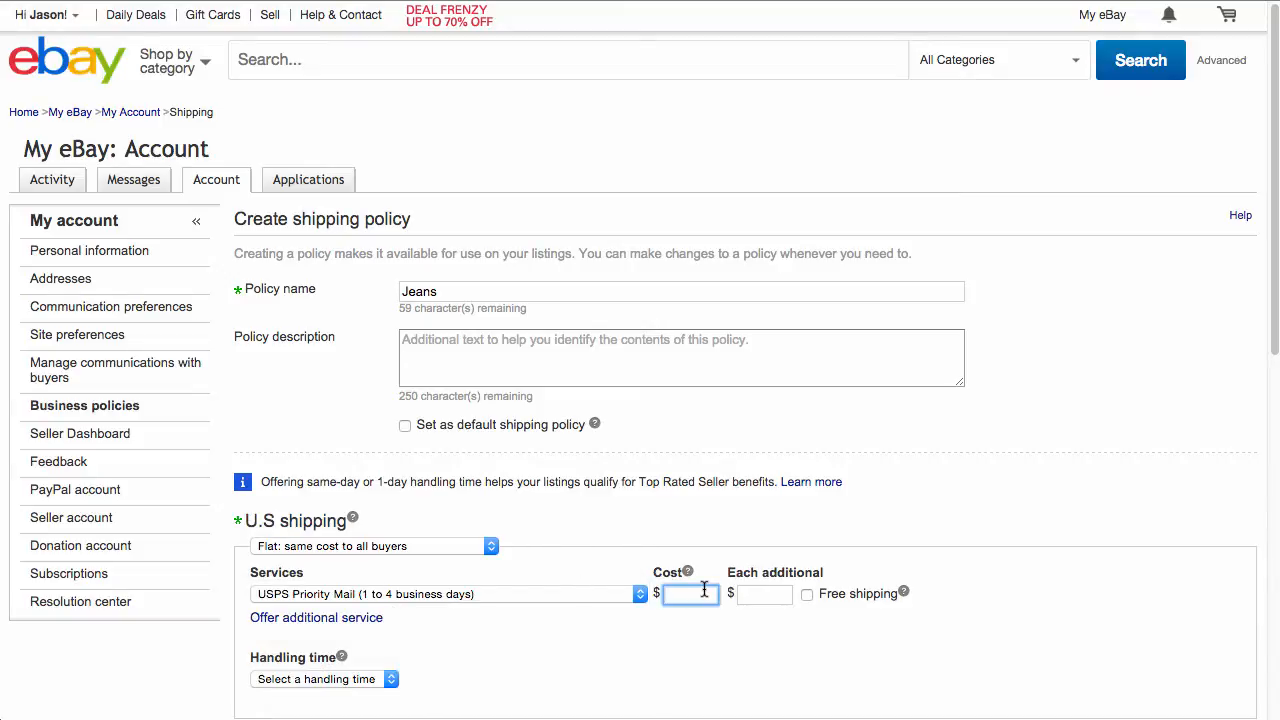
{"action": "type", "text": "4"}
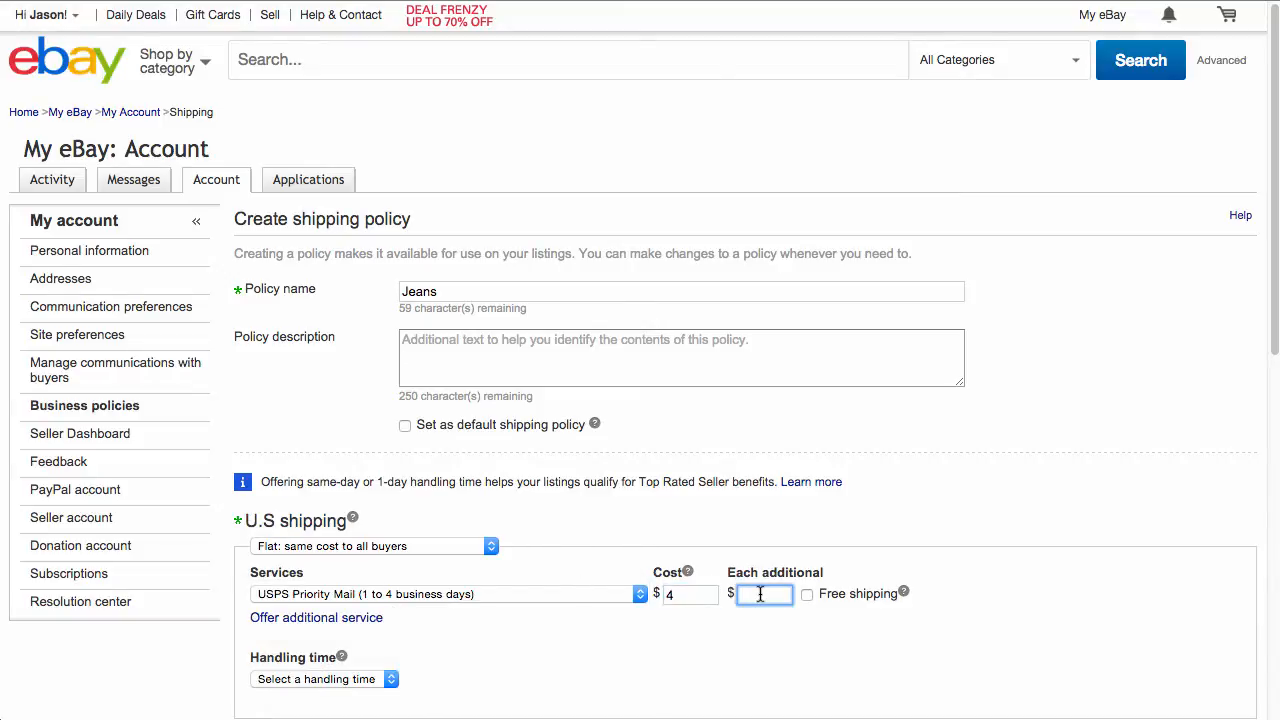
{"action": "type", "text": "1.5"}
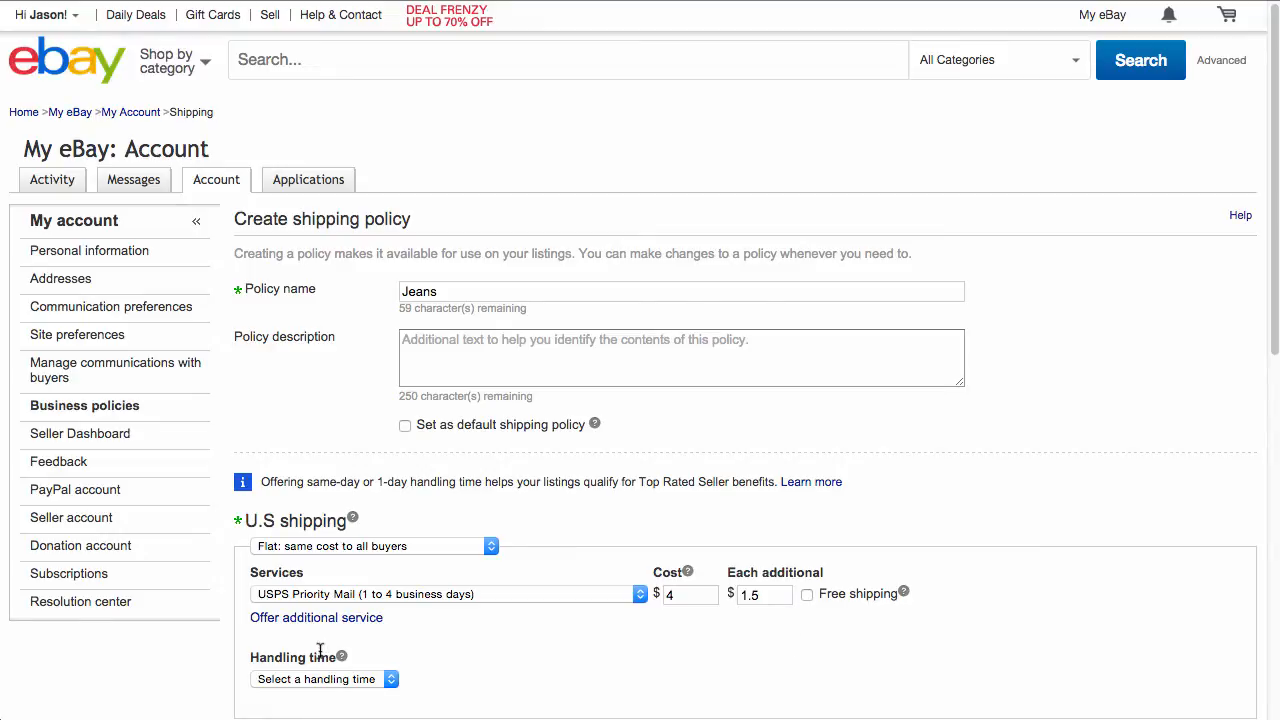
{"action": "left_click", "coordinate": [323, 679]}
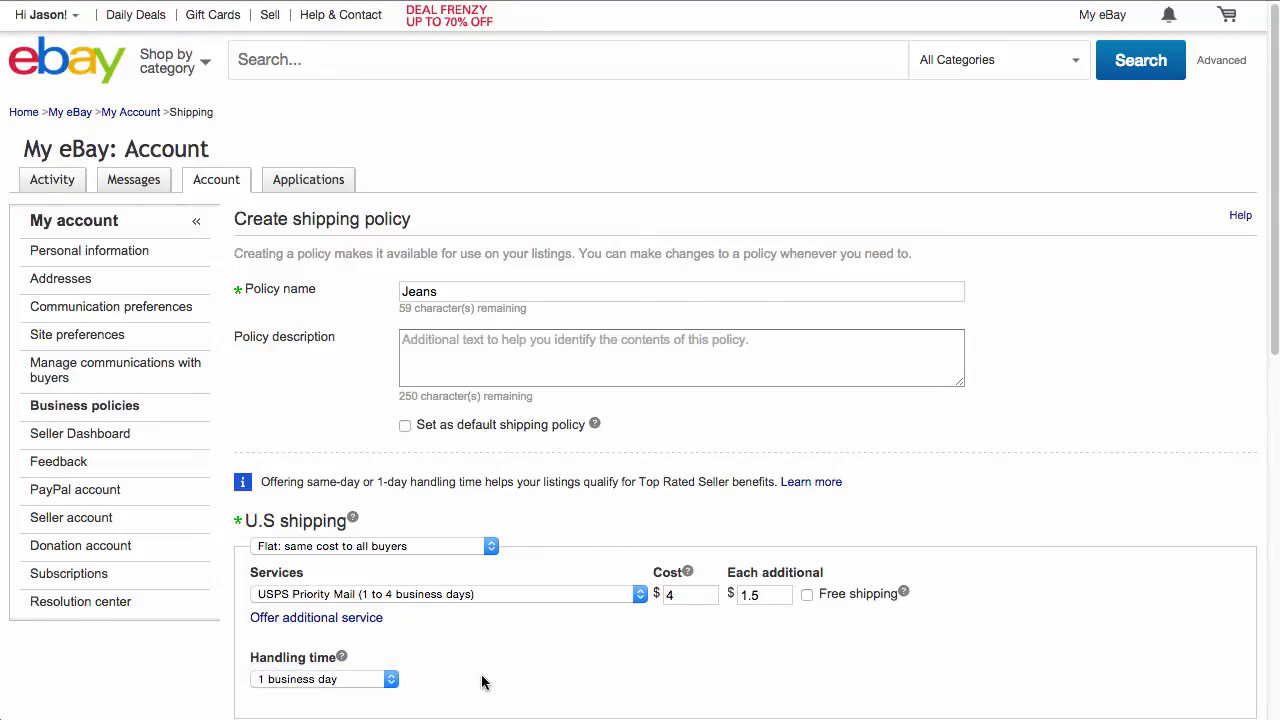
{"action": "scroll", "scroll_direction": "down", "scroll_amount": 3}
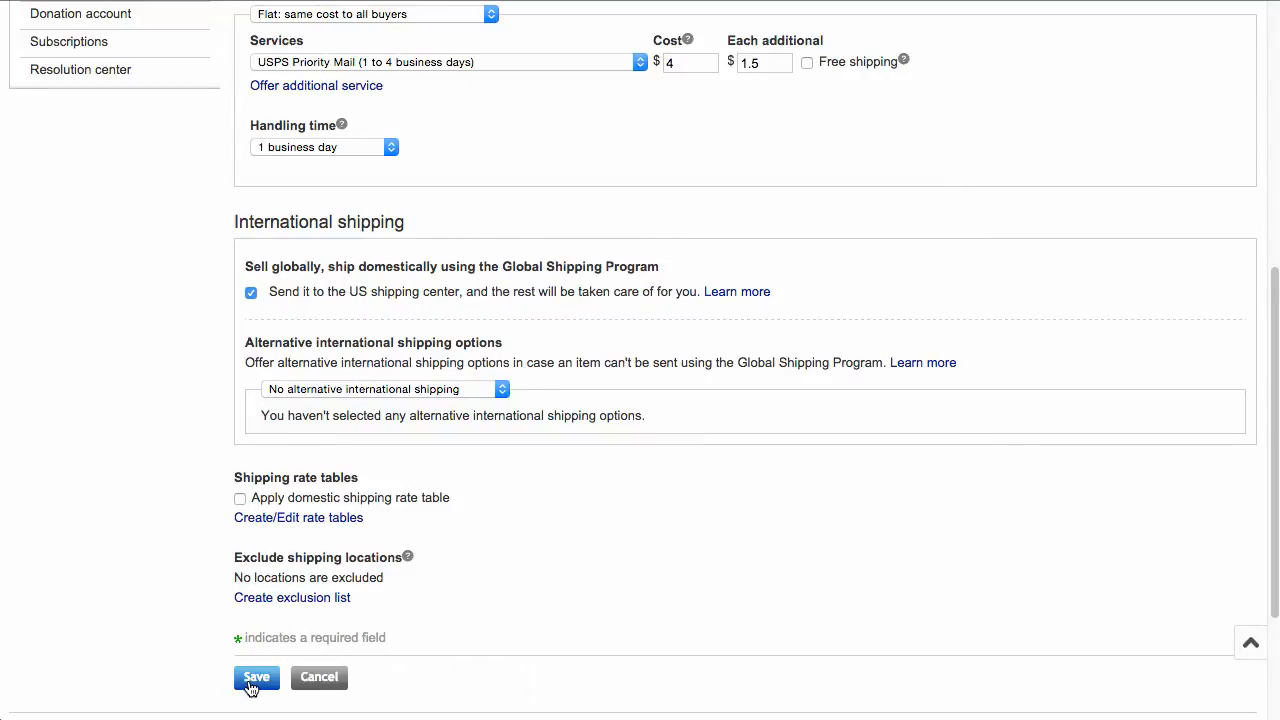
{"action": "left_click", "coordinate": [256, 677]}
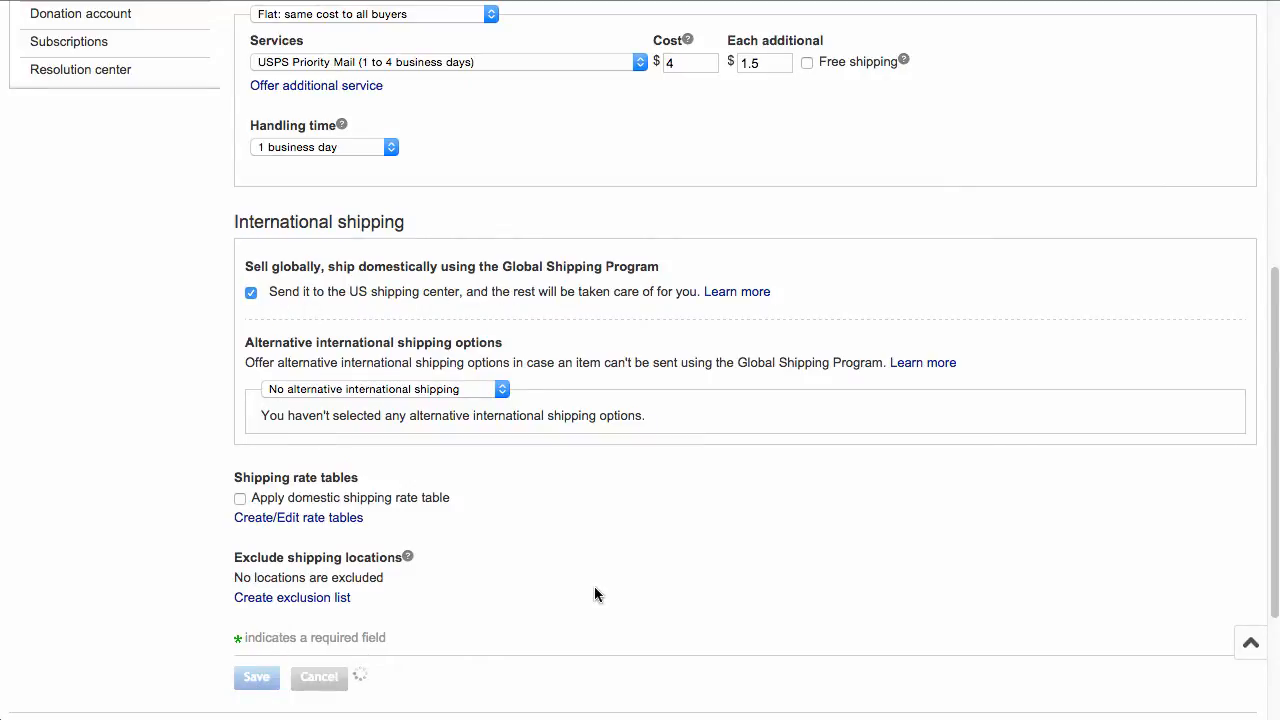
{"action": "left_click", "coordinate": [256, 677]}
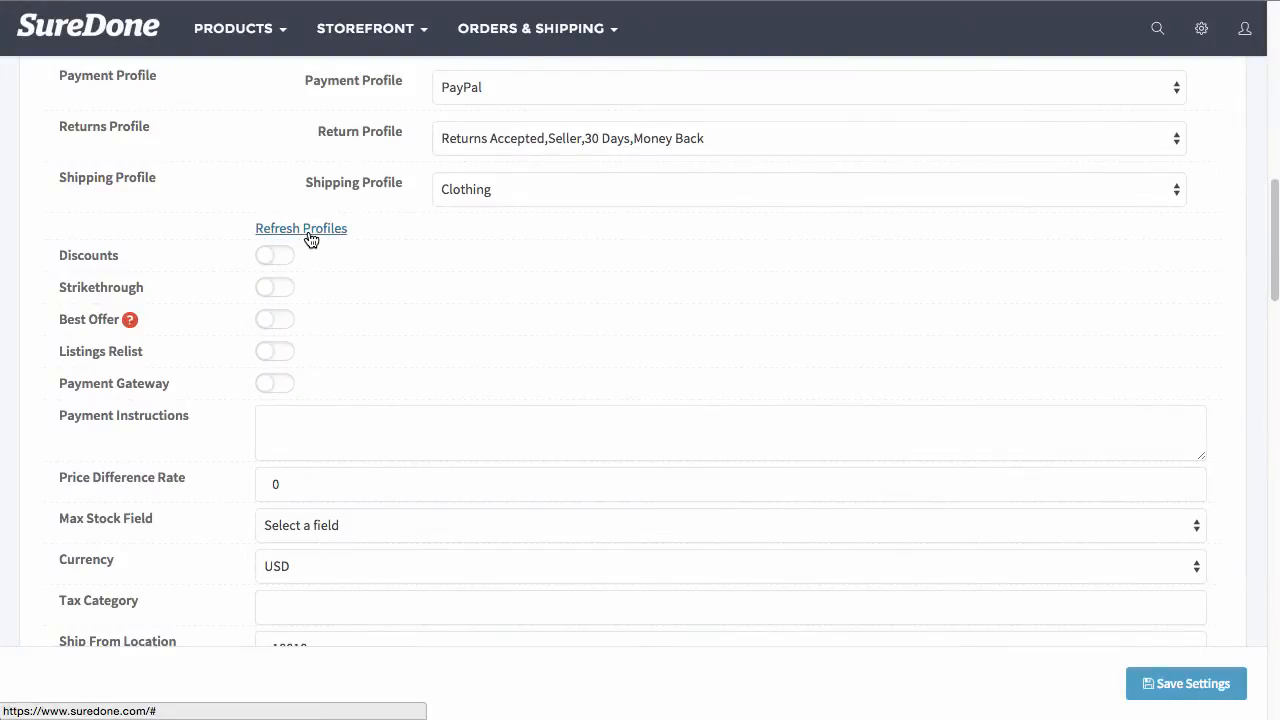
Refresh eBay profiles, select Jeans as shipping profile, and review the remaining eBay settings
{"action": "left_click", "coordinate": [805, 189]}
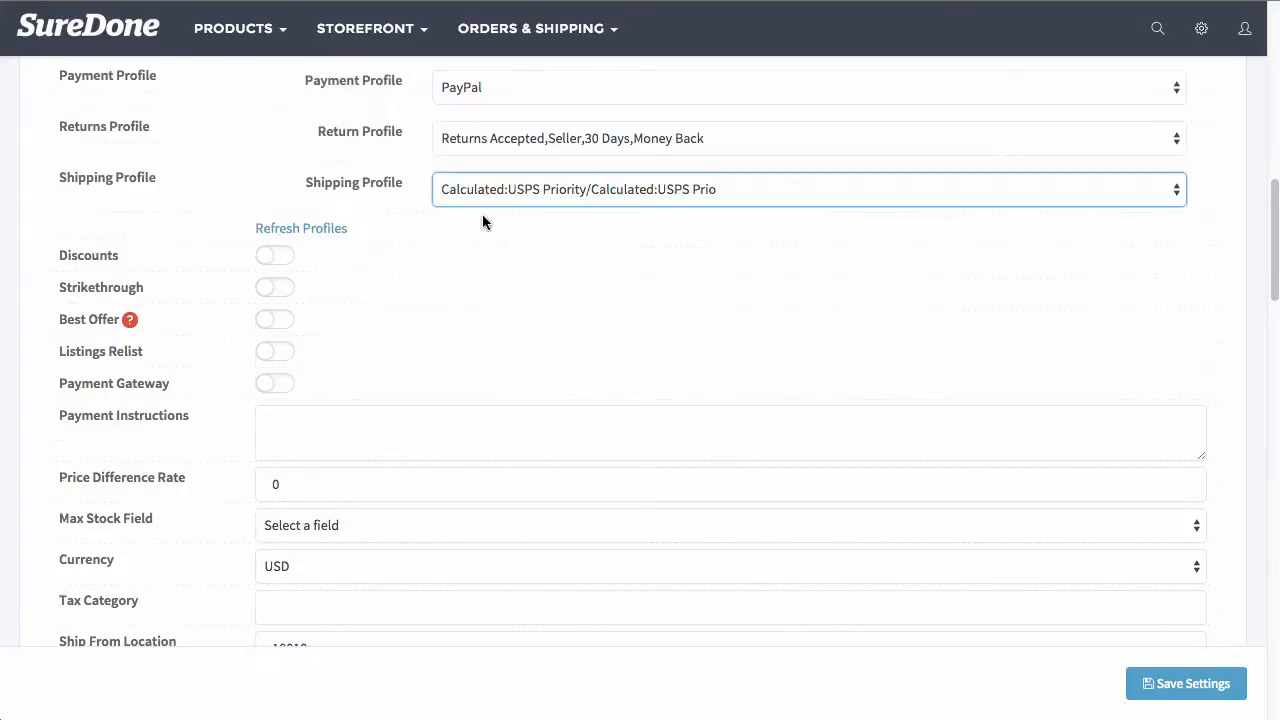
{"action": "left_click", "coordinate": [807, 189]}
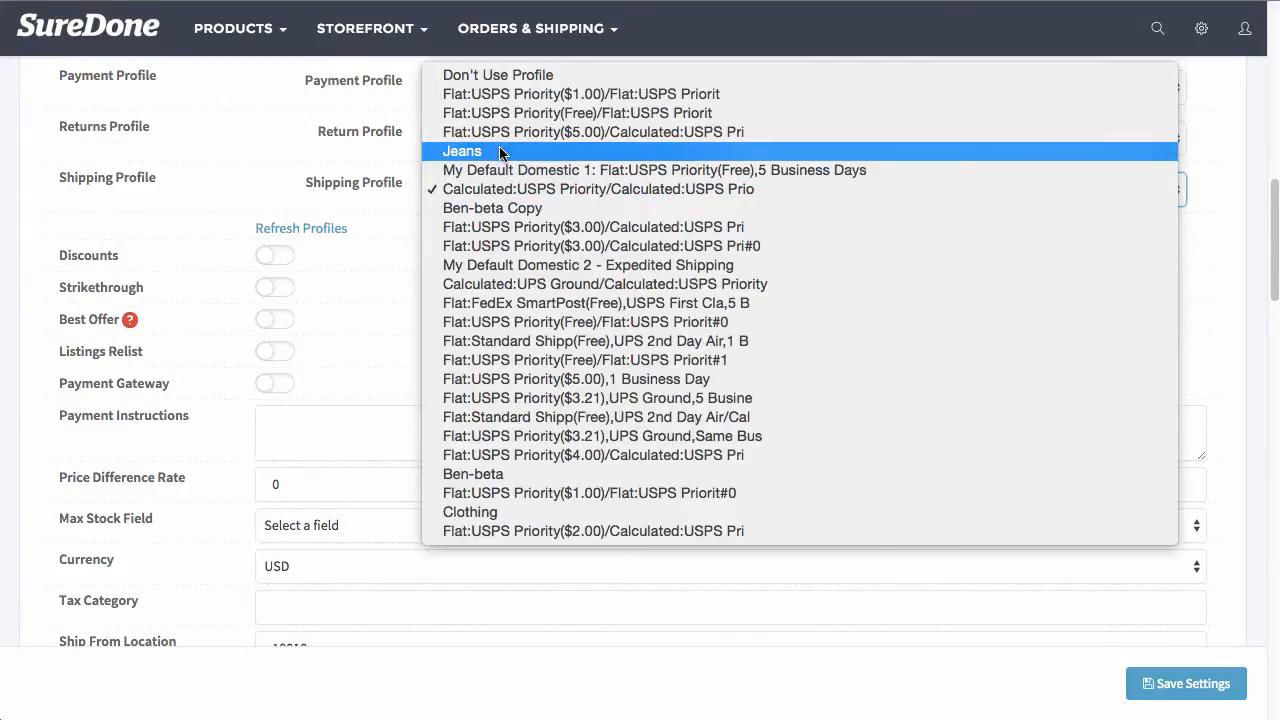
{"action": "left_click", "coordinate": [462, 151]}
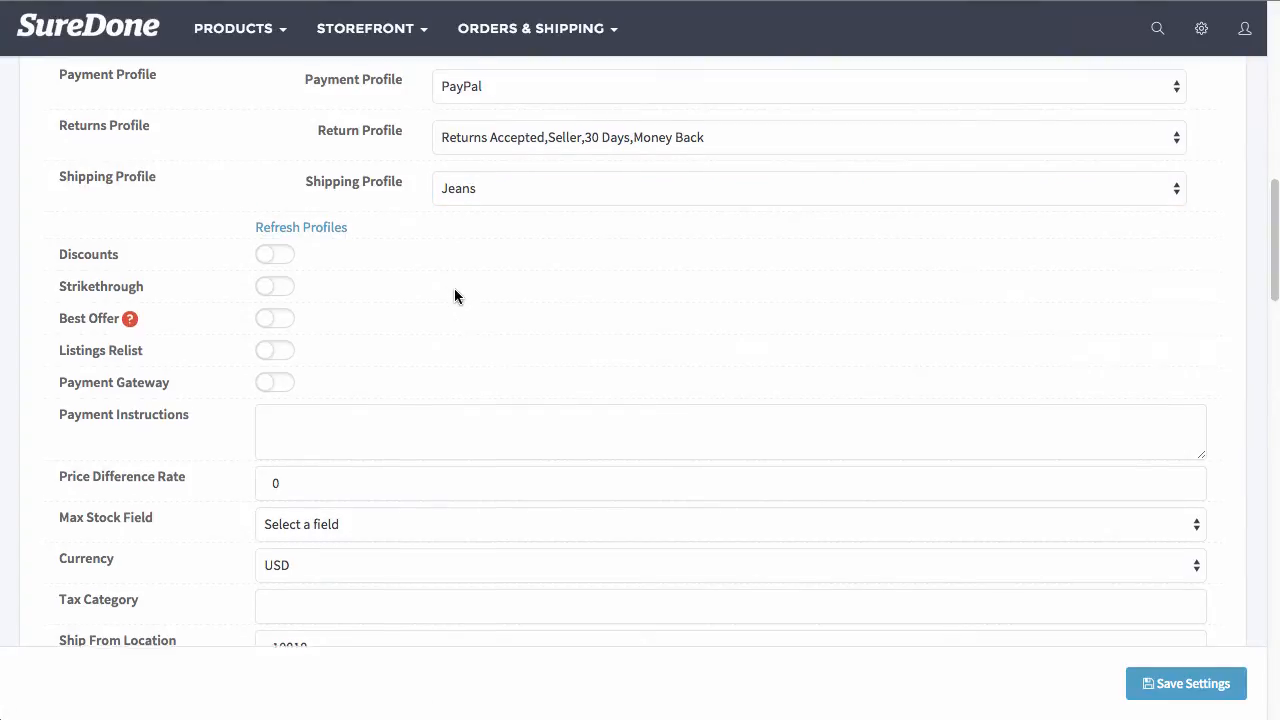
{"action": "scroll", "scroll_direction": "down", "scroll_amount": 3}
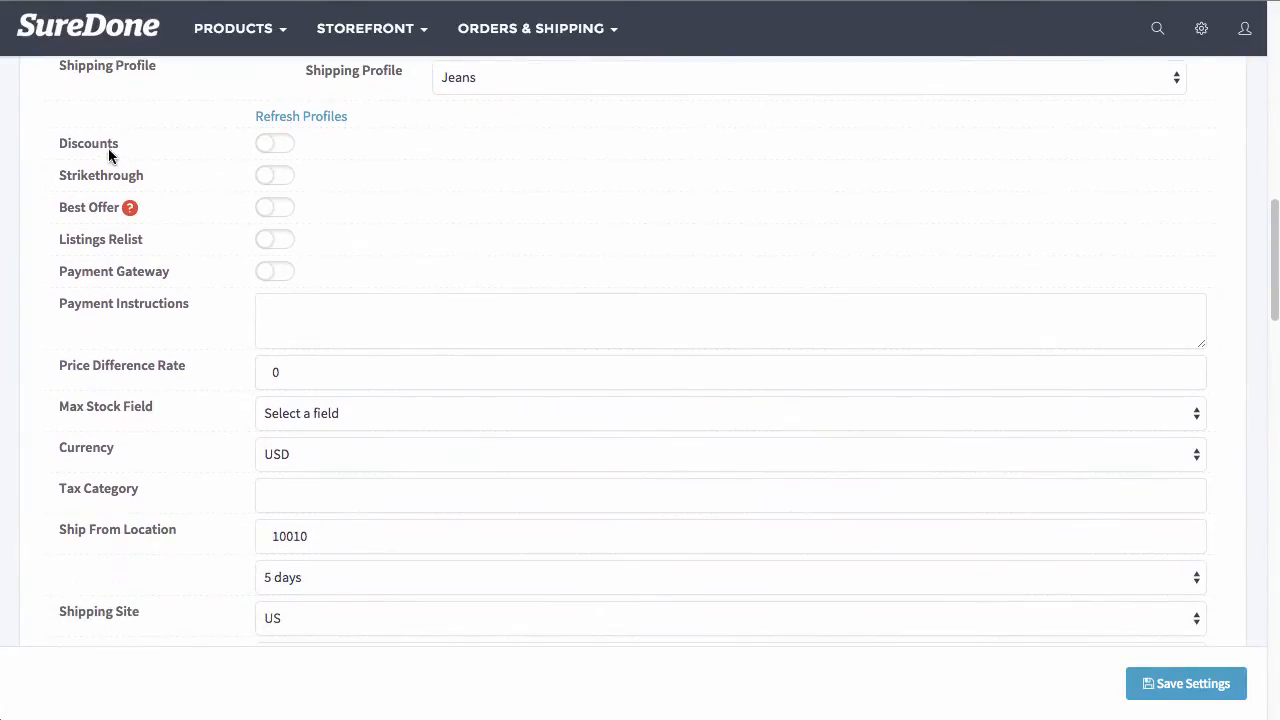
{"action": "mouse_move", "coordinate": [470, 252]}
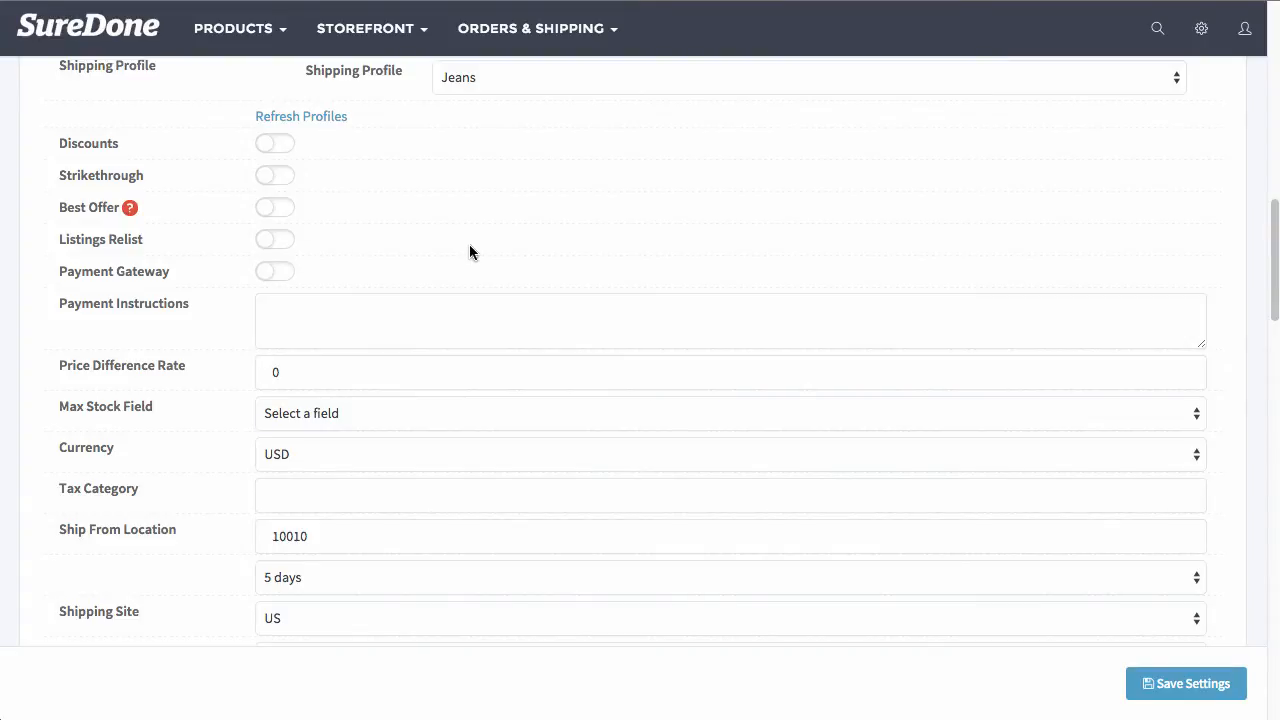
{"action": "scroll", "scroll_direction": "down", "scroll_amount": 3}
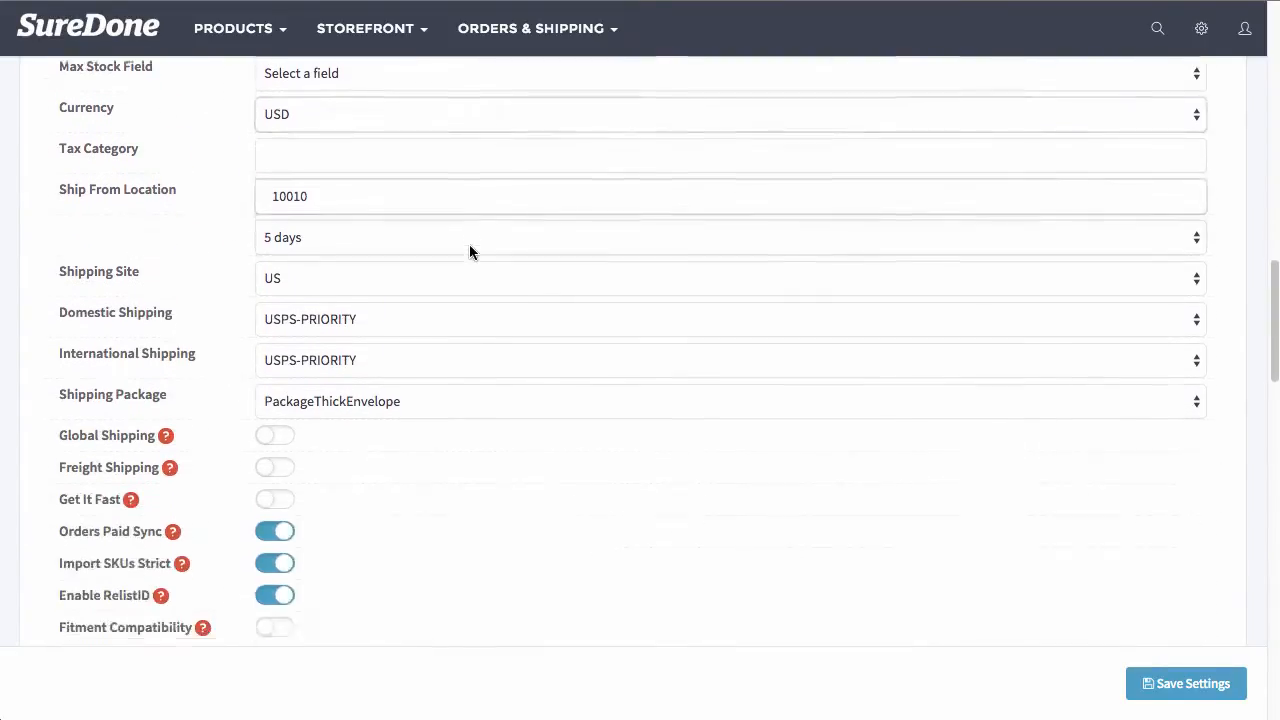
{"action": "scroll", "scroll_direction": "down", "scroll_amount": 3}
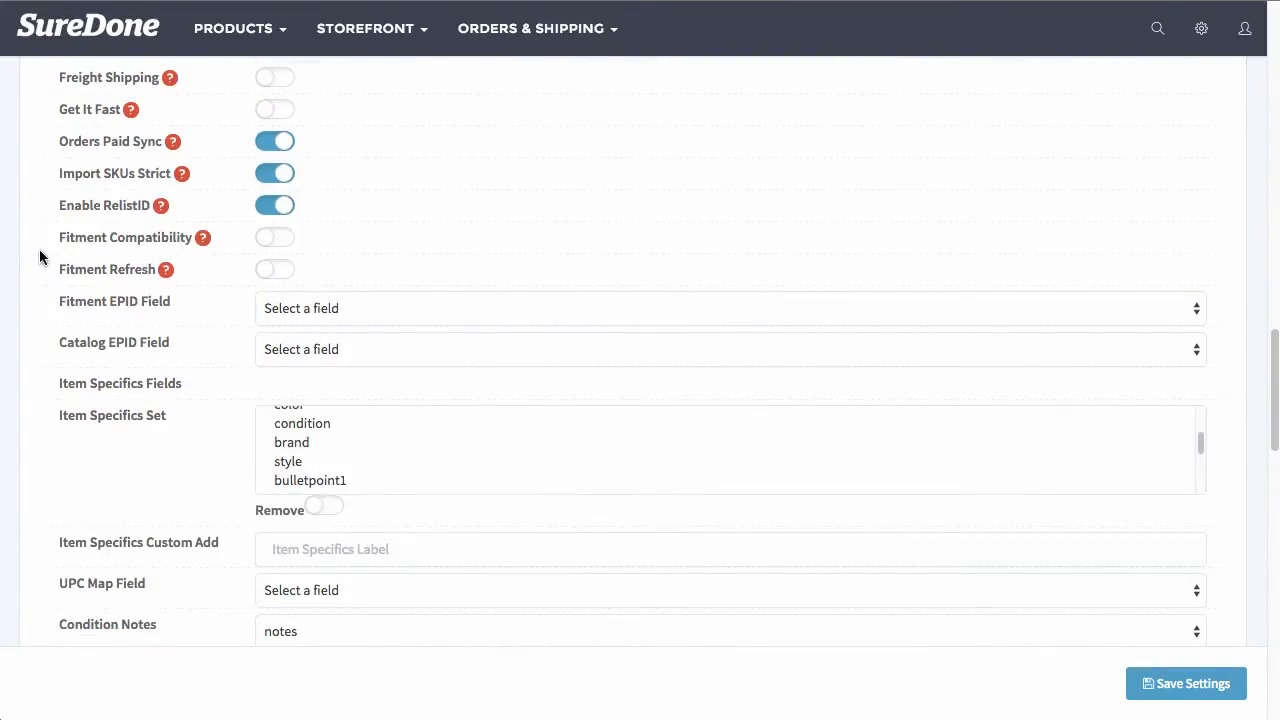
{"action": "mouse_move", "coordinate": [437, 238]}
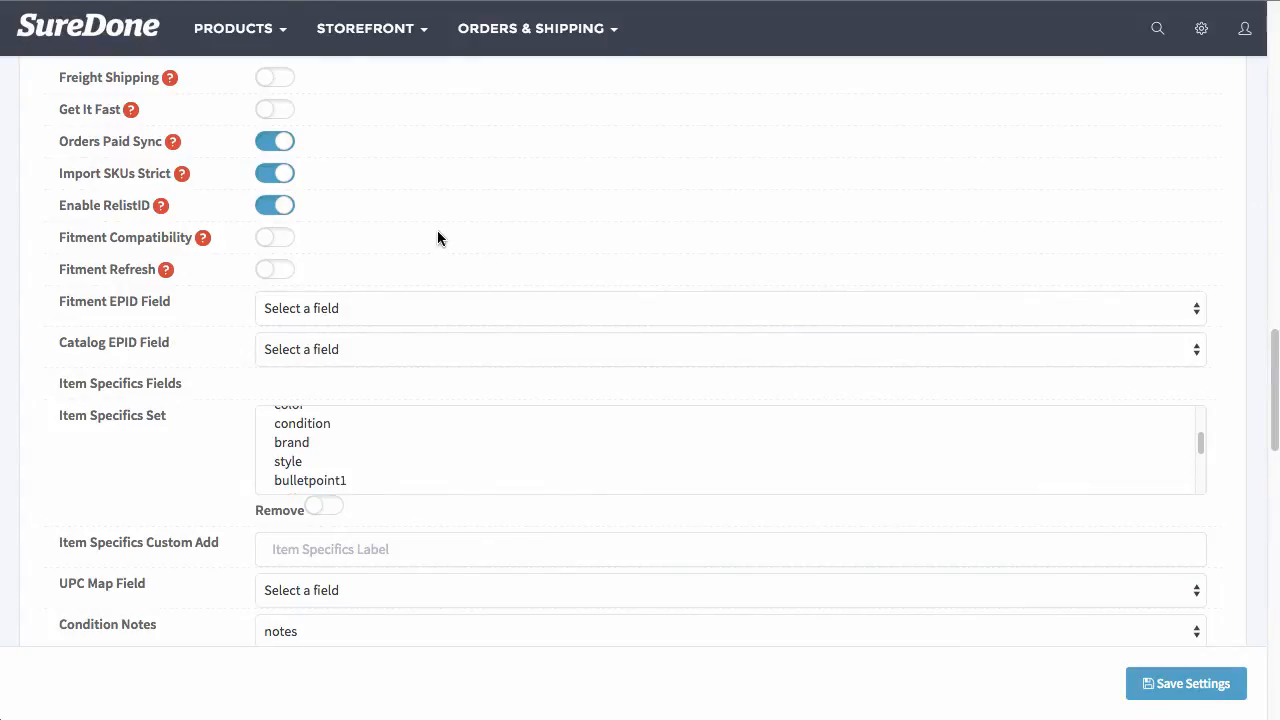
{"action": "scroll", "scroll_direction": "down", "scroll_amount": 3}
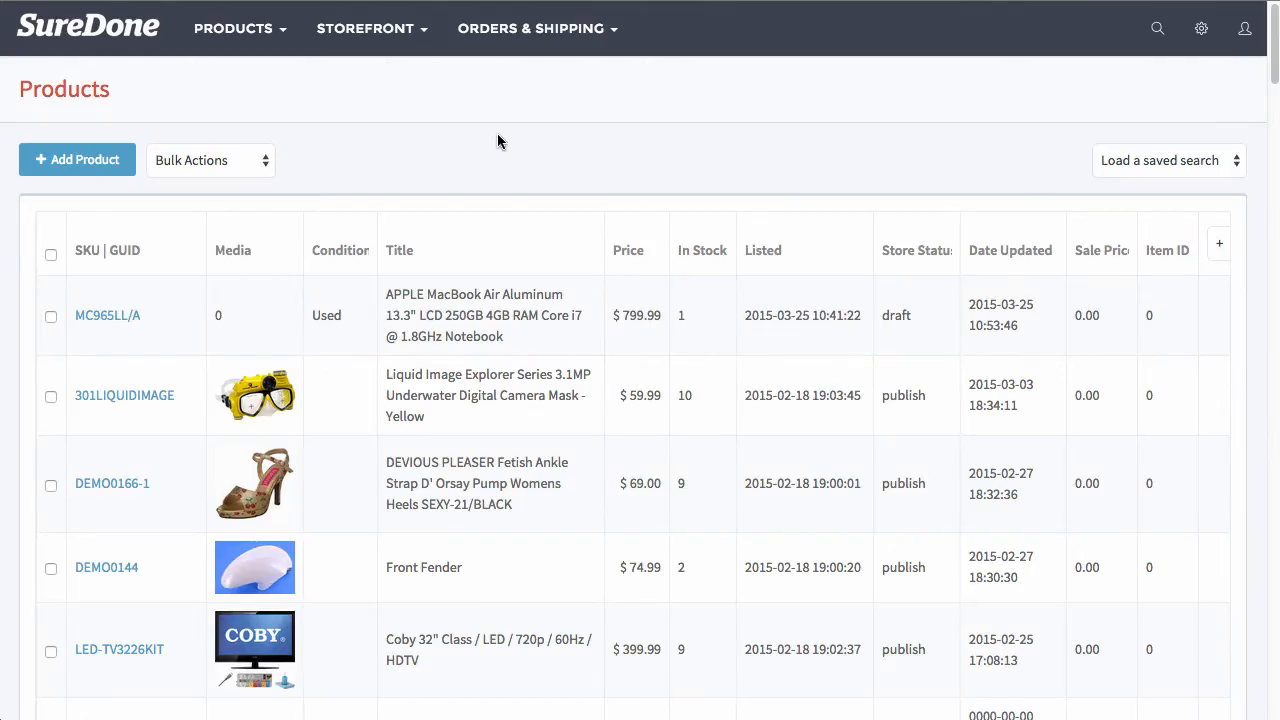
{"action": "mouse_move", "coordinate": [77, 160]}
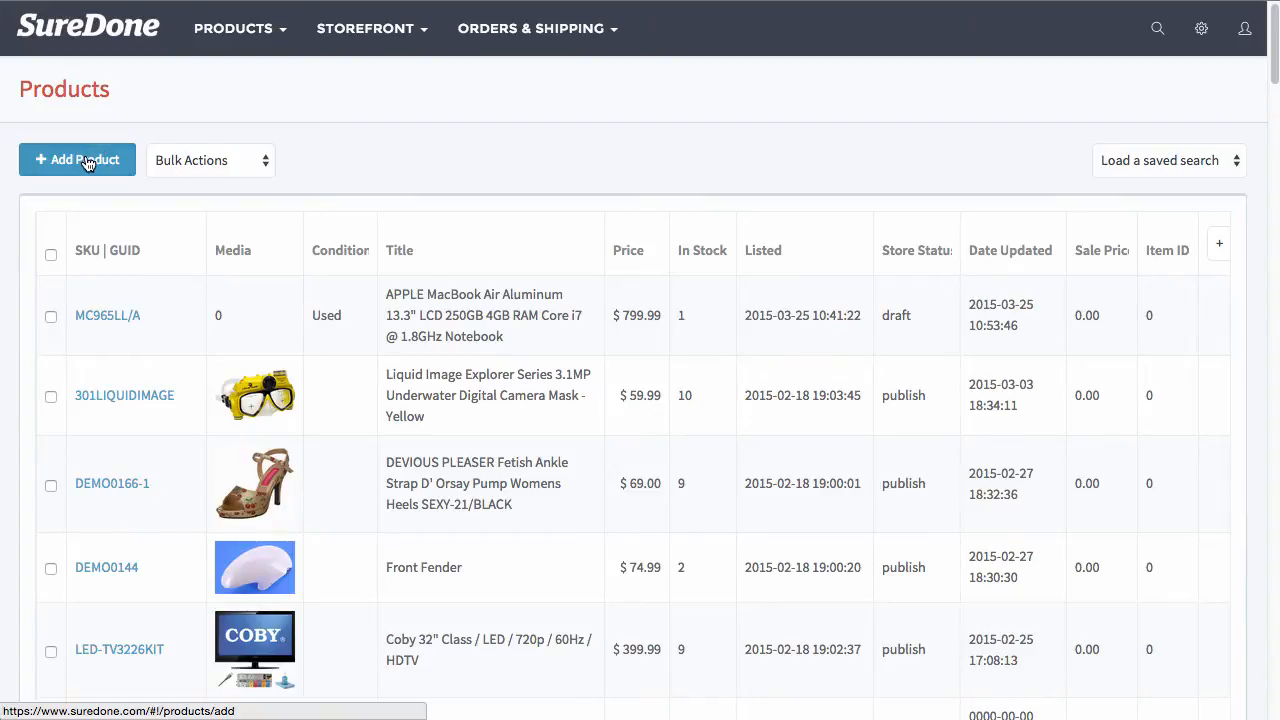
Add a product titled 'APPLE MacBook Air Aluminum 13.3" LCD 250GB 4GB RAM Core i7'
{"action": "left_click", "coordinate": [77, 160]}
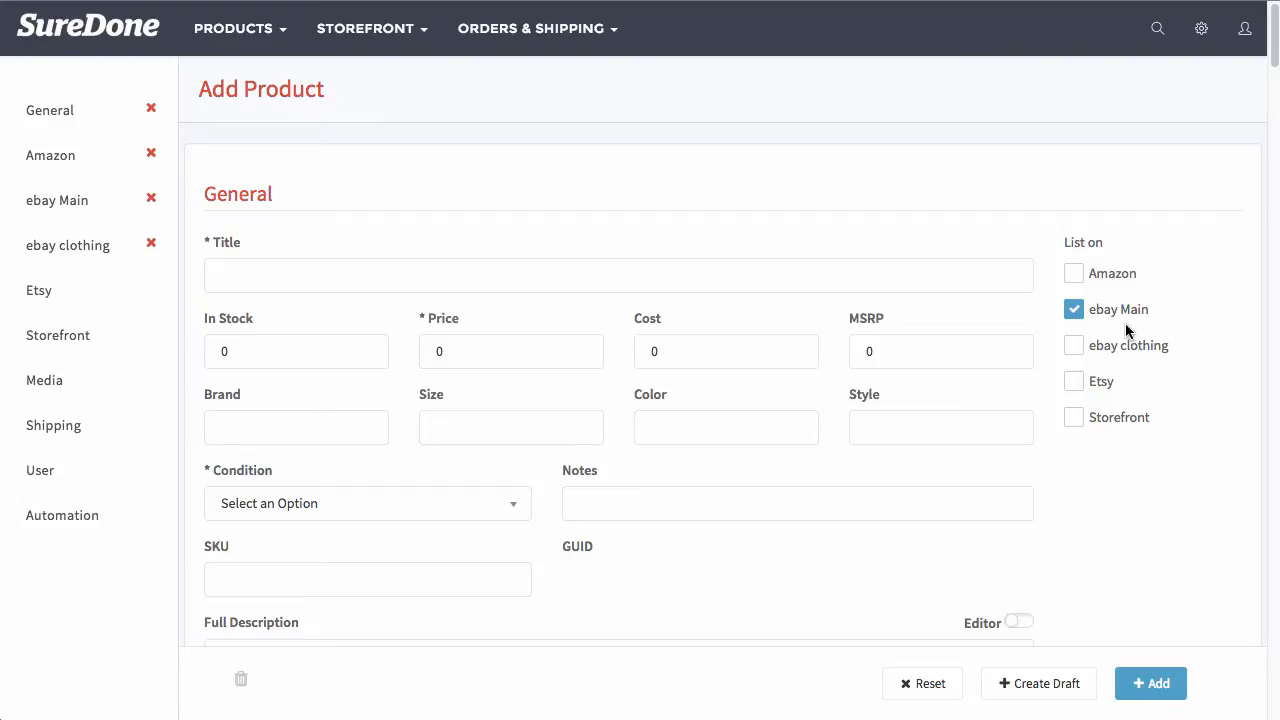
{"action": "left_click", "coordinate": [618, 275]}
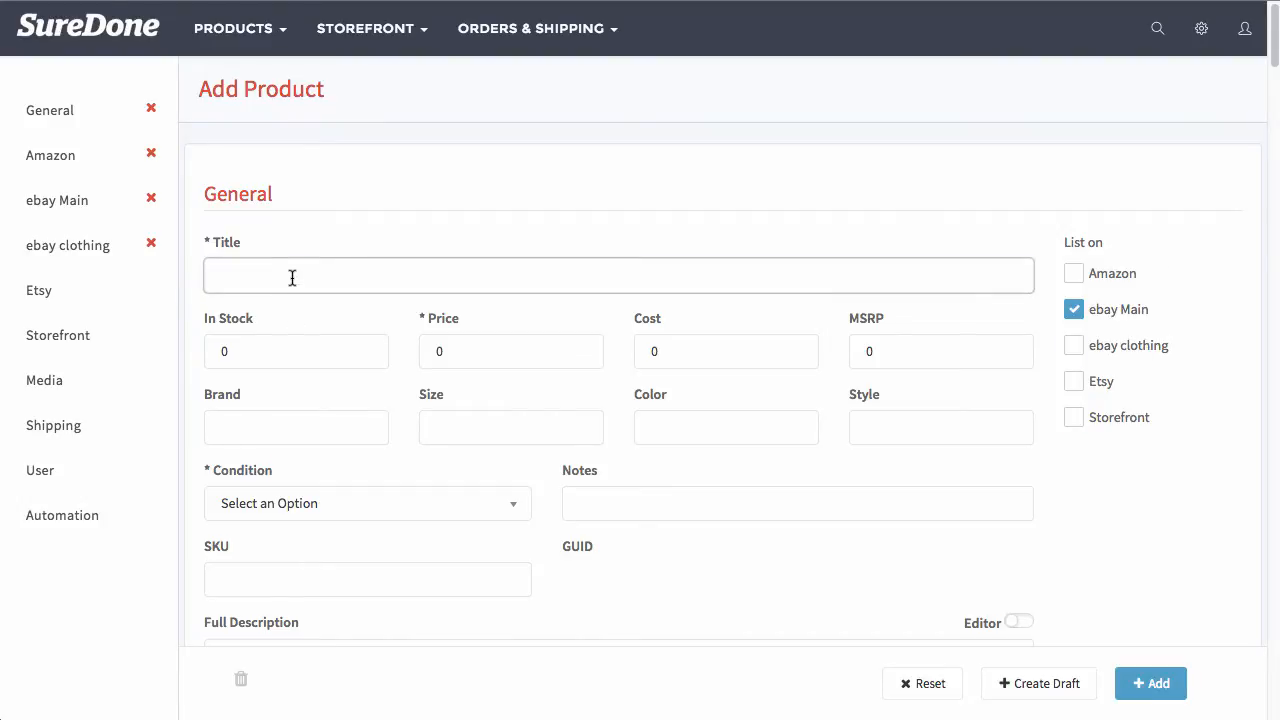
{"action": "type", "text": "APPLE MacBook Air Aluminum 13.3\" LCD 250GB 4GB RAM Core i7"}
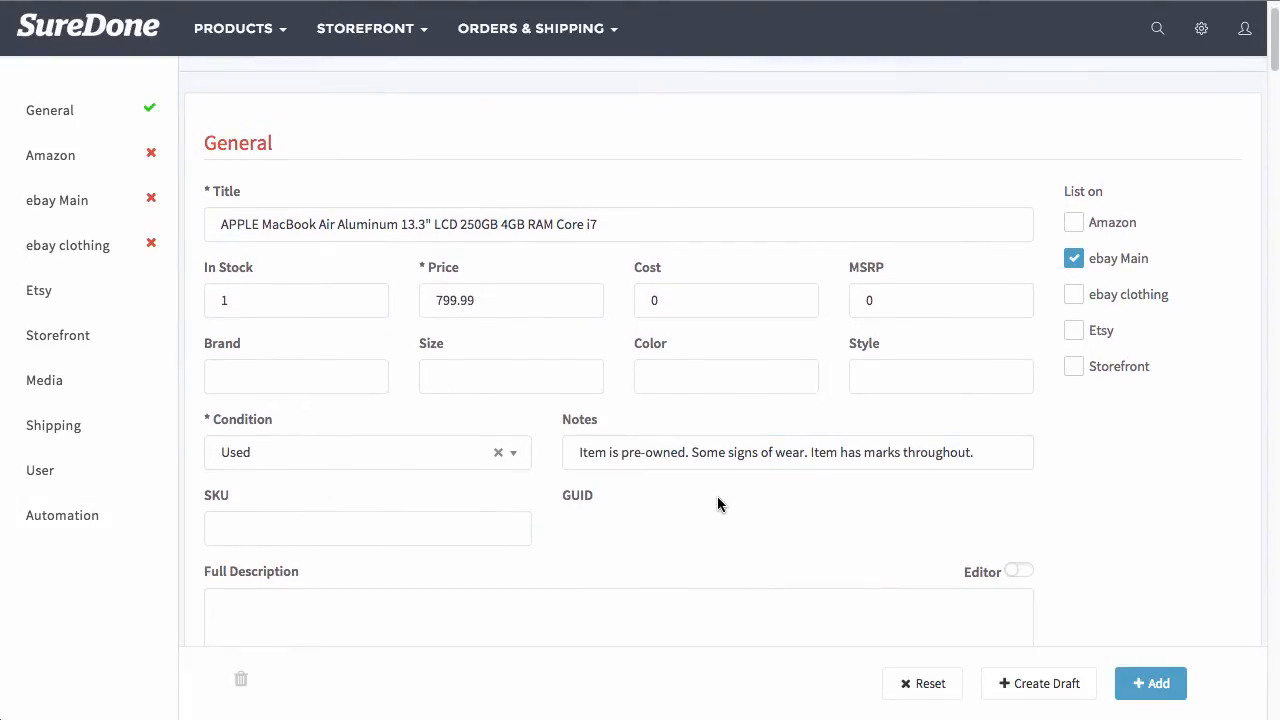
{"action": "left_click", "coordinate": [296, 300]}
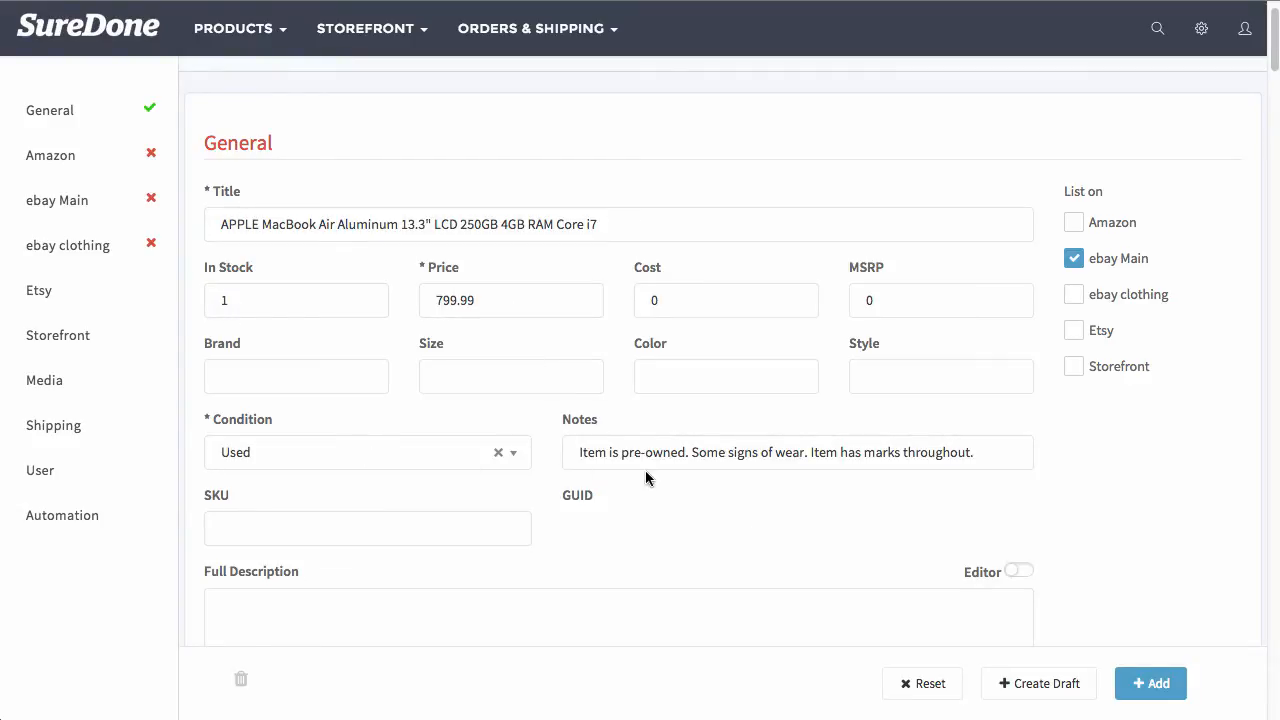
{"action": "scroll", "scroll_direction": "down", "scroll_amount": 3}
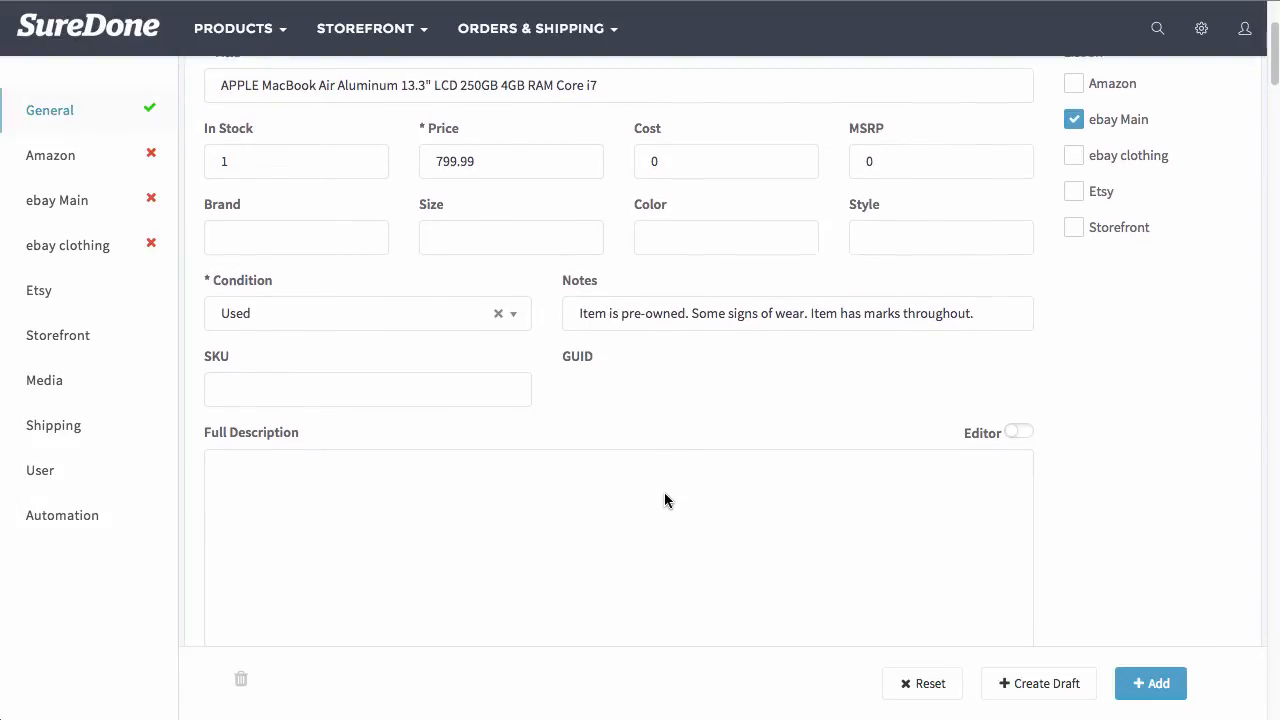
Turn on the Full Description editor and enter the bulleted Specs list
{"action": "scroll", "scroll_direction": "down", "scroll_amount": 3}
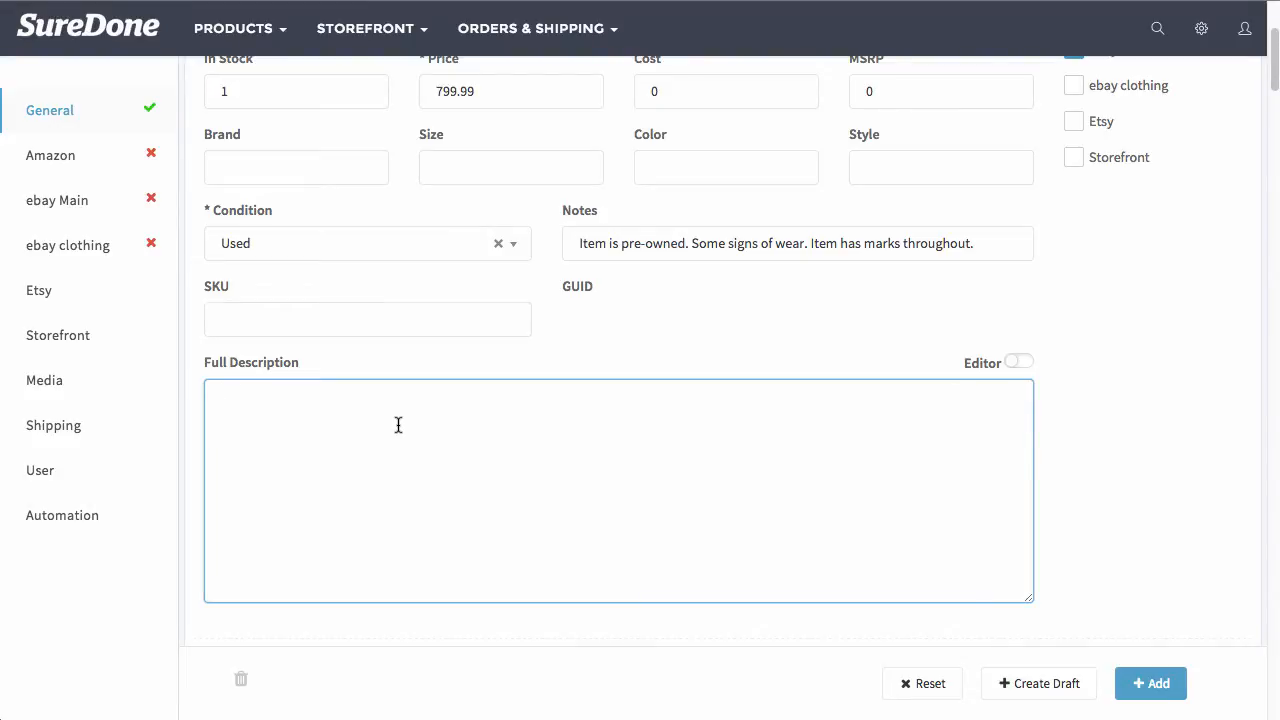
{"action": "mouse_move", "coordinate": [1022, 367]}
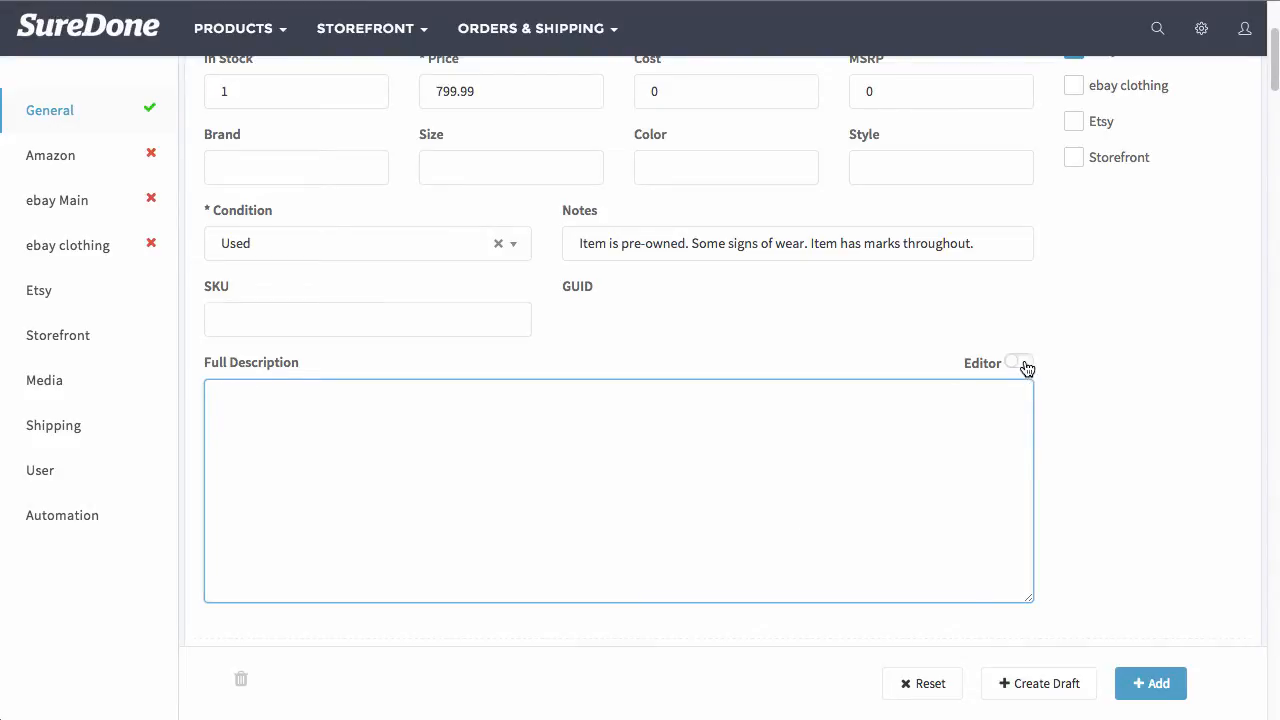
{"action": "left_click", "coordinate": [1017, 363]}
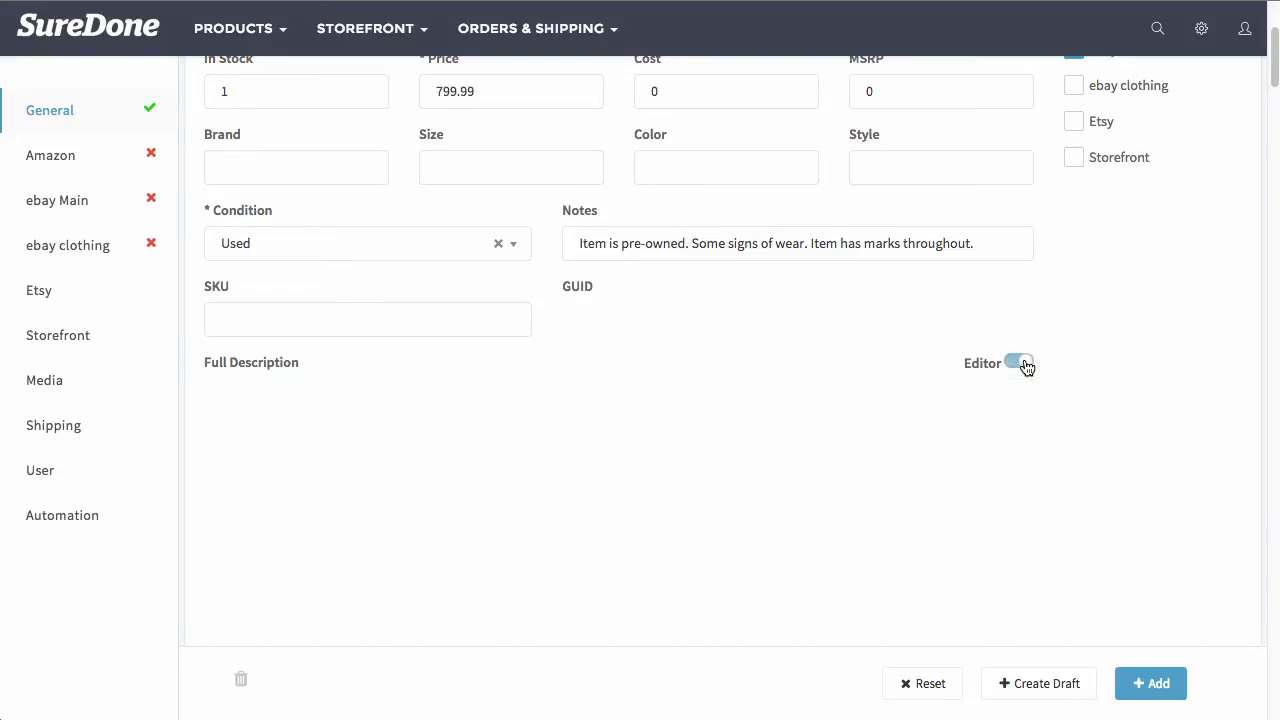
{"action": "left_click", "coordinate": [1018, 362]}
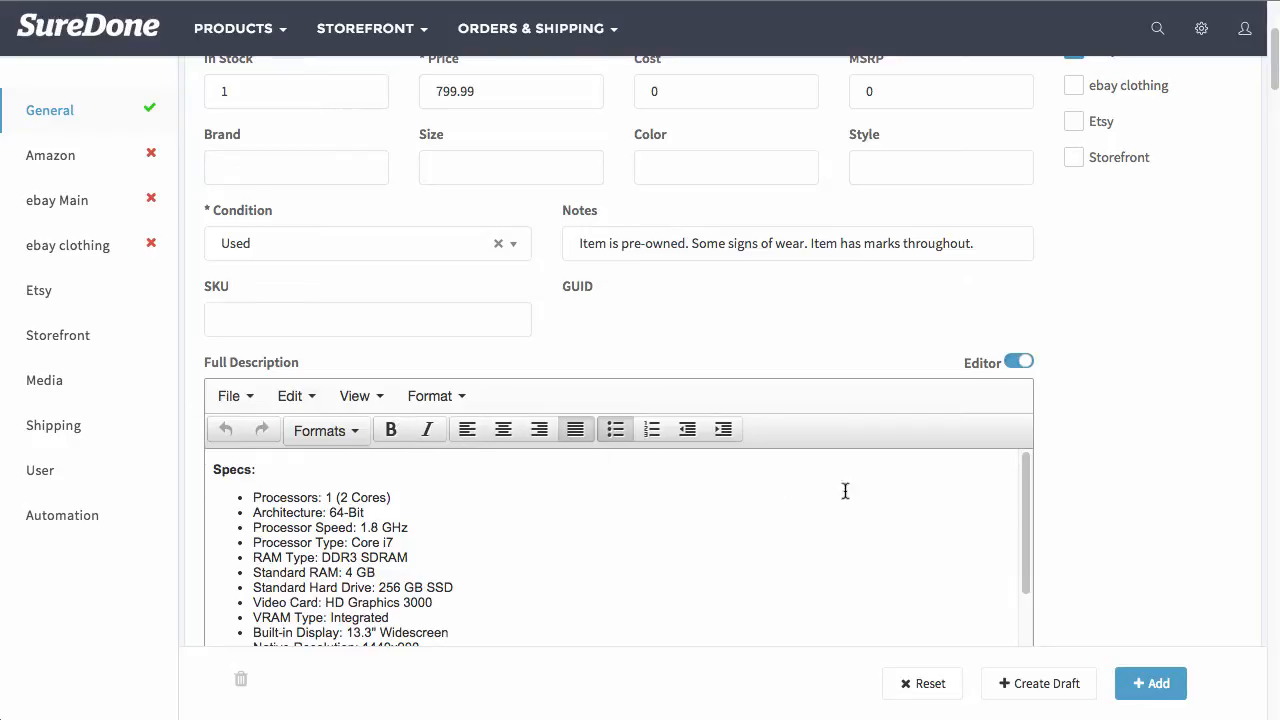
{"action": "scroll", "scroll_direction": "down", "scroll_amount": 3}
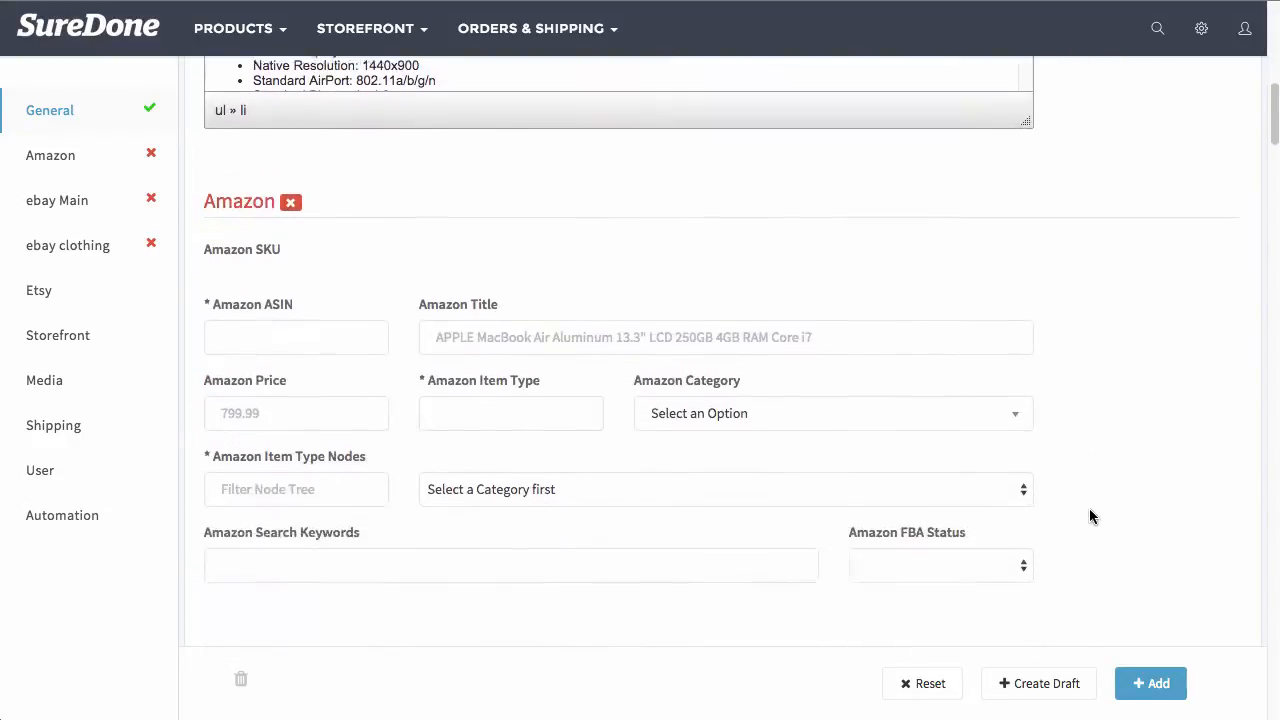
Keep the 30 Days duration and change Listing Type from FixedPriceItem to Auction
{"action": "left_click", "coordinate": [57, 200]}
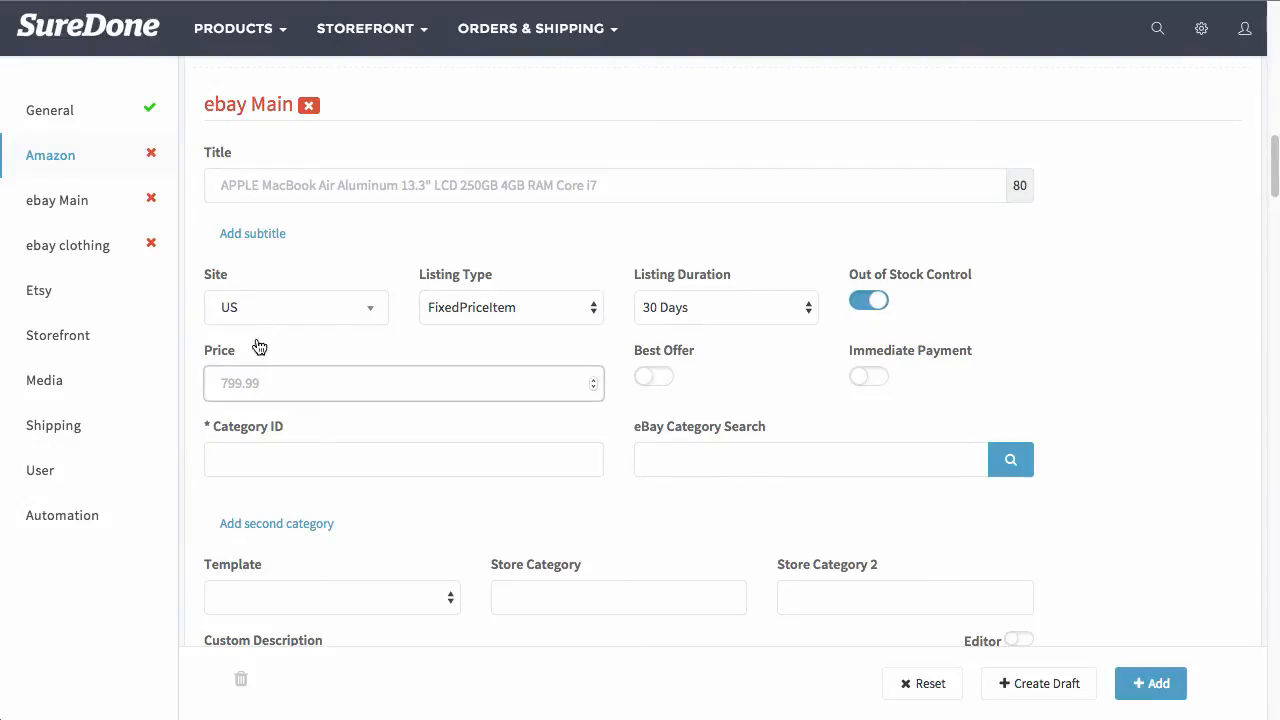
{"action": "mouse_move", "coordinate": [340, 248]}
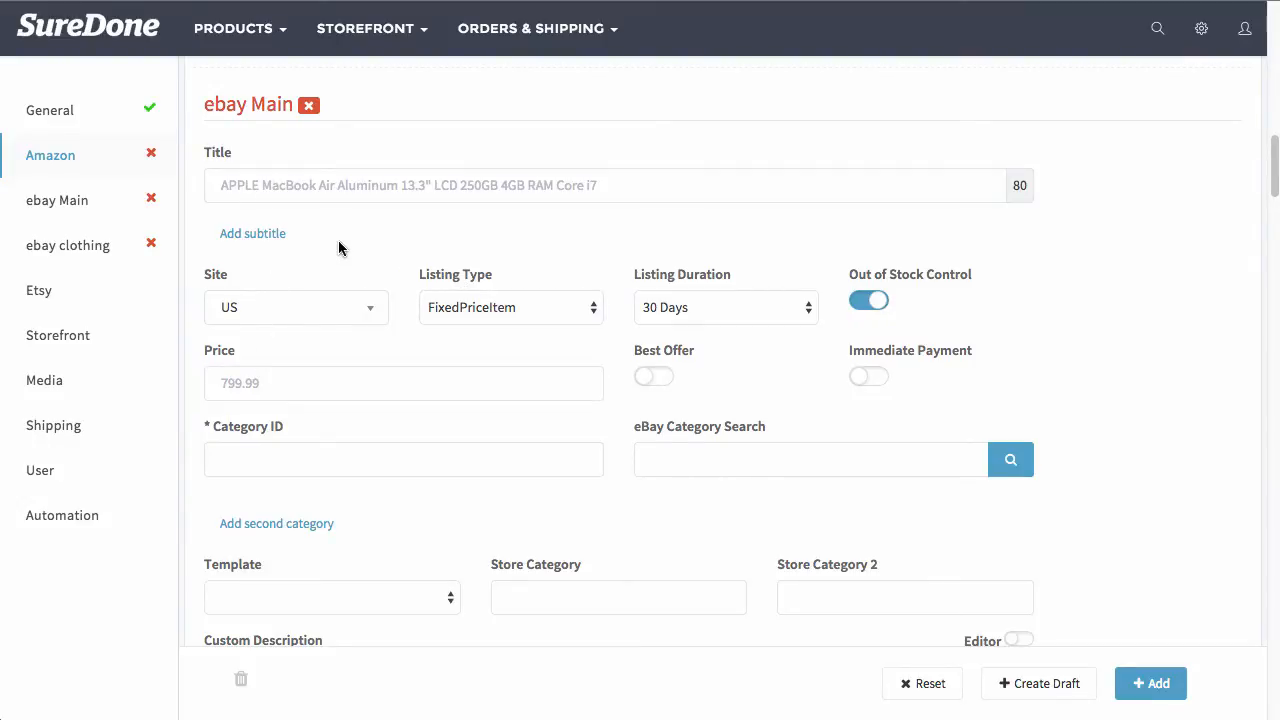
{"action": "mouse_move", "coordinate": [333, 228]}
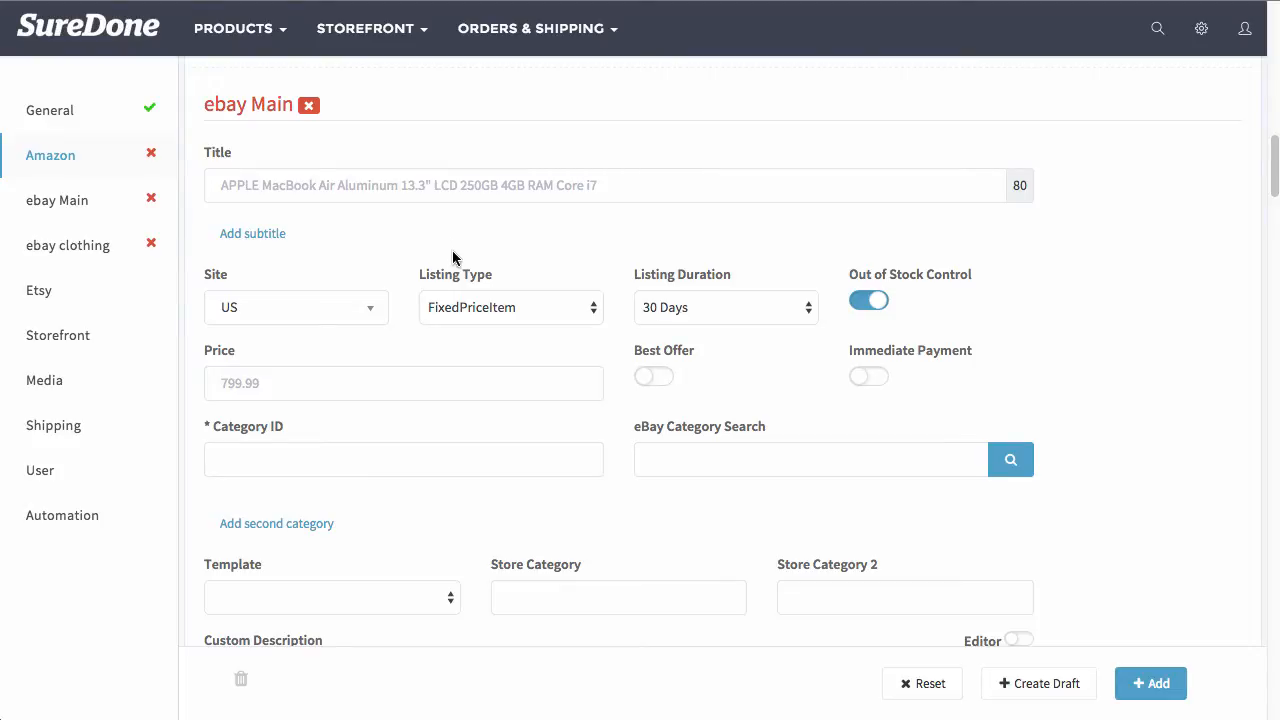
{"action": "mouse_move", "coordinate": [362, 215]}
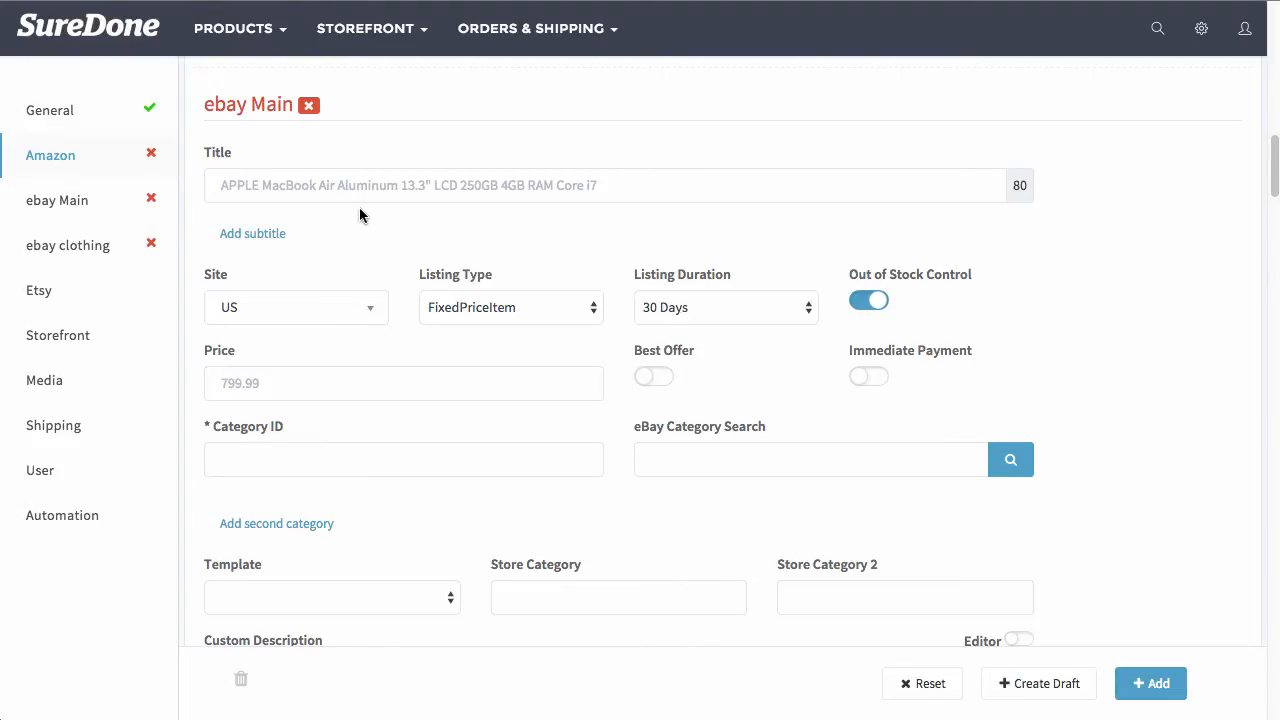
{"action": "mouse_move", "coordinate": [228, 323]}
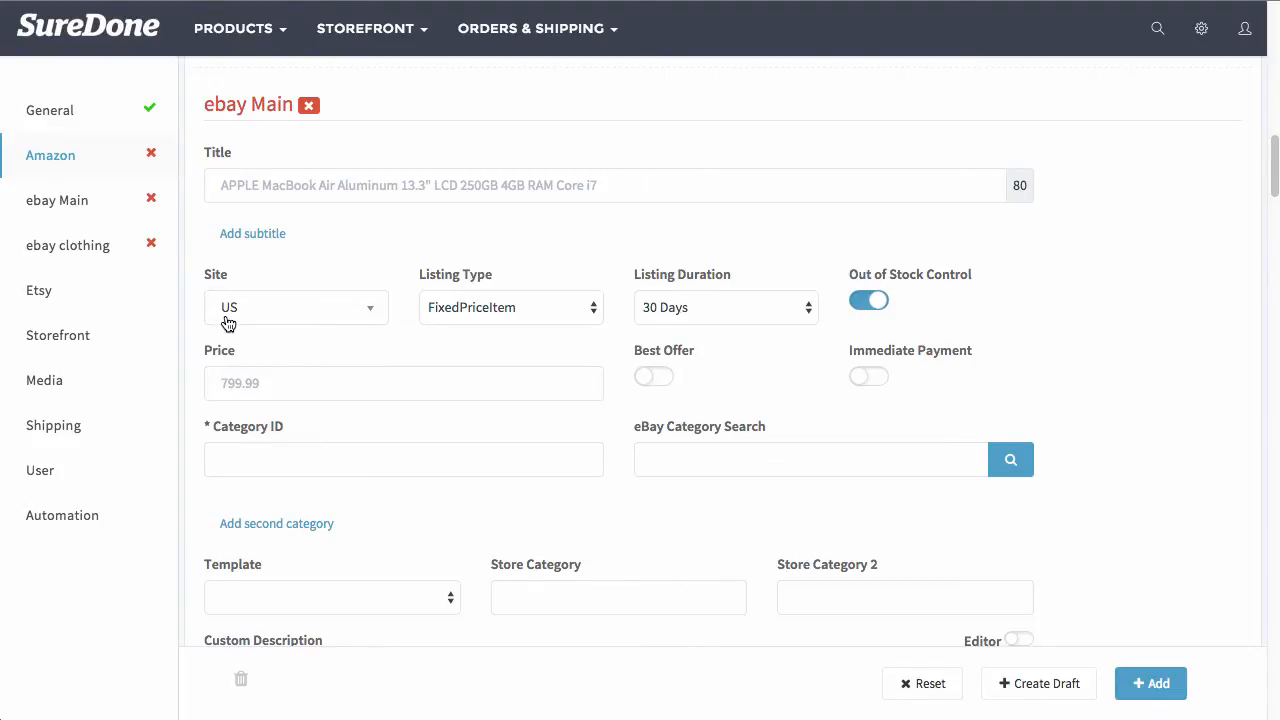
{"action": "mouse_move", "coordinate": [725, 307]}
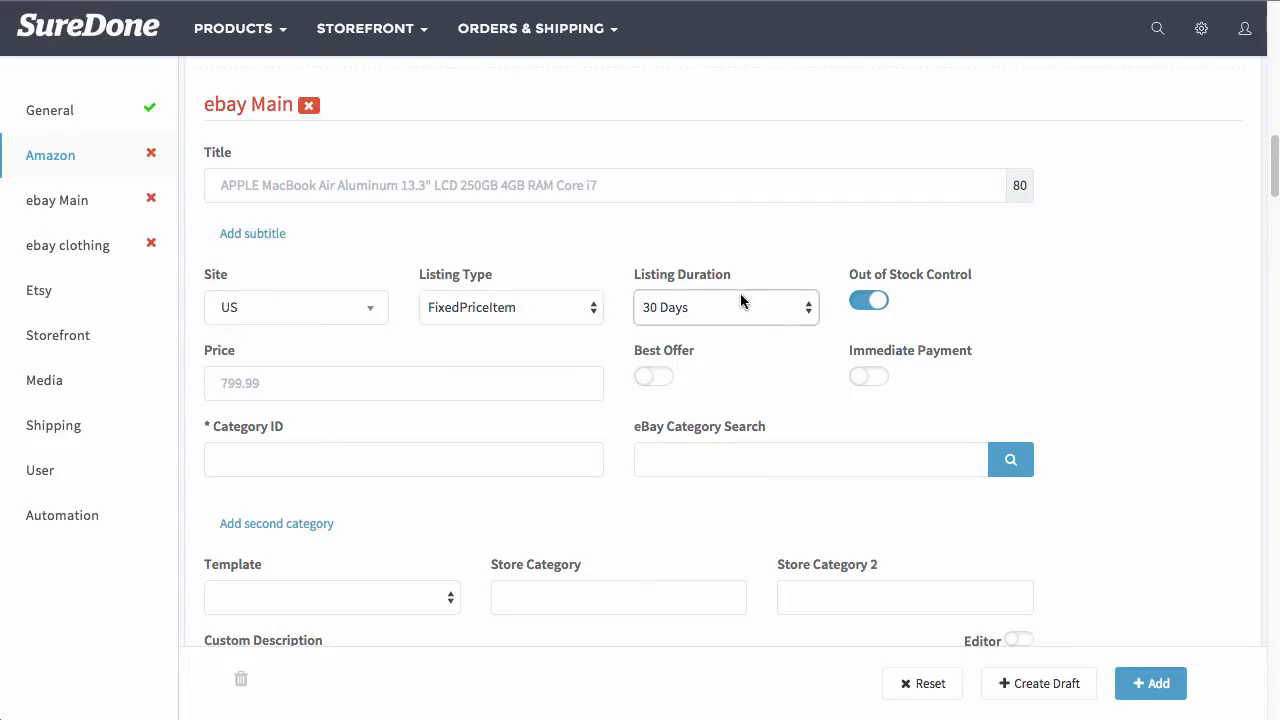
{"action": "mouse_move", "coordinate": [511, 307]}
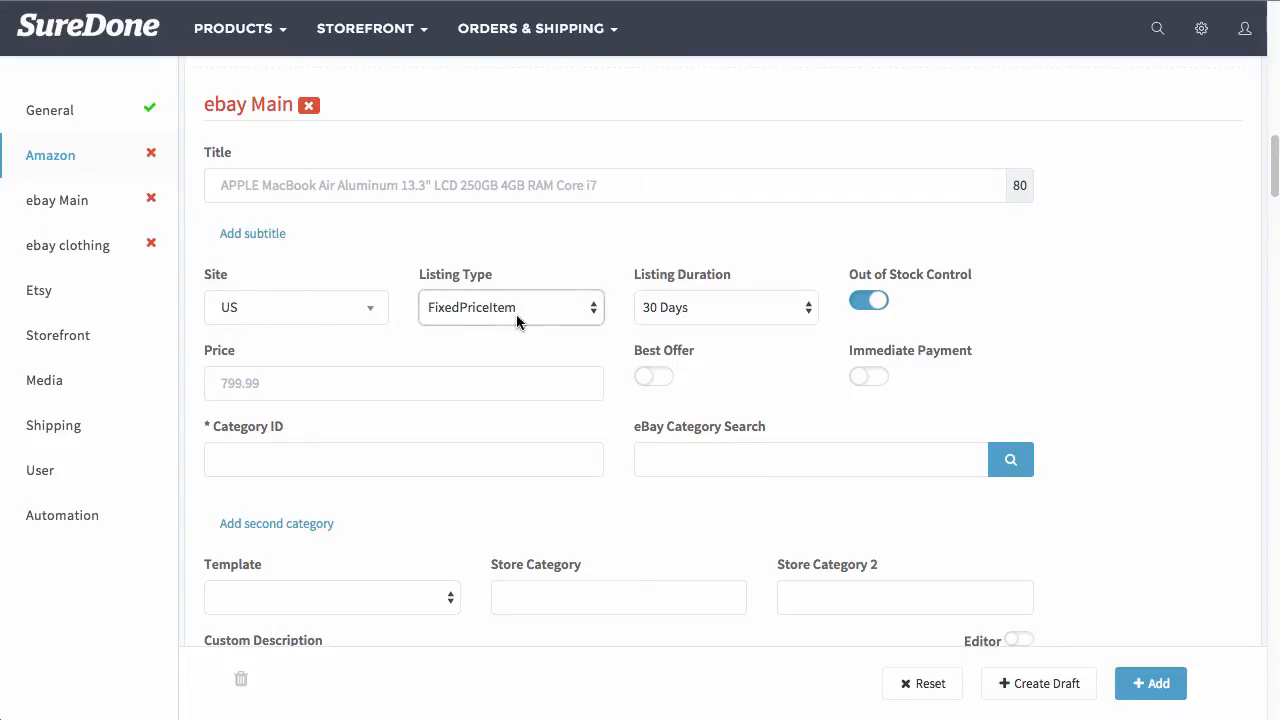
{"action": "left_click", "coordinate": [510, 307]}
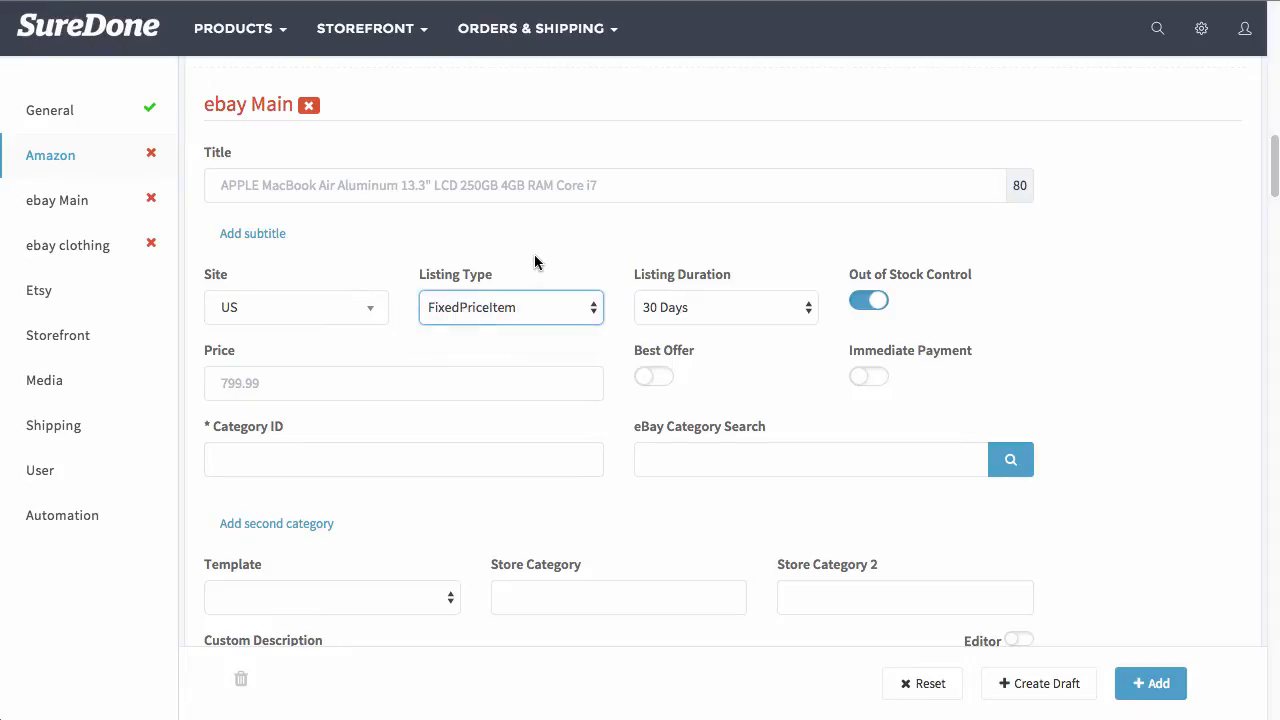
{"action": "mouse_move", "coordinate": [725, 307]}
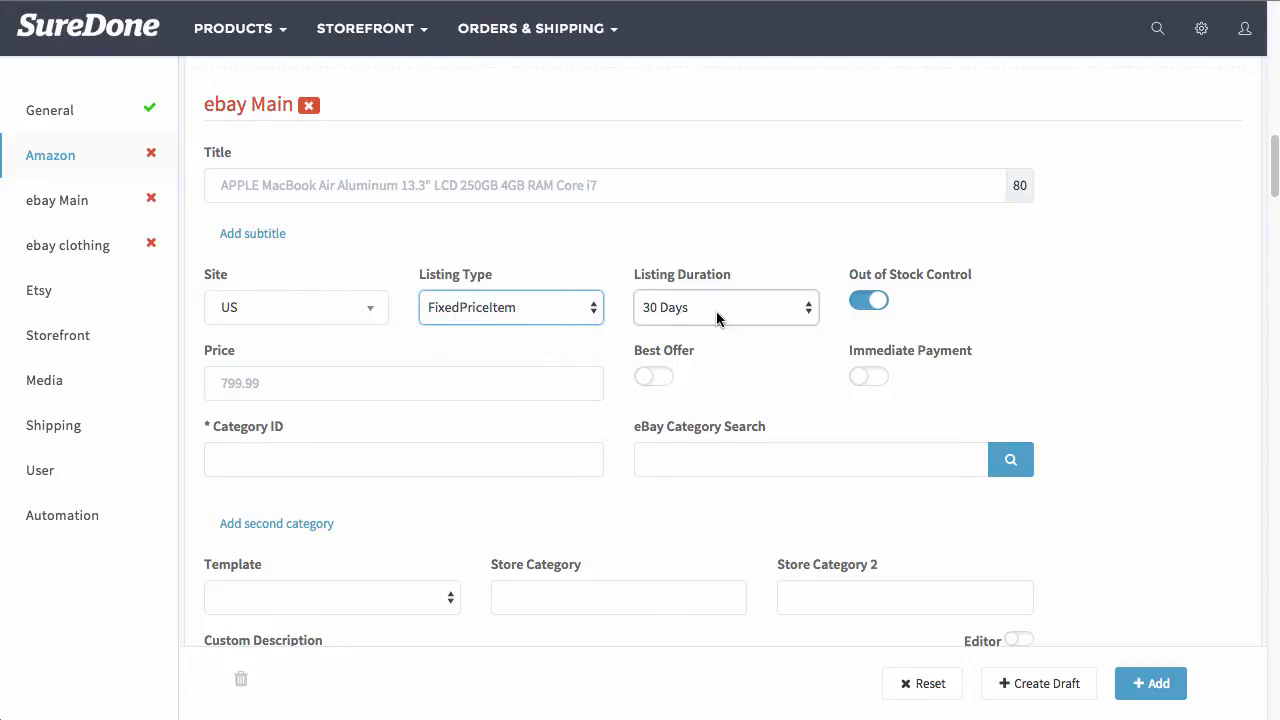
{"action": "left_click", "coordinate": [725, 307]}
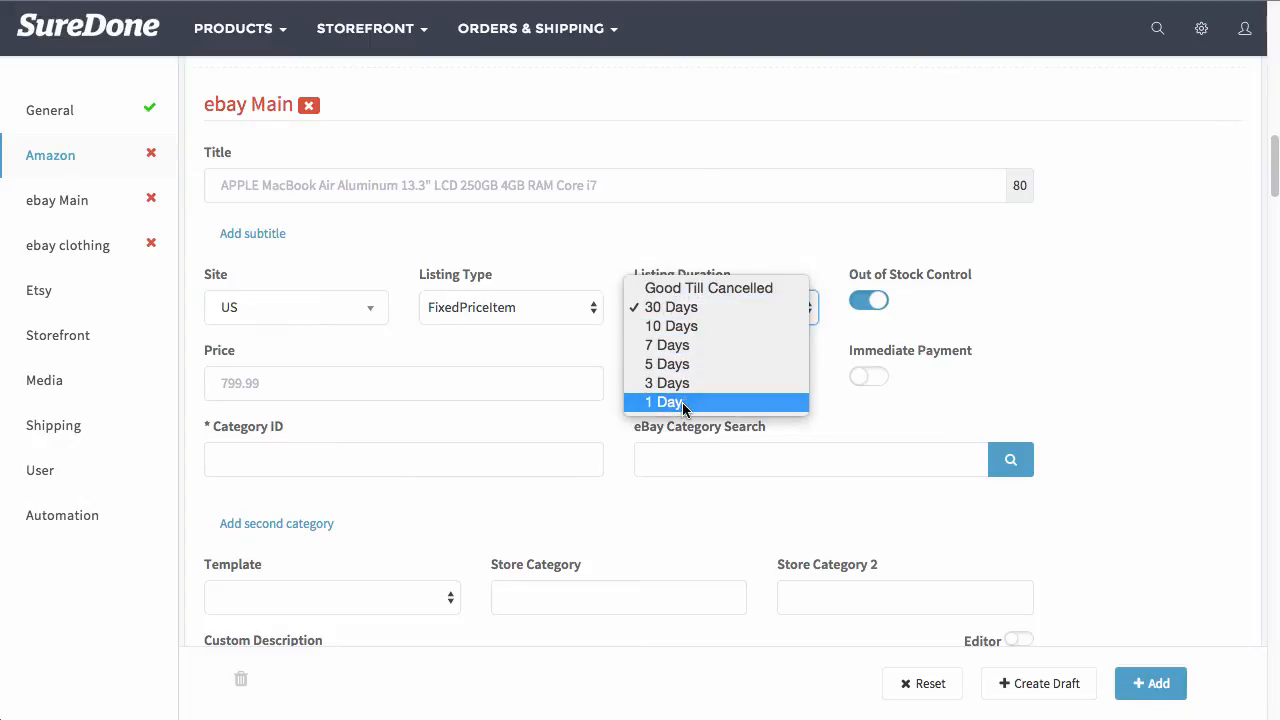
{"action": "mouse_move", "coordinate": [682, 408]}
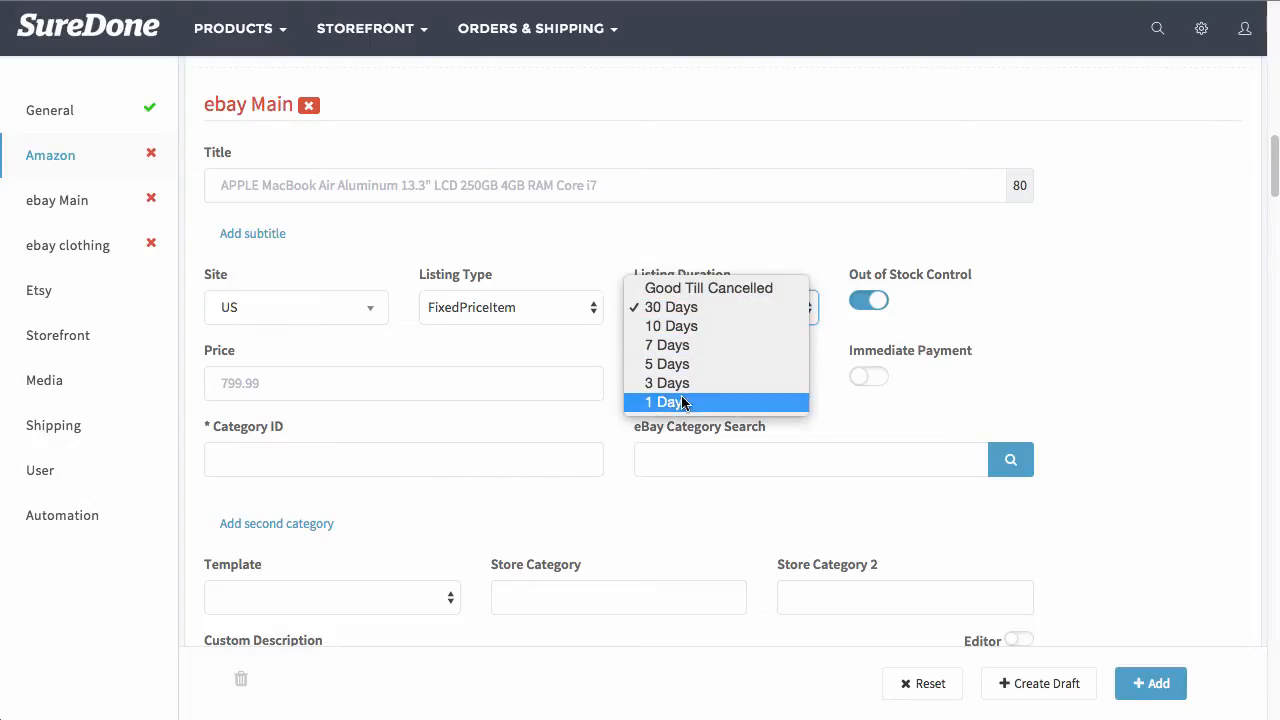
{"action": "left_click", "coordinate": [670, 307]}
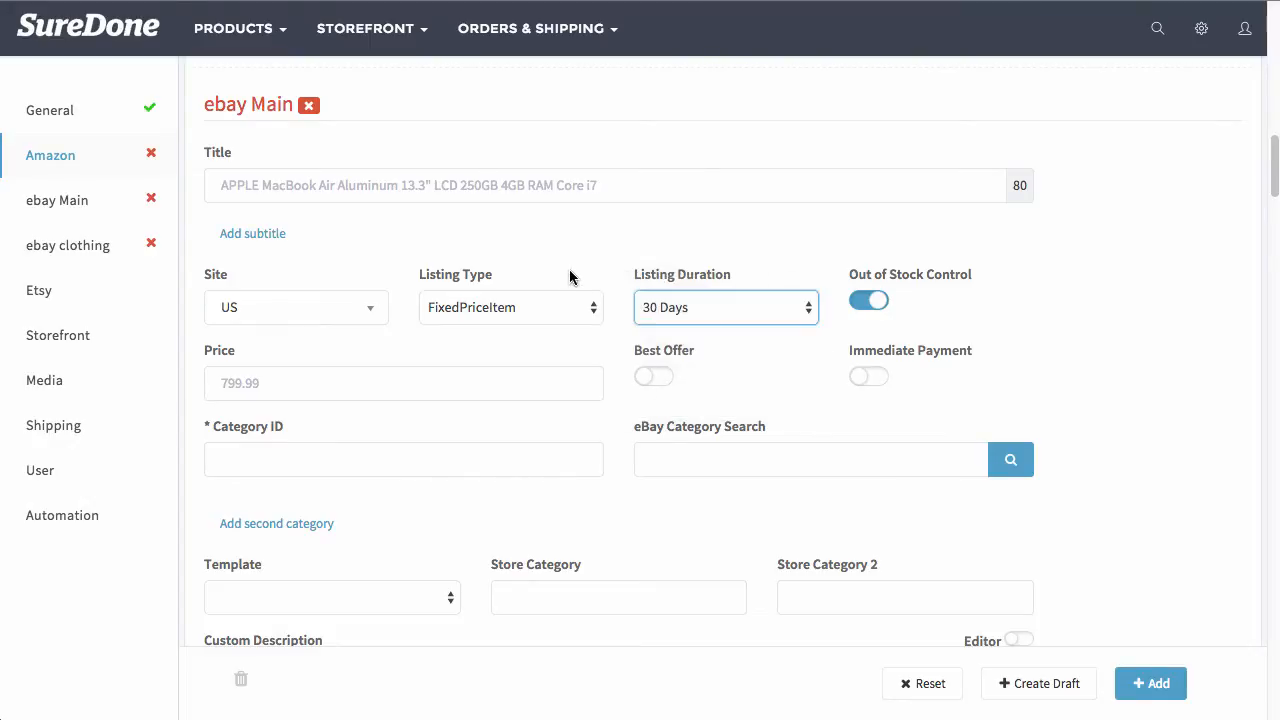
{"action": "left_click", "coordinate": [510, 307]}
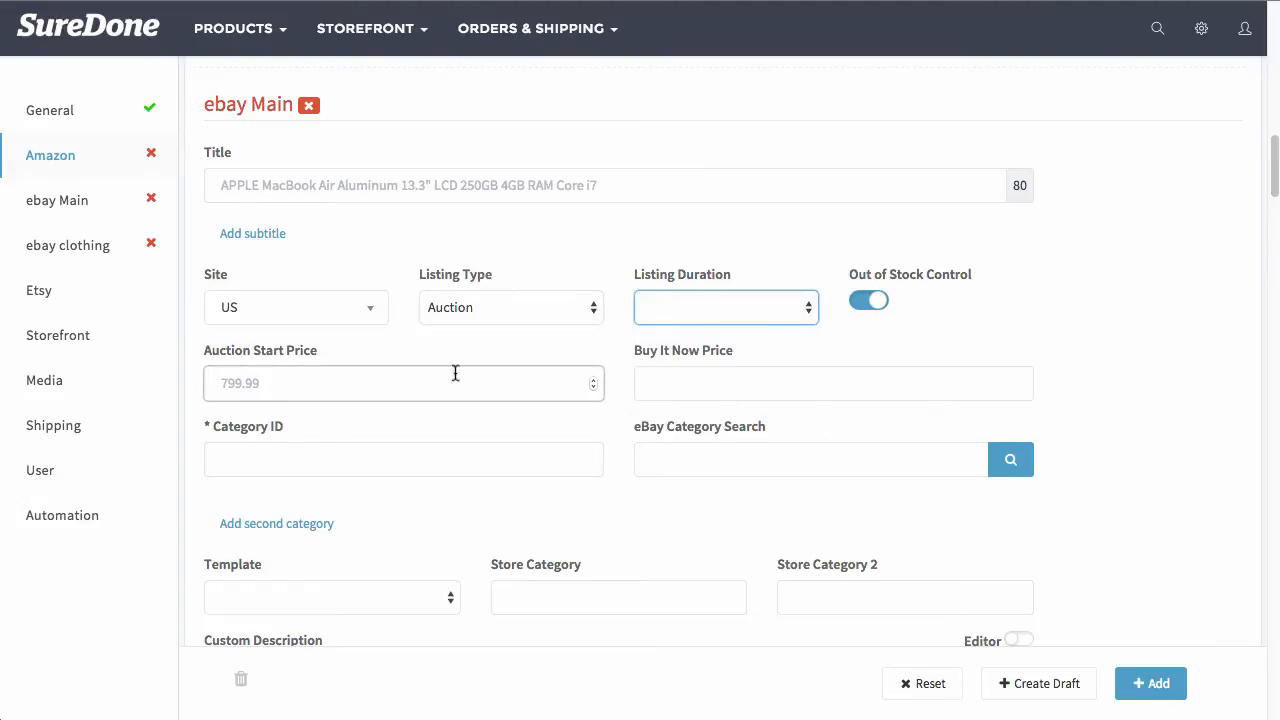
{"action": "left_click", "coordinate": [510, 307]}
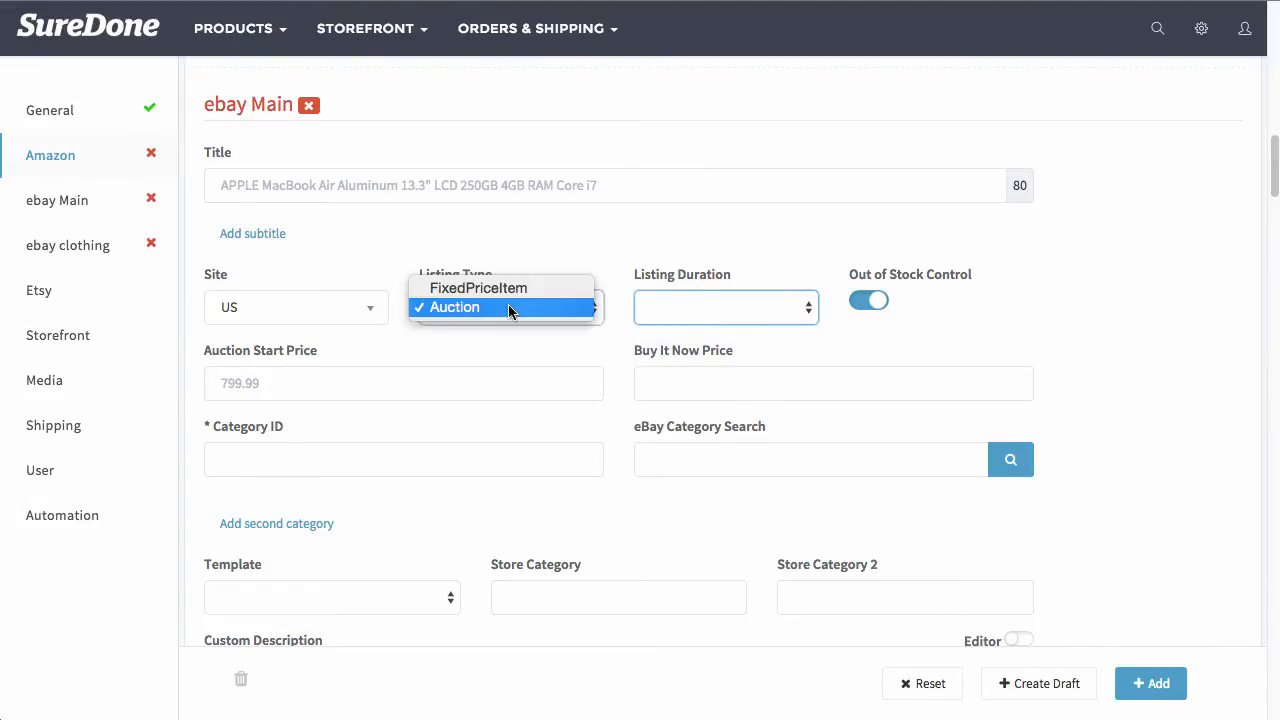
{"action": "mouse_move", "coordinate": [478, 288]}
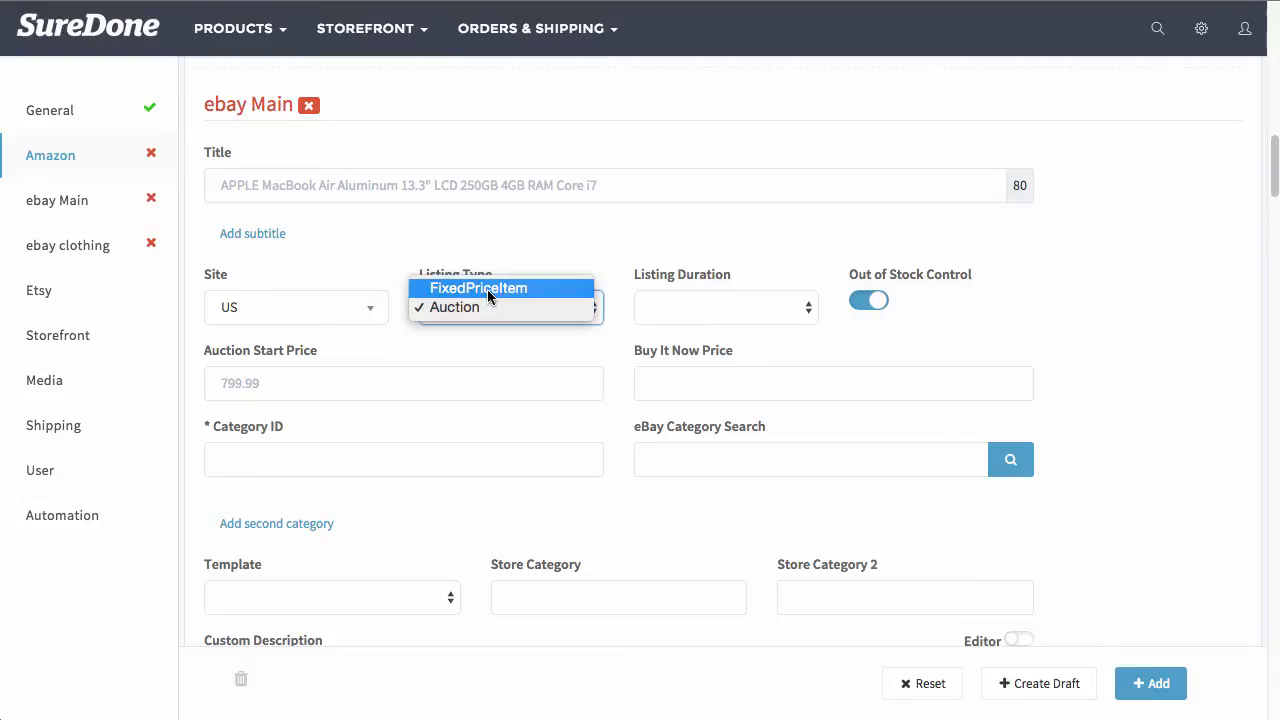
Revert to FixedPriceItem and enable Best Offer with 700 auto-accept and 500 minimum
{"action": "left_click", "coordinate": [478, 288]}
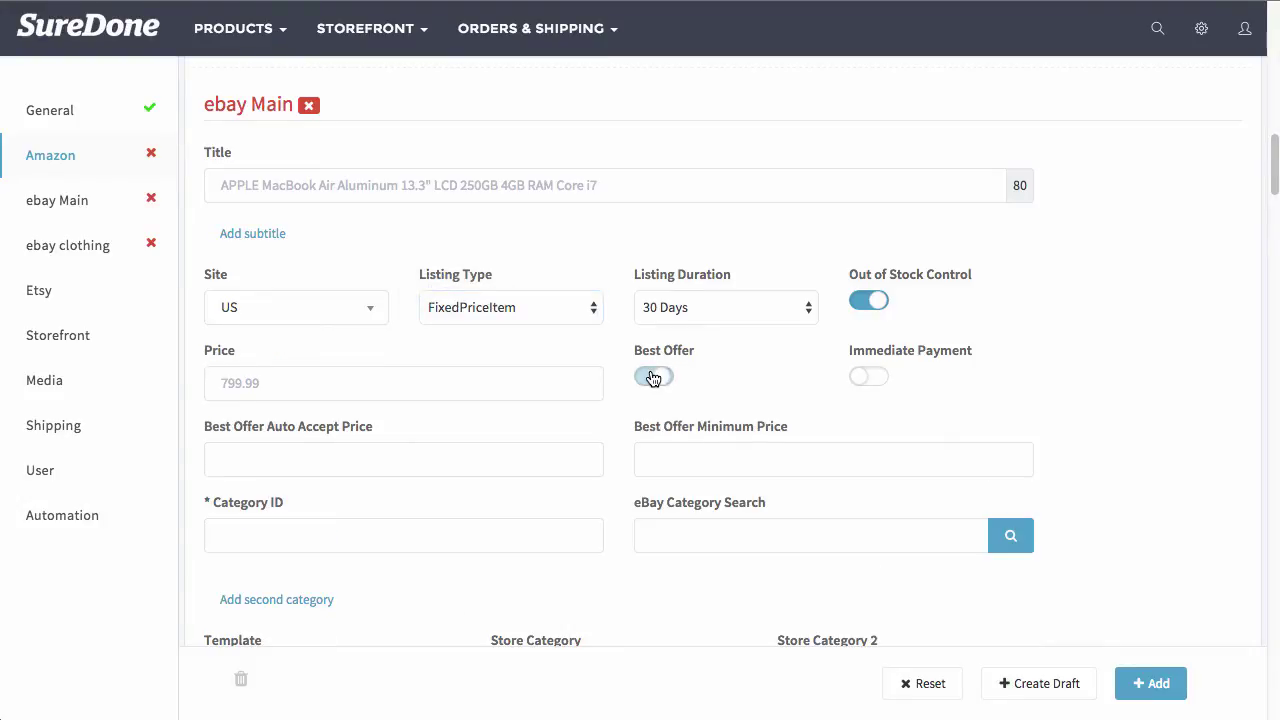
{"action": "left_click", "coordinate": [654, 376]}
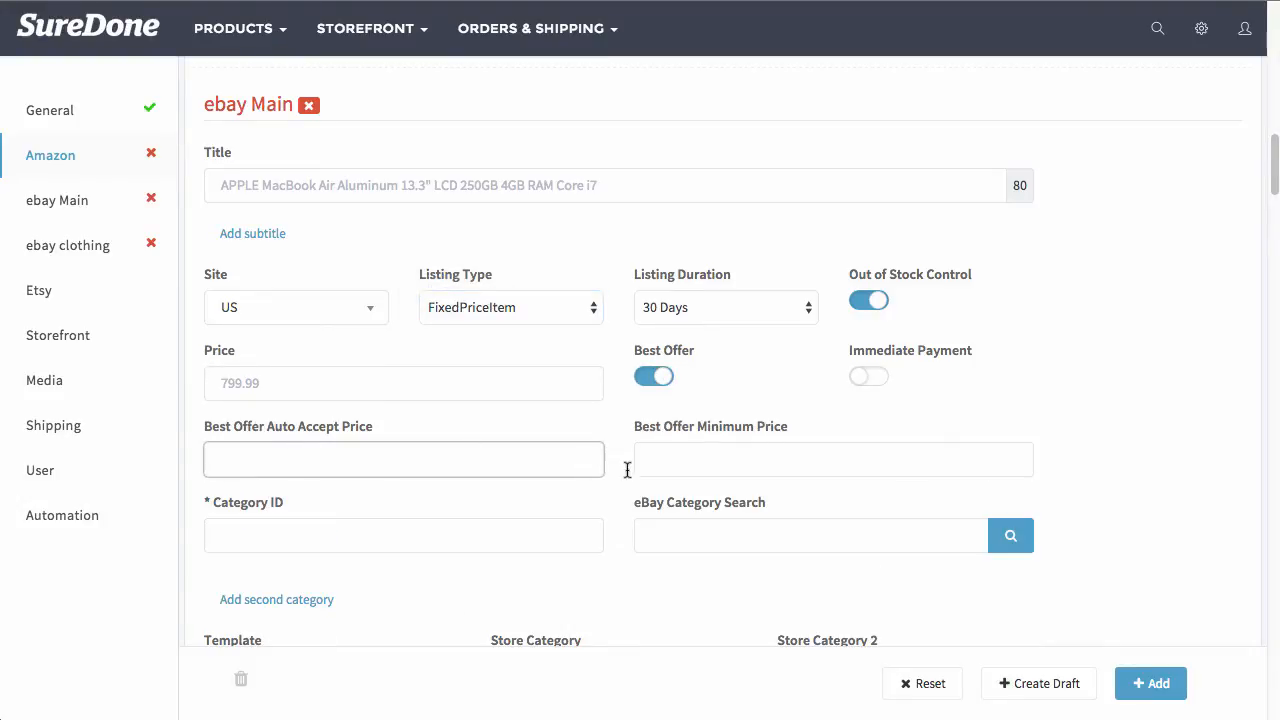
{"action": "left_click", "coordinate": [833, 459]}
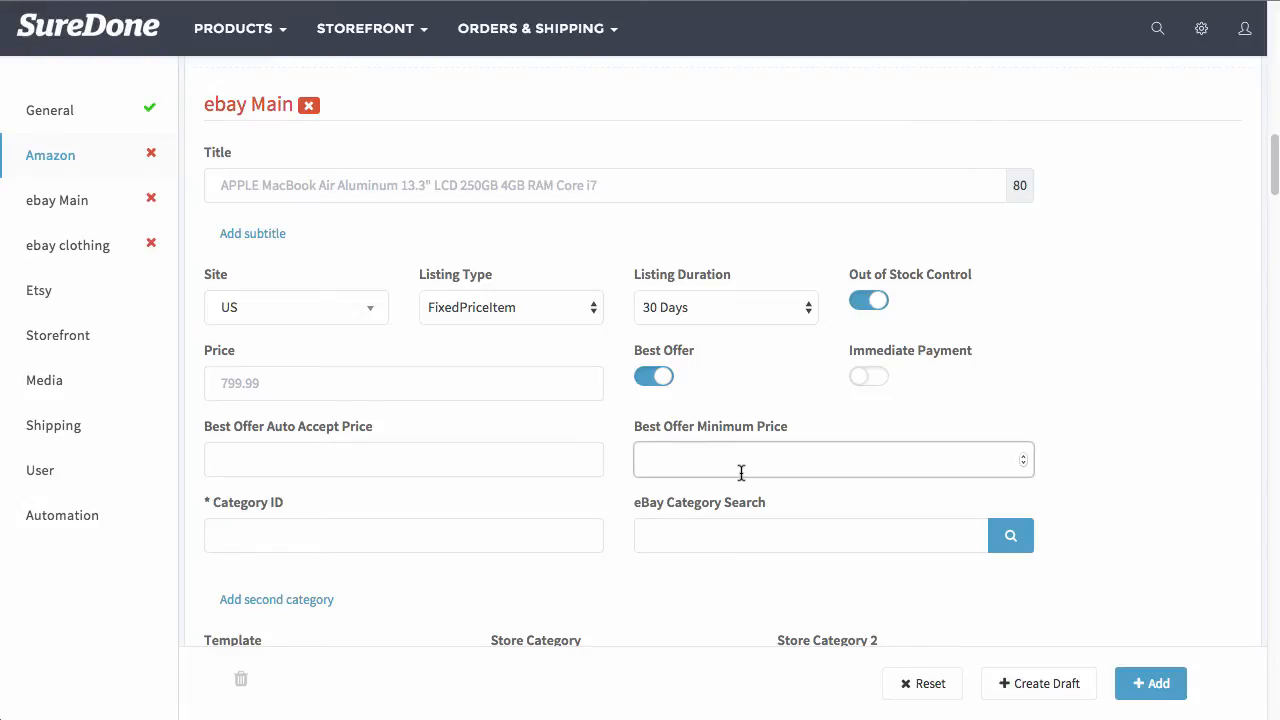
{"action": "left_click", "coordinate": [404, 459]}
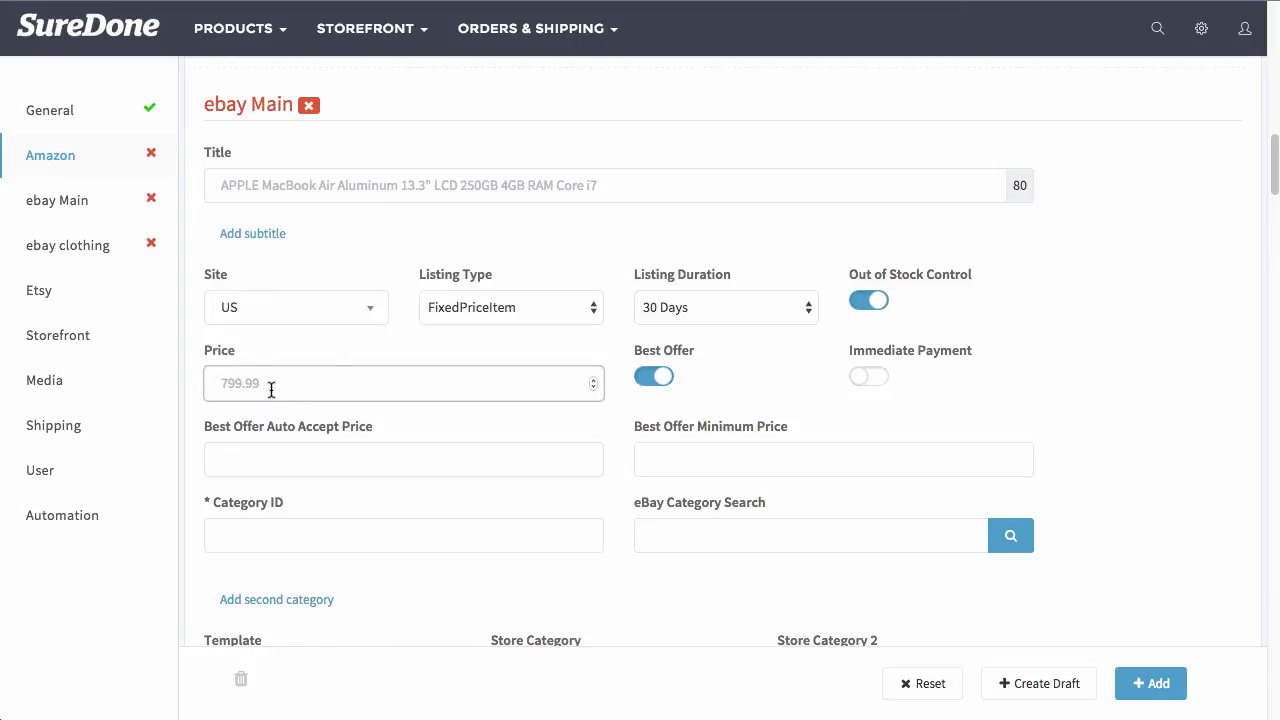
{"action": "left_click", "coordinate": [404, 459]}
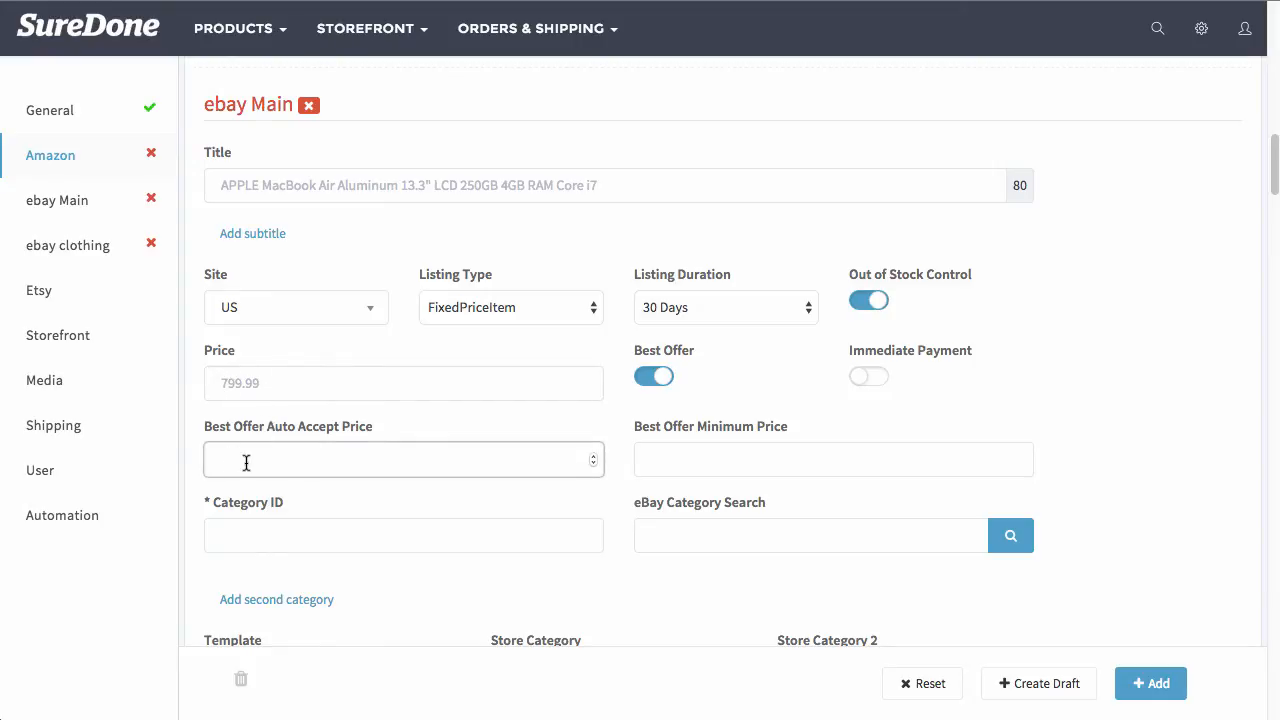
{"action": "type", "text": "700"}
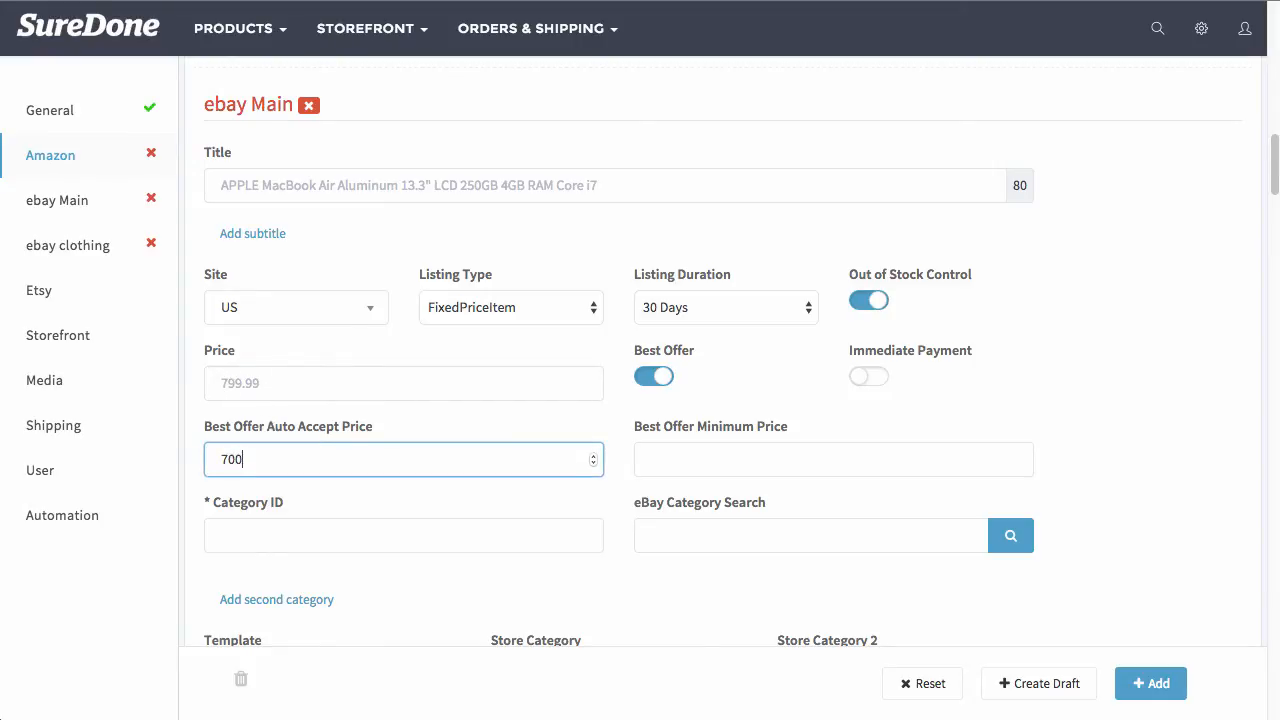
{"action": "left_click", "coordinate": [833, 459]}
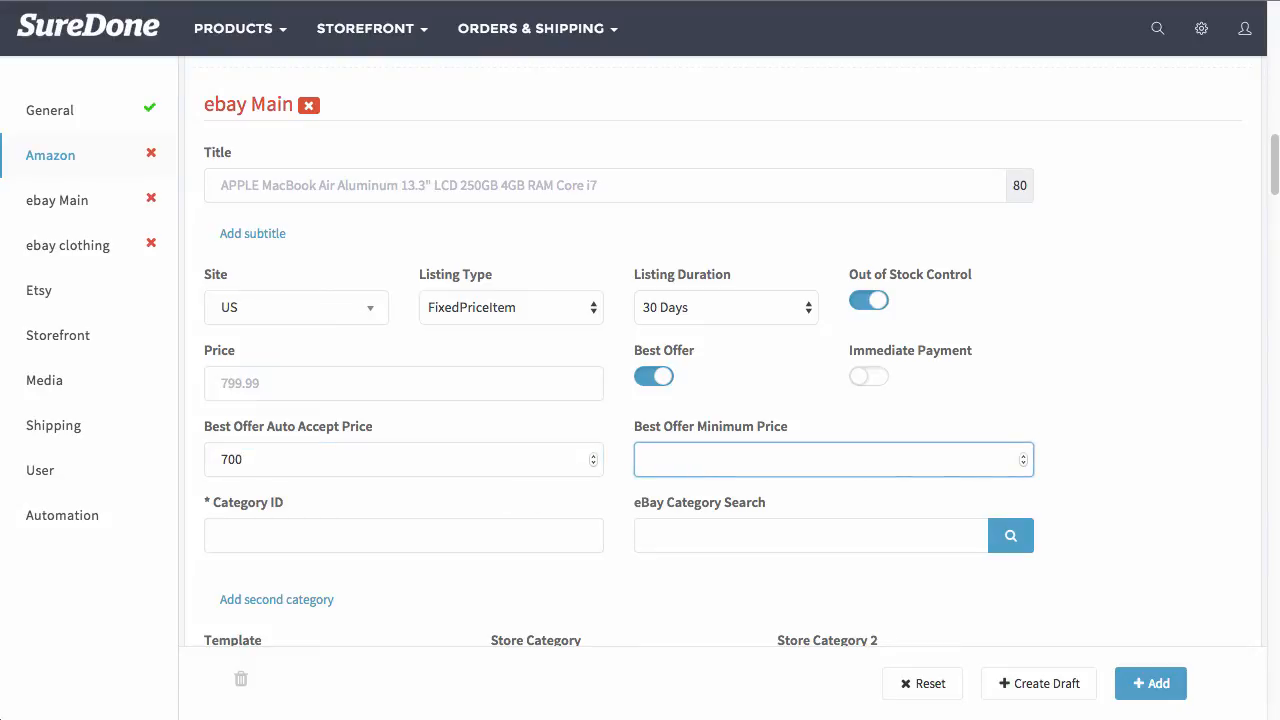
{"action": "type", "text": "500"}
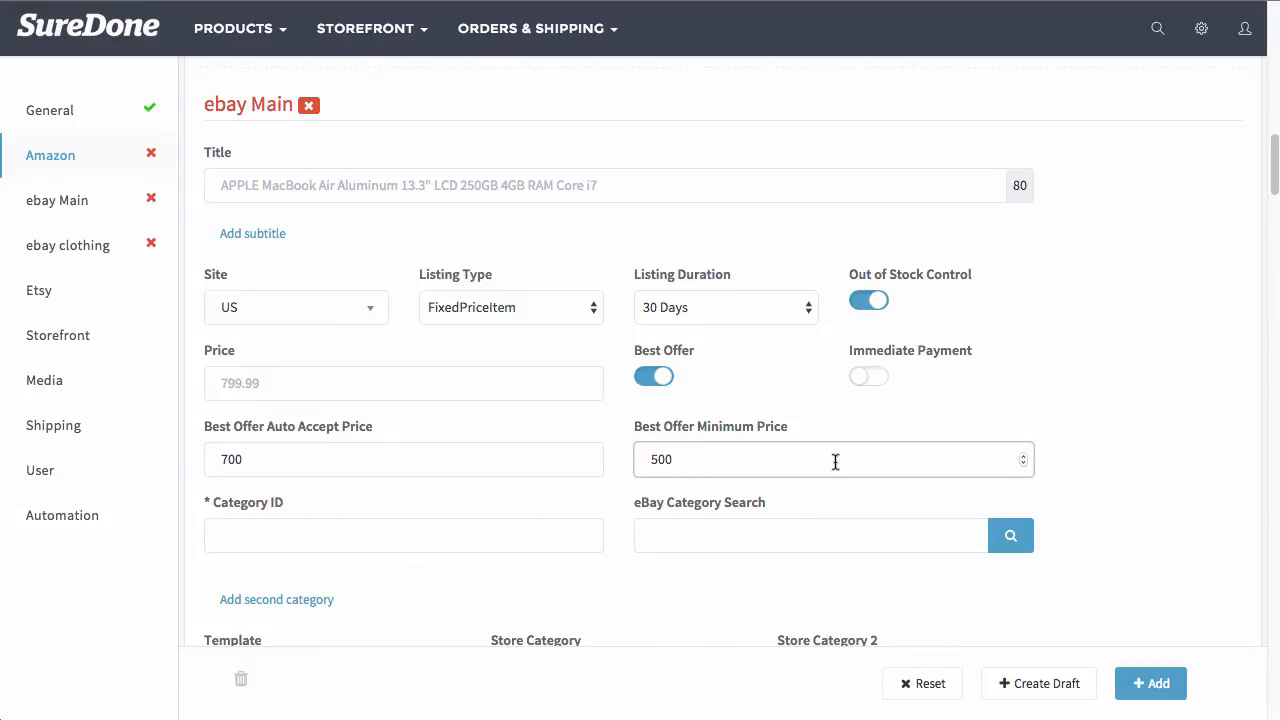
Search eBay categories for 'laptop' and pick Apple Laptops (ID 111422)
{"action": "scroll", "scroll_direction": "down", "scroll_amount": 3}
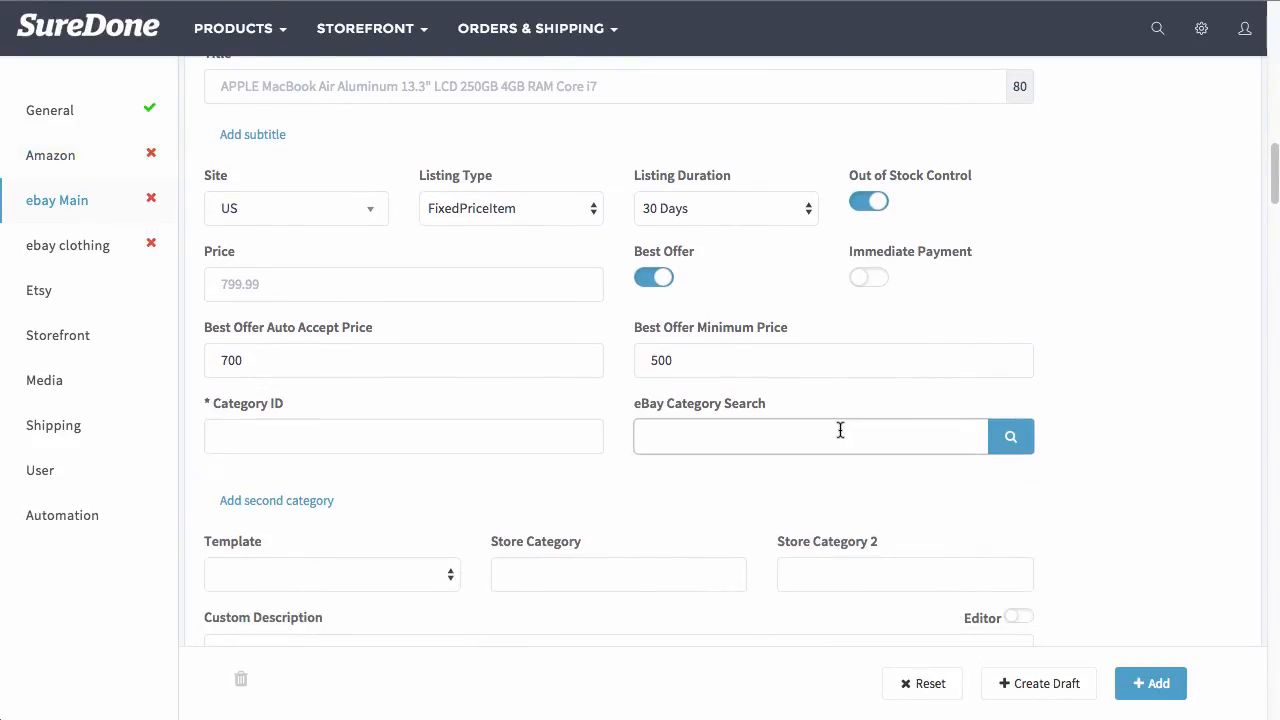
{"action": "left_click", "coordinate": [810, 436]}
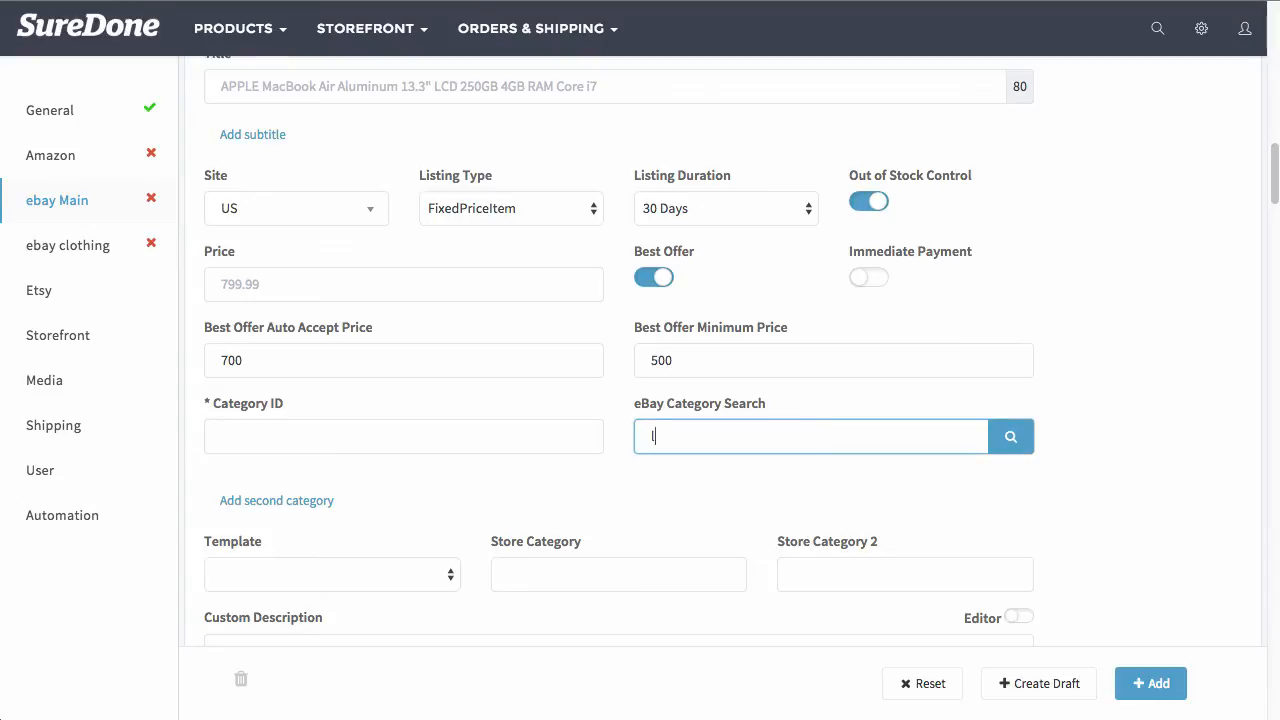
{"action": "type", "text": "laptop"}
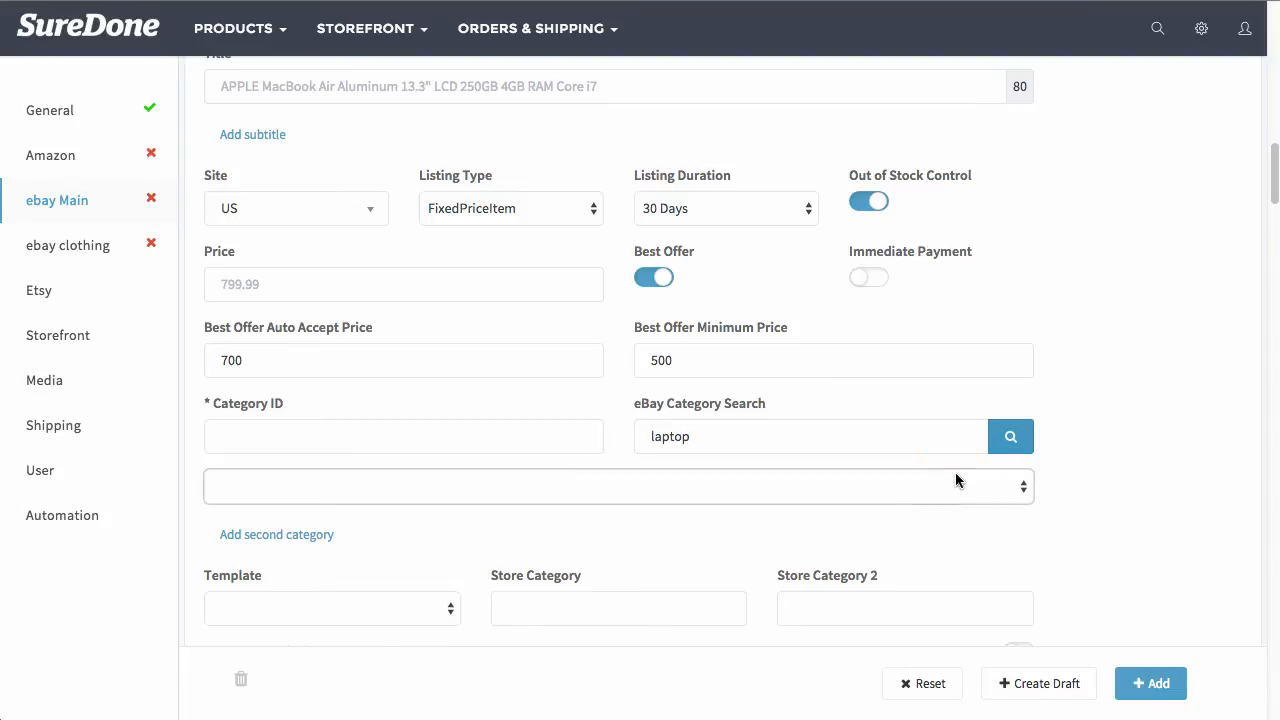
{"action": "left_click", "coordinate": [1010, 436]}
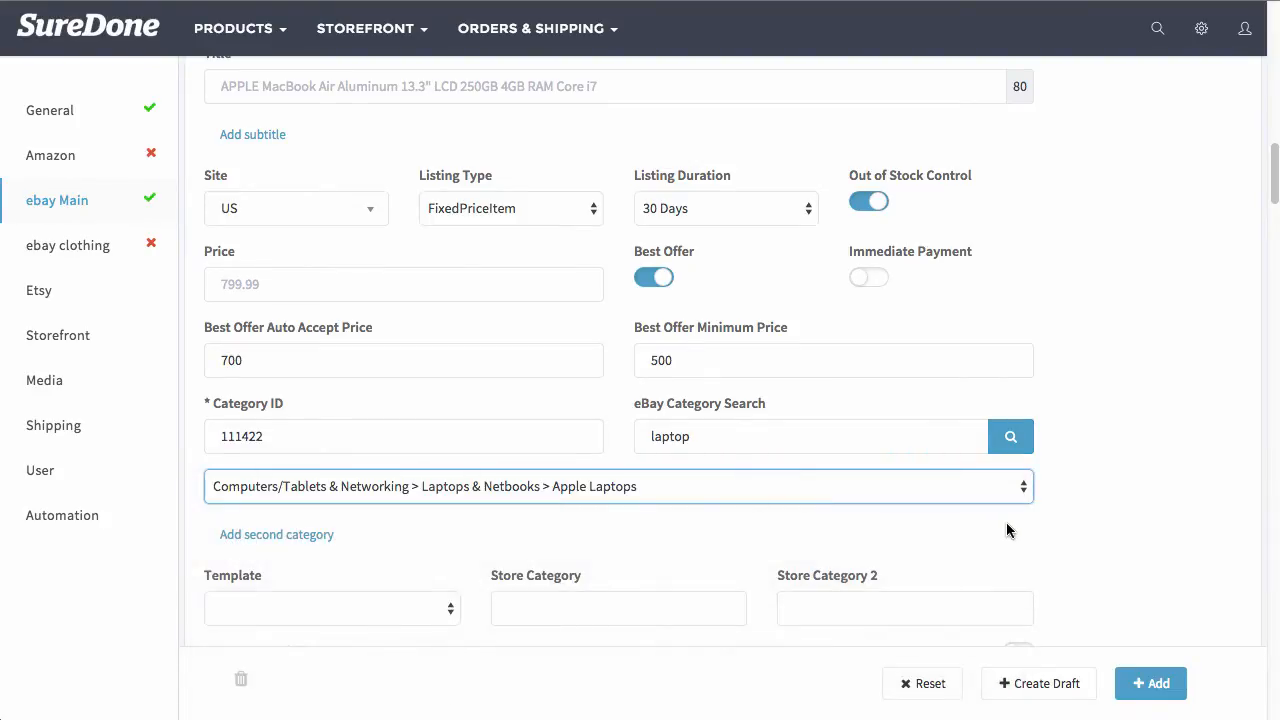
{"action": "mouse_move", "coordinate": [1069, 537]}
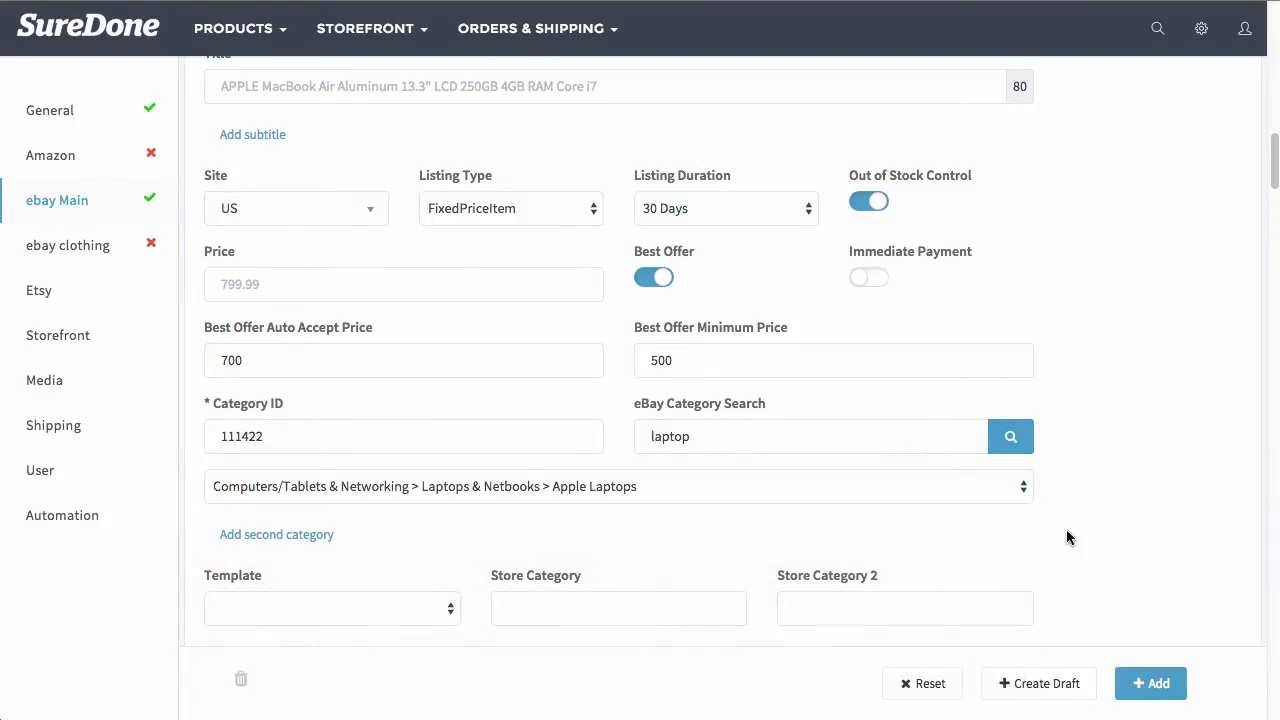
Fill item specifics: Brand Apple, 4GB, 1.80GHz Core i7 2nd Gen., MacBook Air, 2012, 13.3"
{"action": "scroll", "scroll_direction": "down", "scroll_amount": 3}
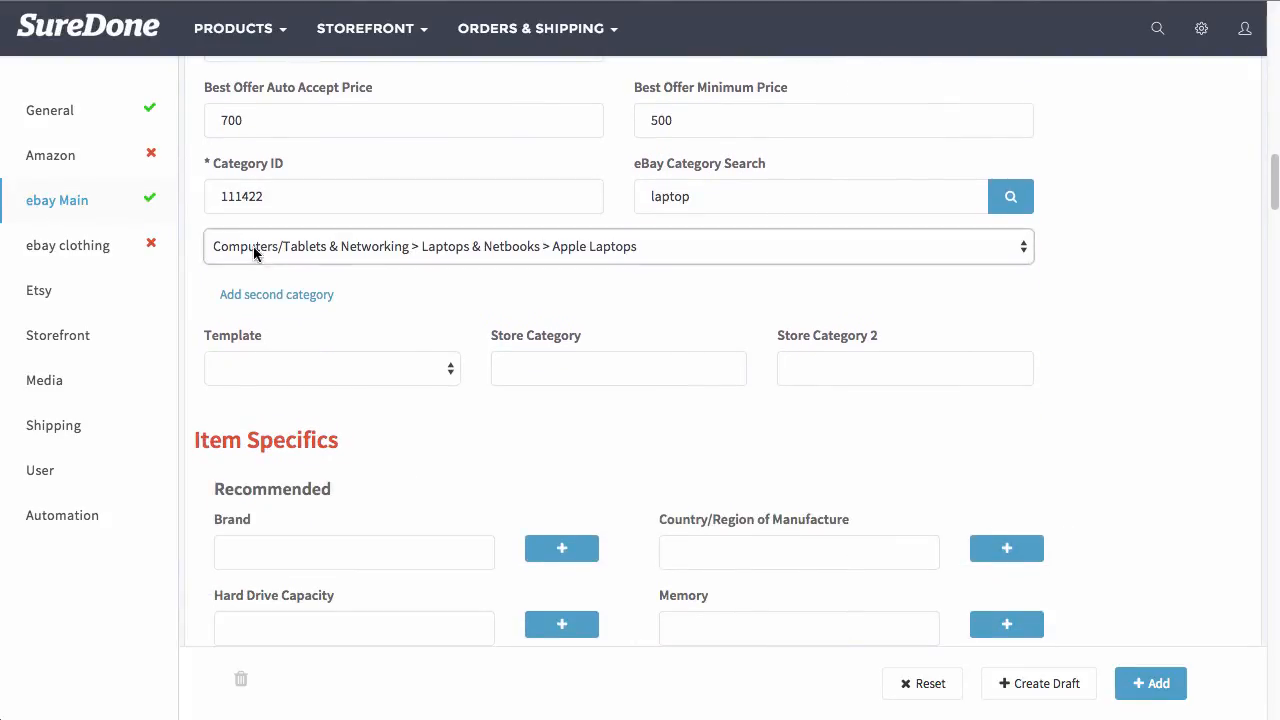
{"action": "scroll", "scroll_direction": "down", "scroll_amount": 3}
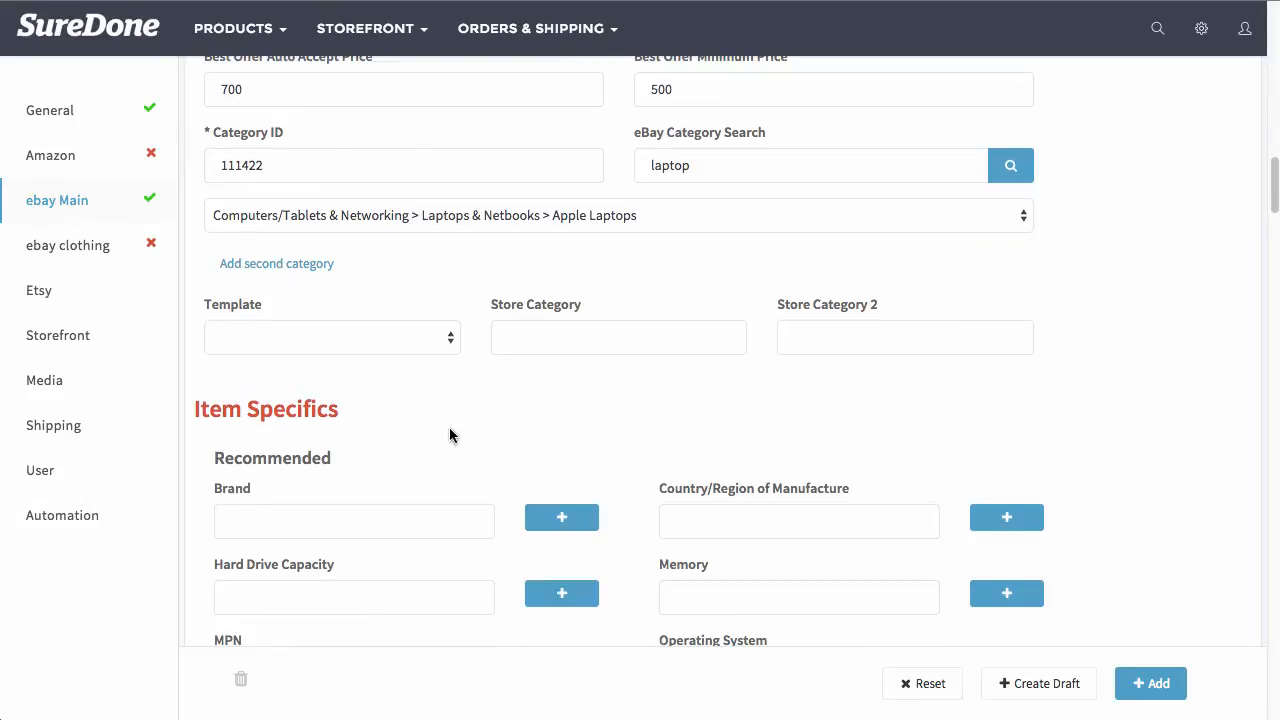
{"action": "mouse_move", "coordinate": [400, 268]}
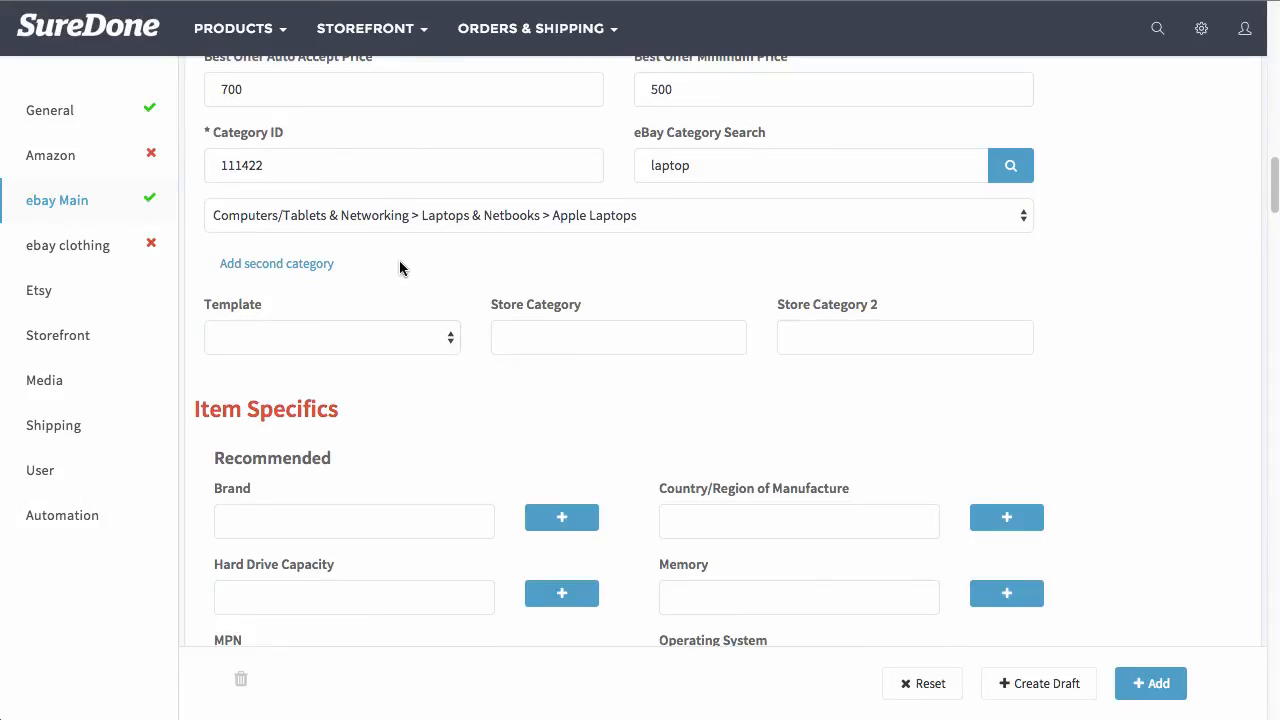
{"action": "mouse_move", "coordinate": [352, 307]}
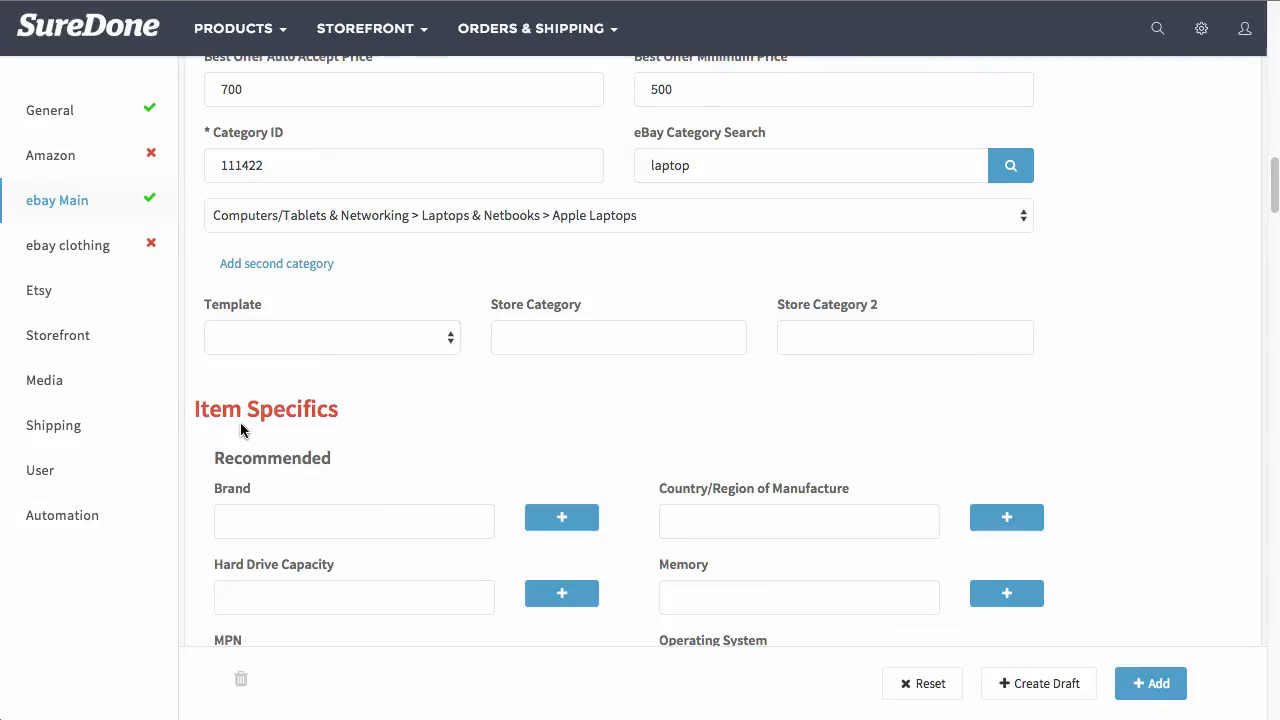
{"action": "mouse_move", "coordinate": [366, 277]}
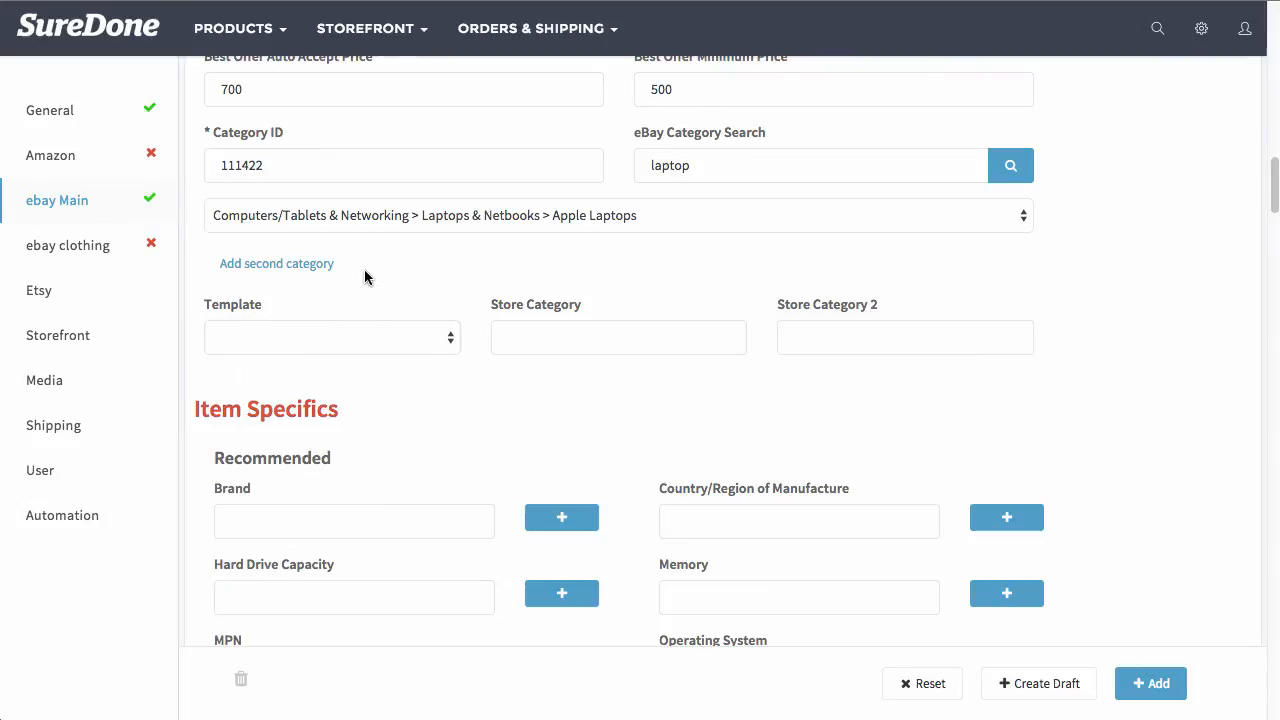
{"action": "mouse_move", "coordinate": [620, 367]}
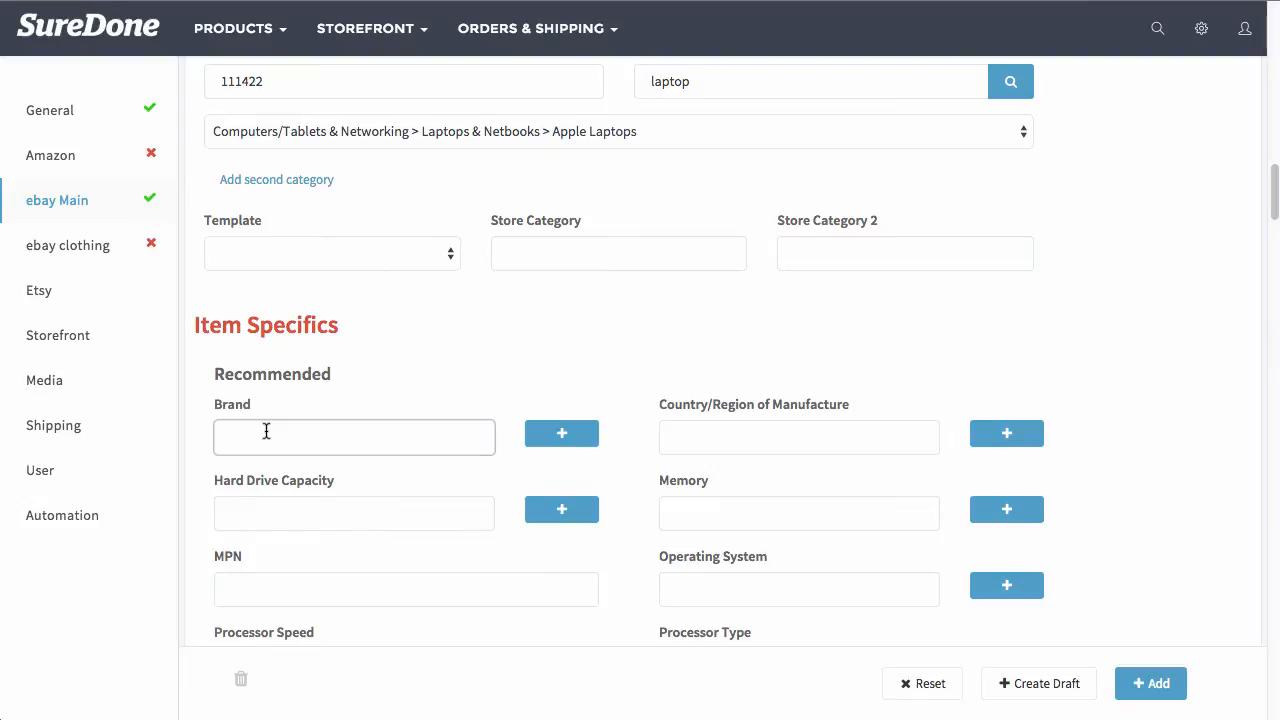
{"action": "scroll", "scroll_direction": "down", "scroll_amount": 3}
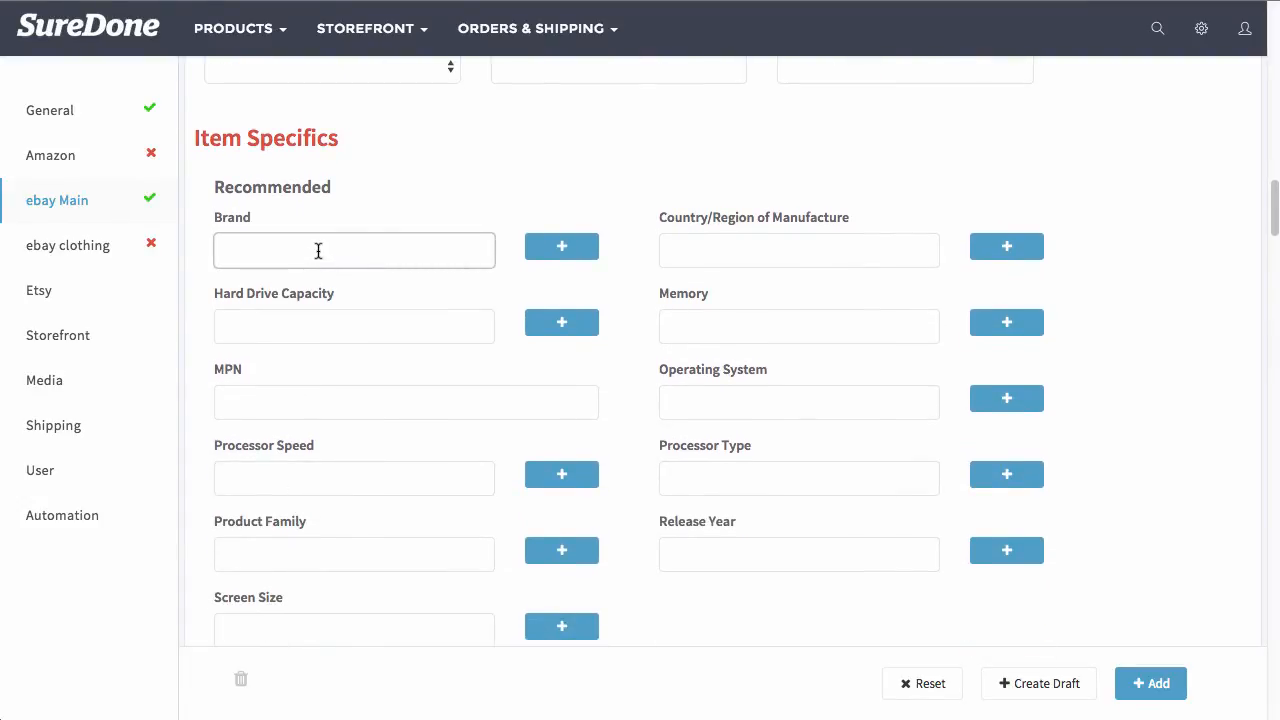
{"action": "type", "text": "A"}
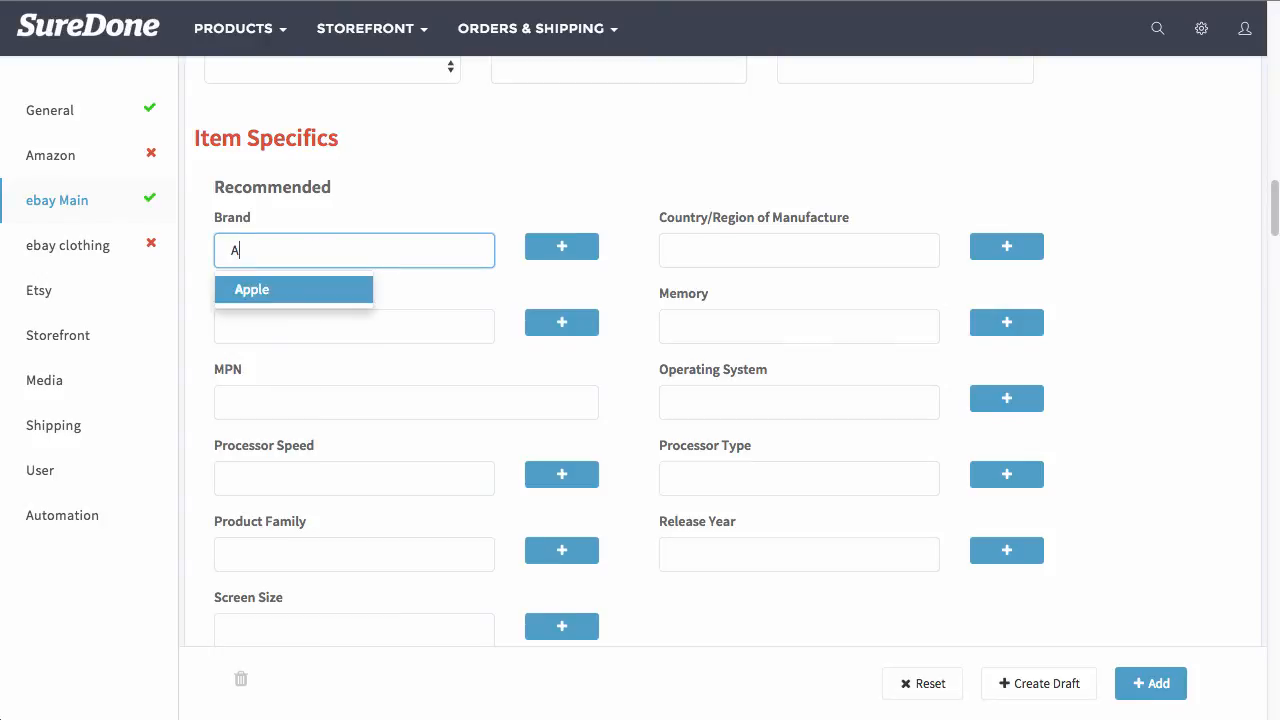
{"action": "left_click", "coordinate": [294, 289]}
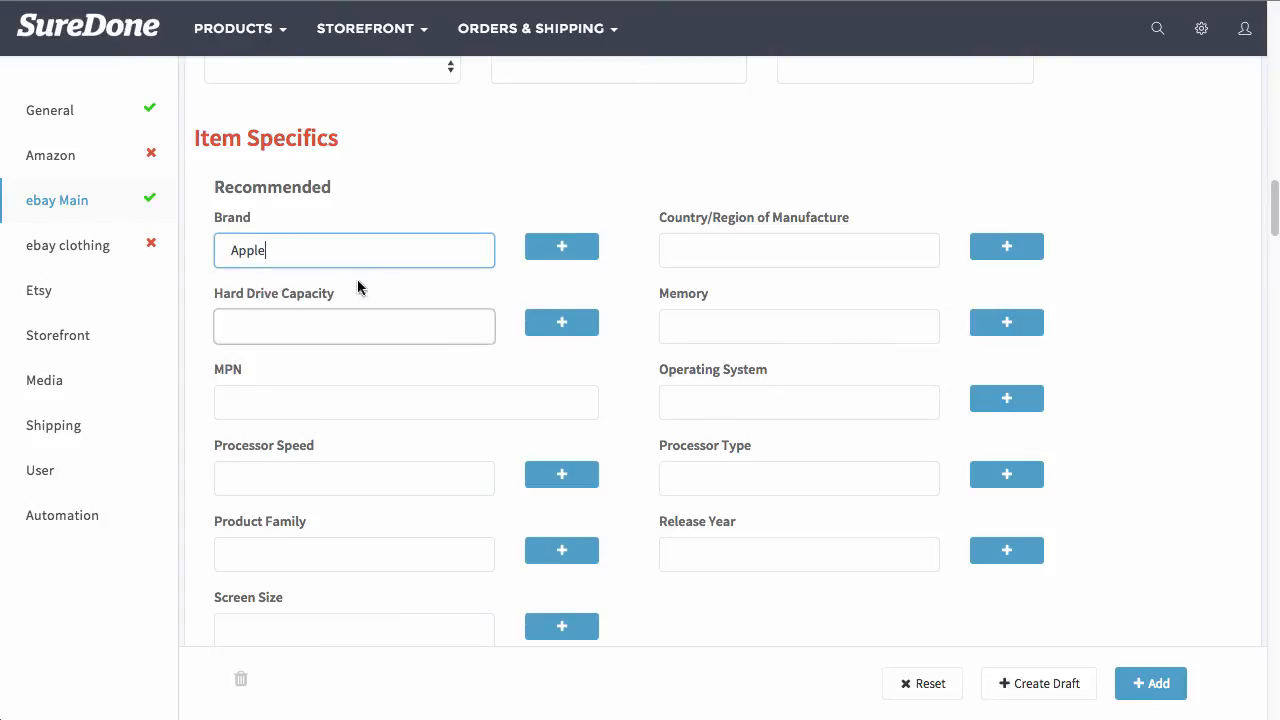
{"action": "left_click", "coordinate": [799, 326]}
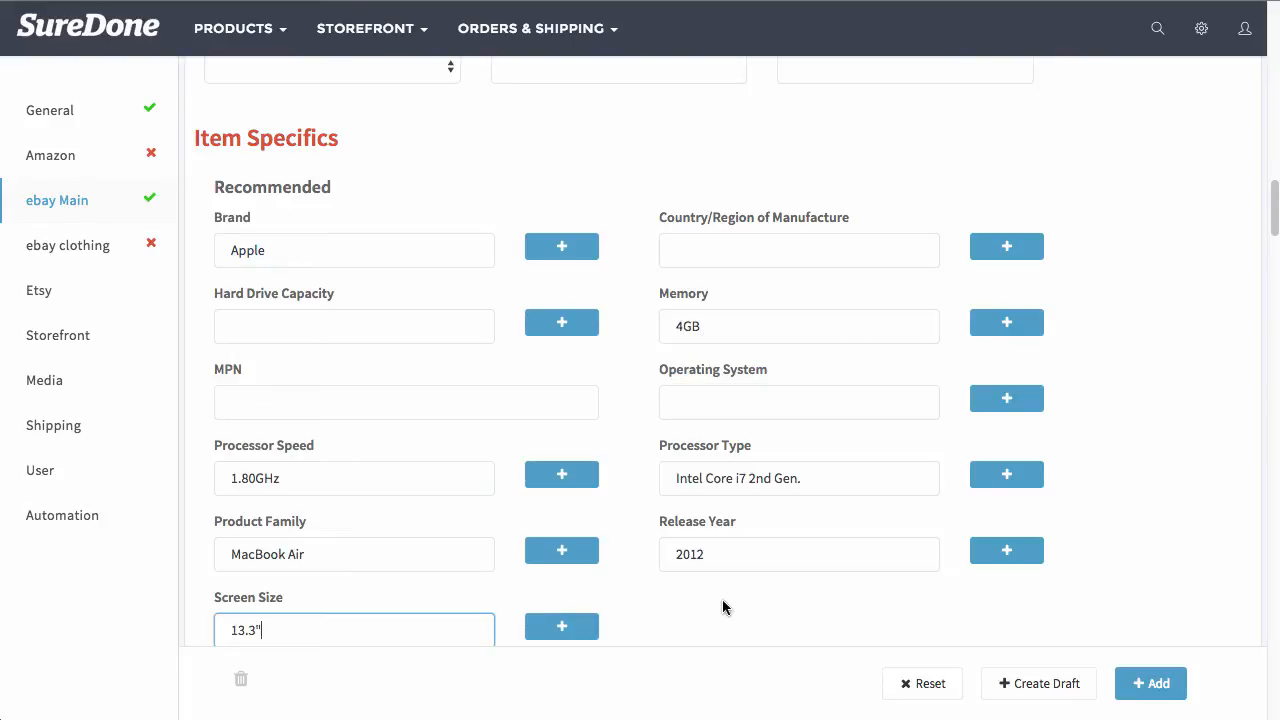
{"action": "scroll", "scroll_direction": "down", "scroll_amount": 3}
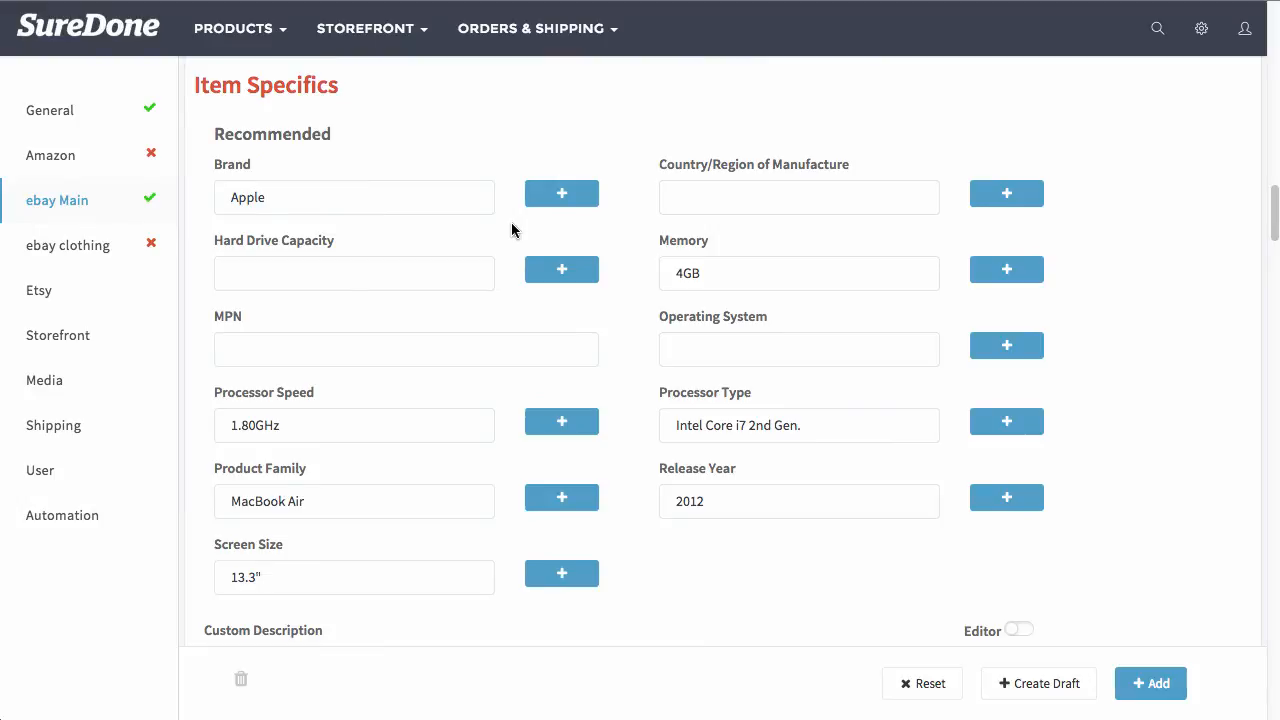
{"action": "left_click", "coordinate": [354, 197]}
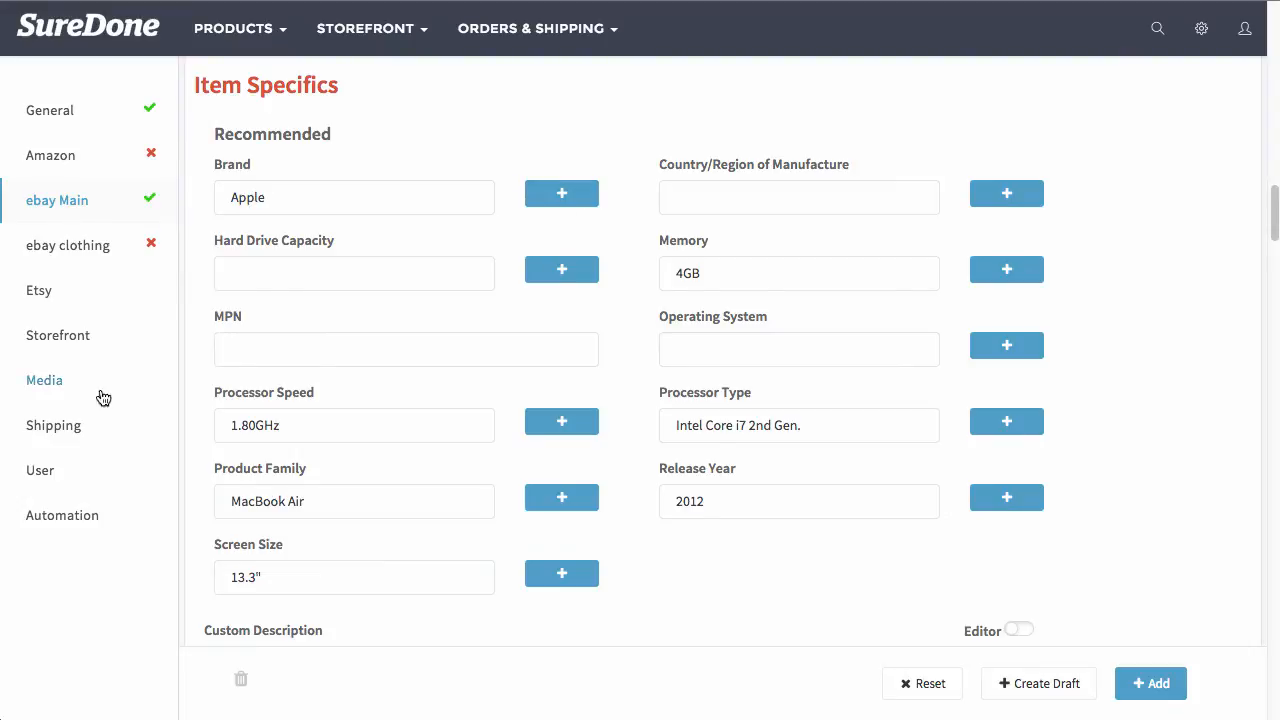
{"action": "mouse_move", "coordinate": [40, 470]}
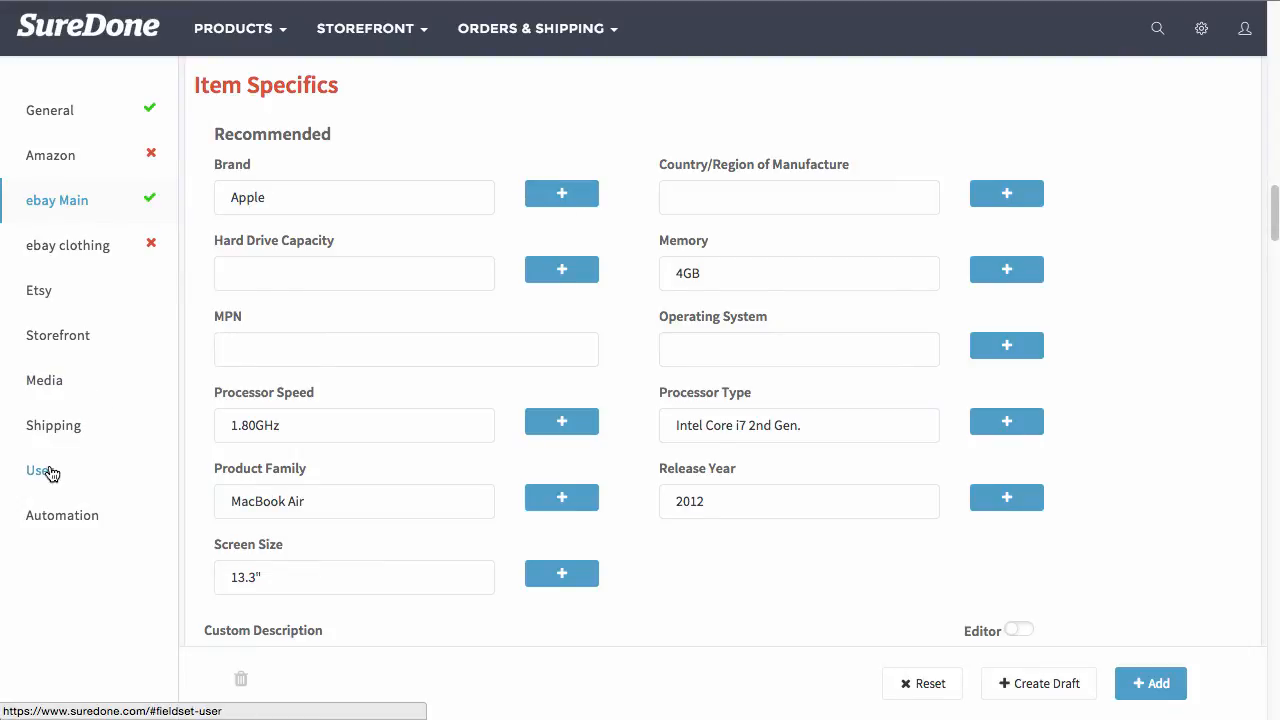
{"action": "scroll", "scroll_direction": "down", "scroll_amount": 3}
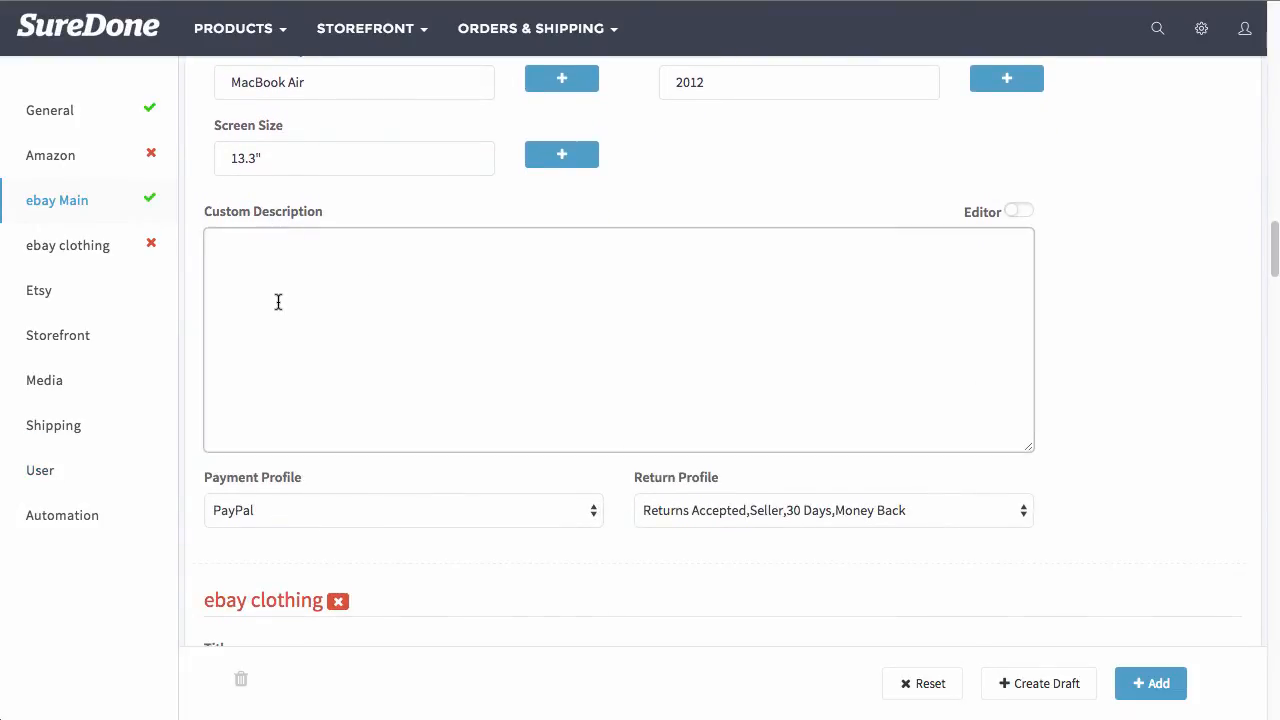
{"action": "scroll", "scroll_direction": "up", "scroll_amount": 3}
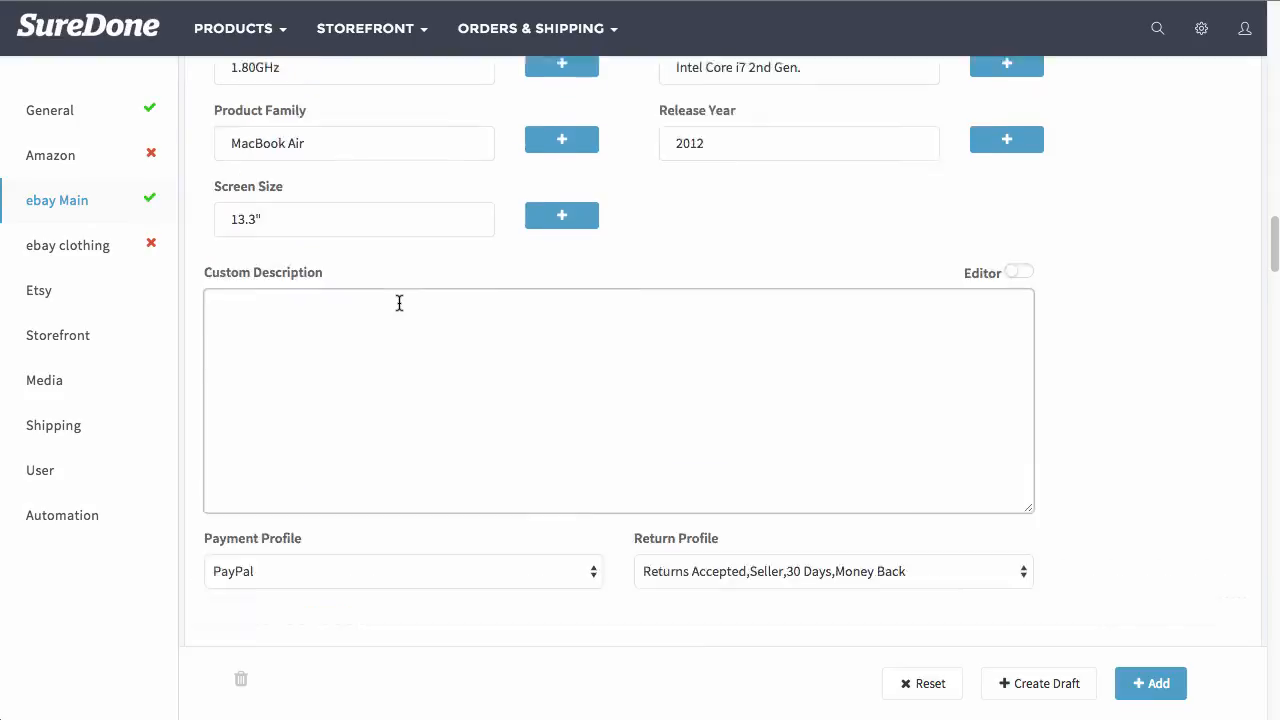
{"action": "scroll", "scroll_direction": "up", "scroll_amount": 3}
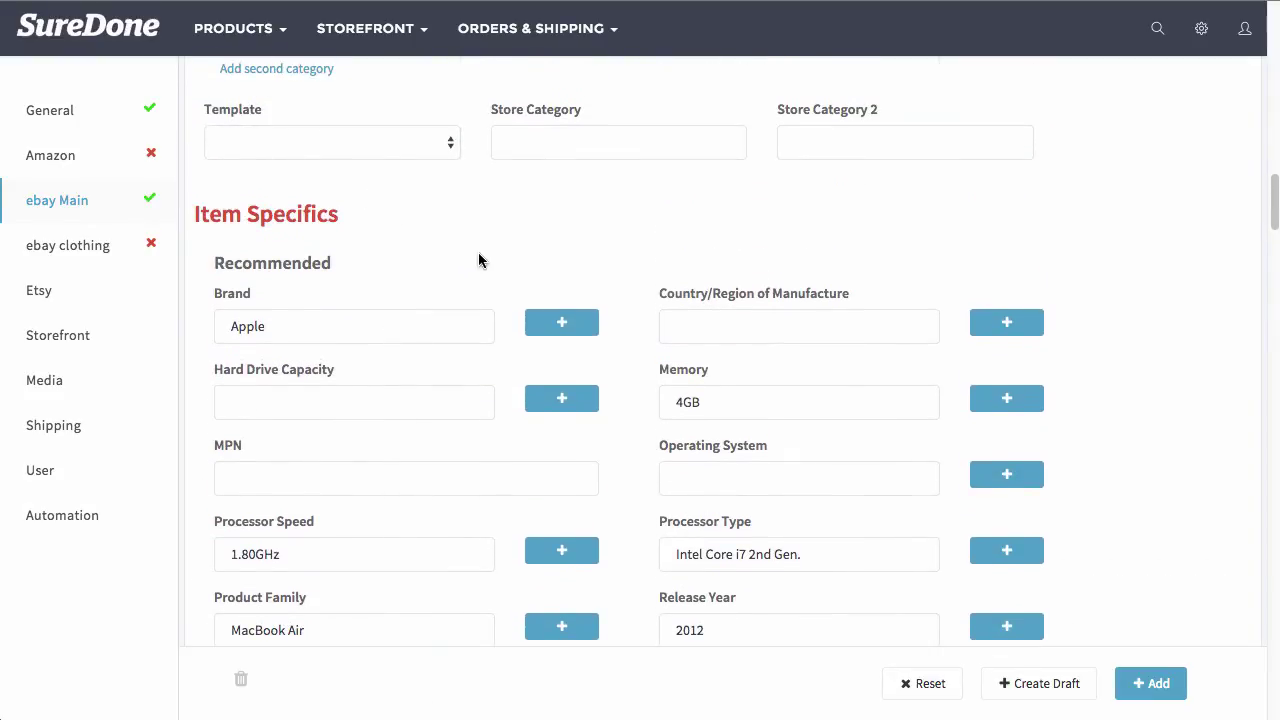
{"action": "scroll", "scroll_direction": "up", "scroll_amount": 3}
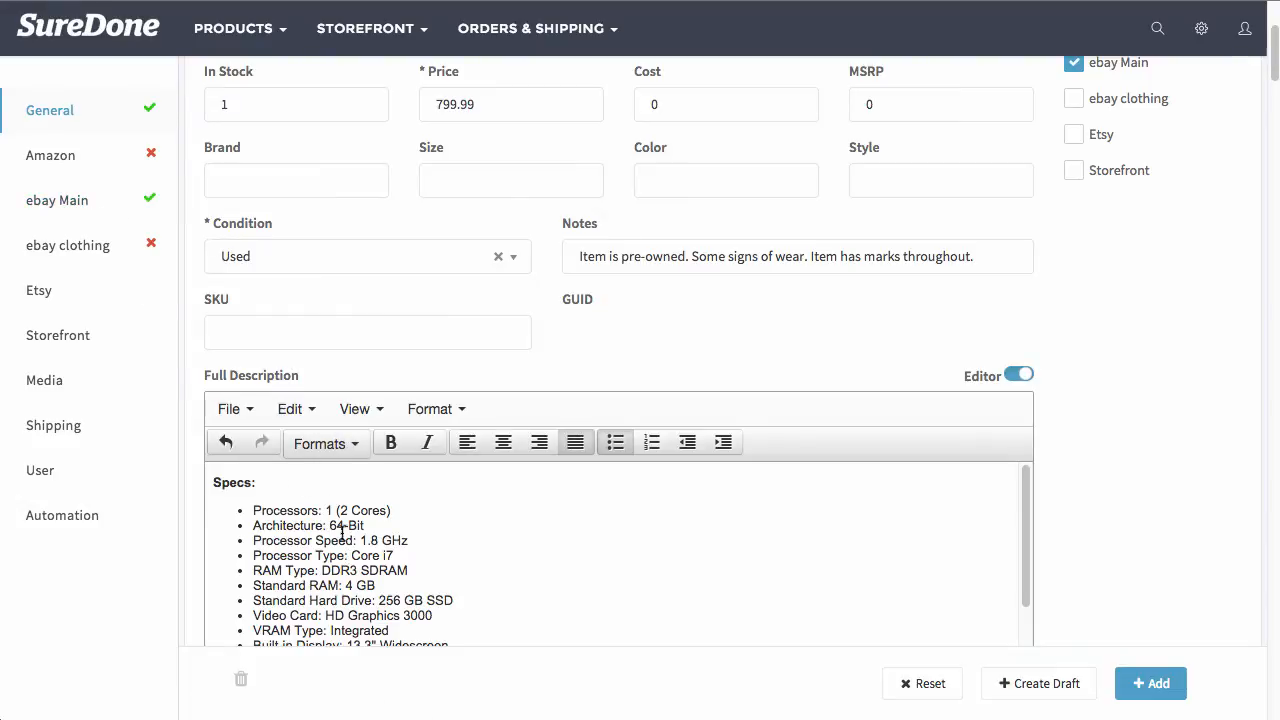
{"action": "mouse_move", "coordinate": [57, 200]}
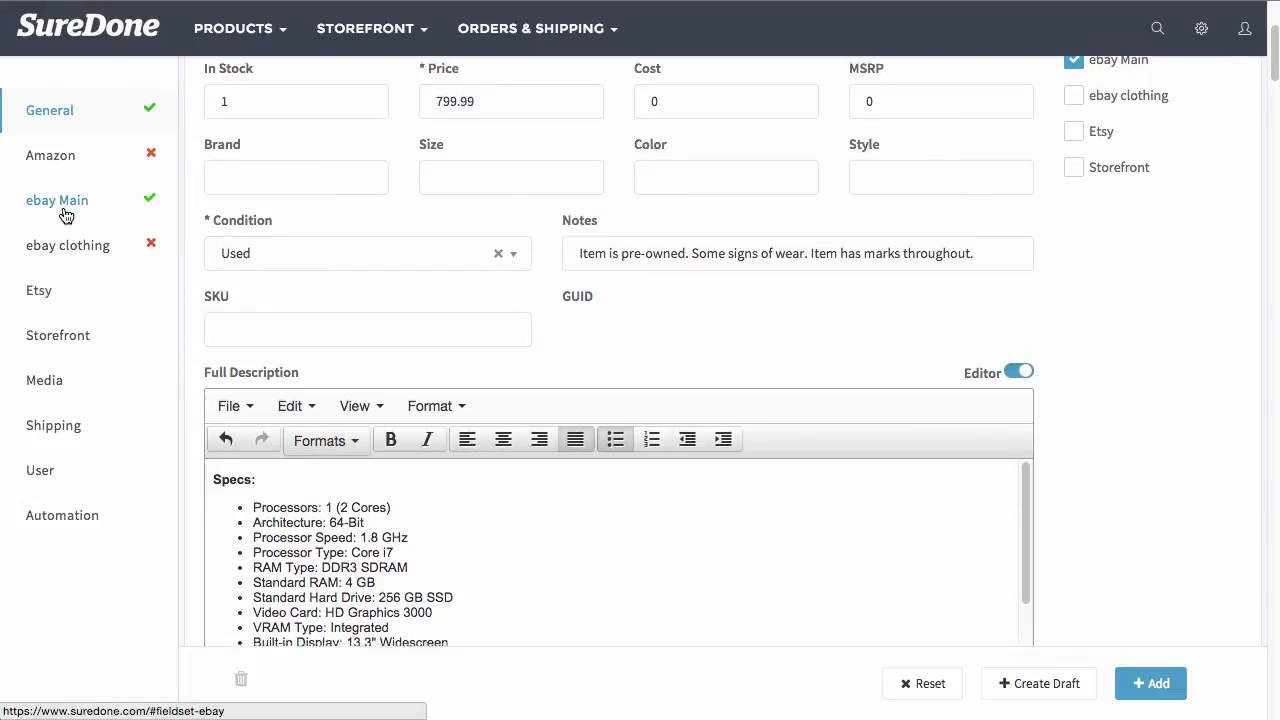
{"action": "scroll", "scroll_direction": "down", "scroll_amount": 3}
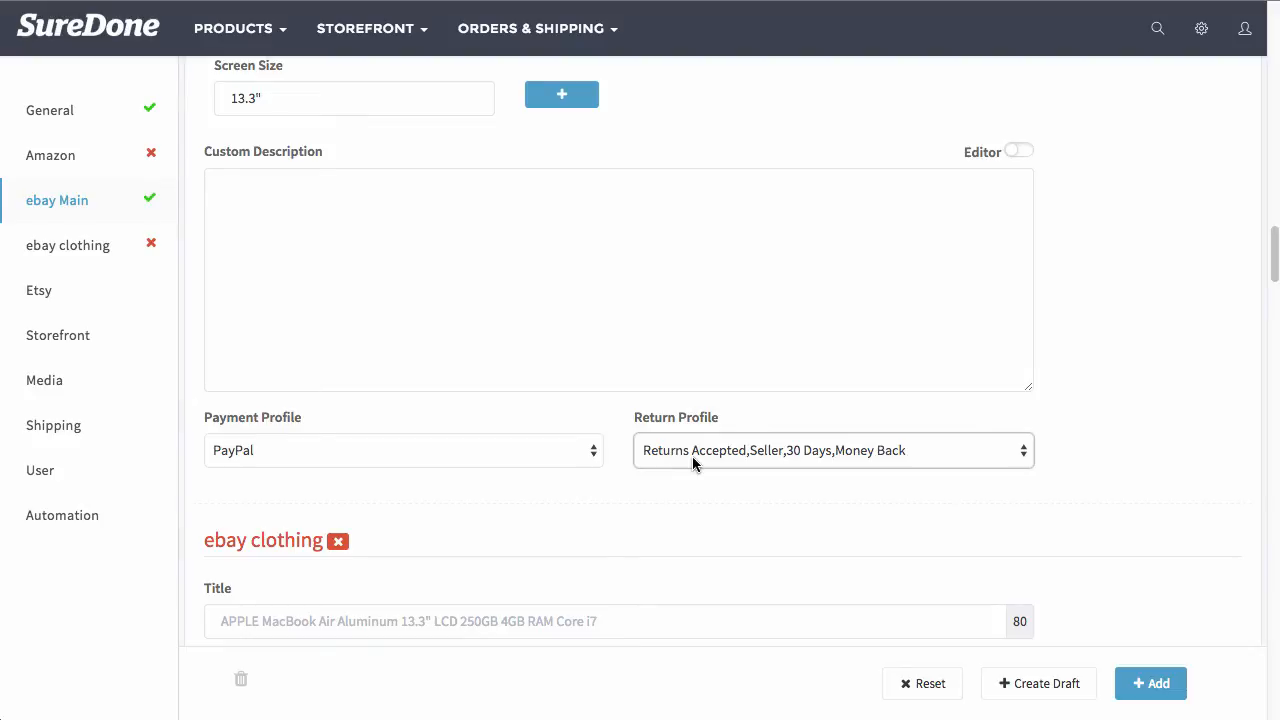
{"action": "left_click", "coordinate": [403, 450]}
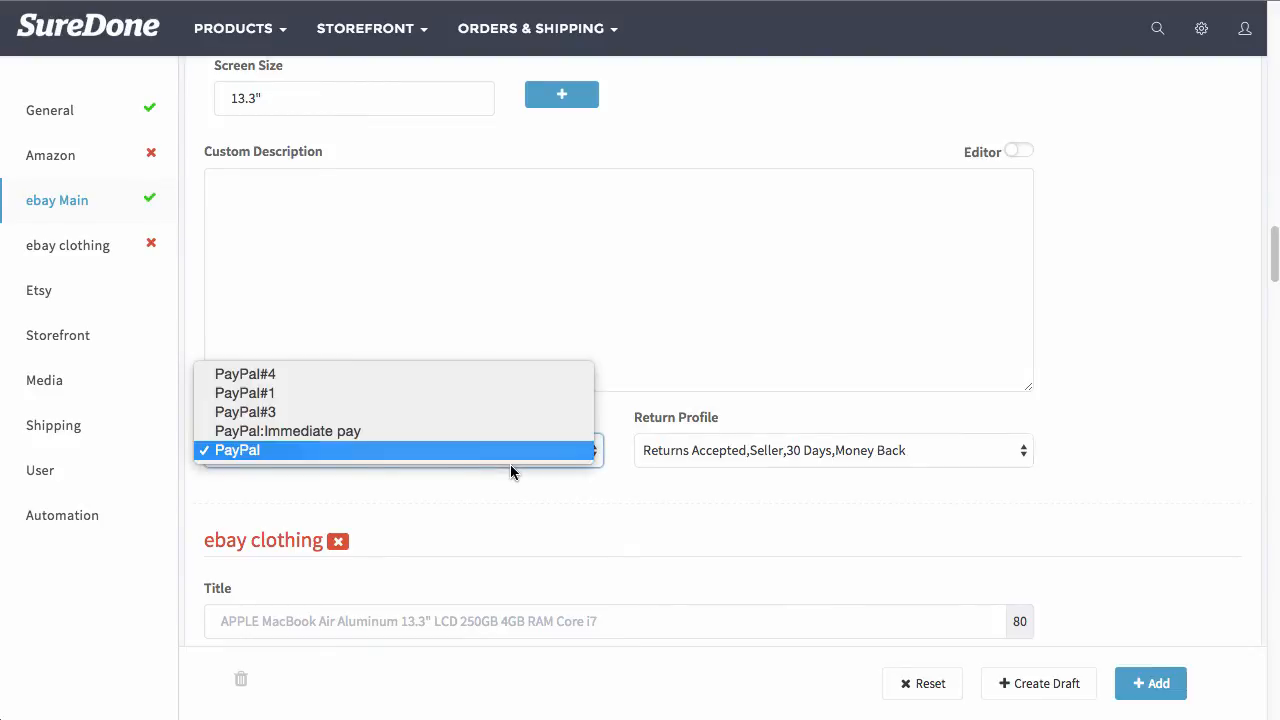
{"action": "left_click", "coordinate": [236, 450]}
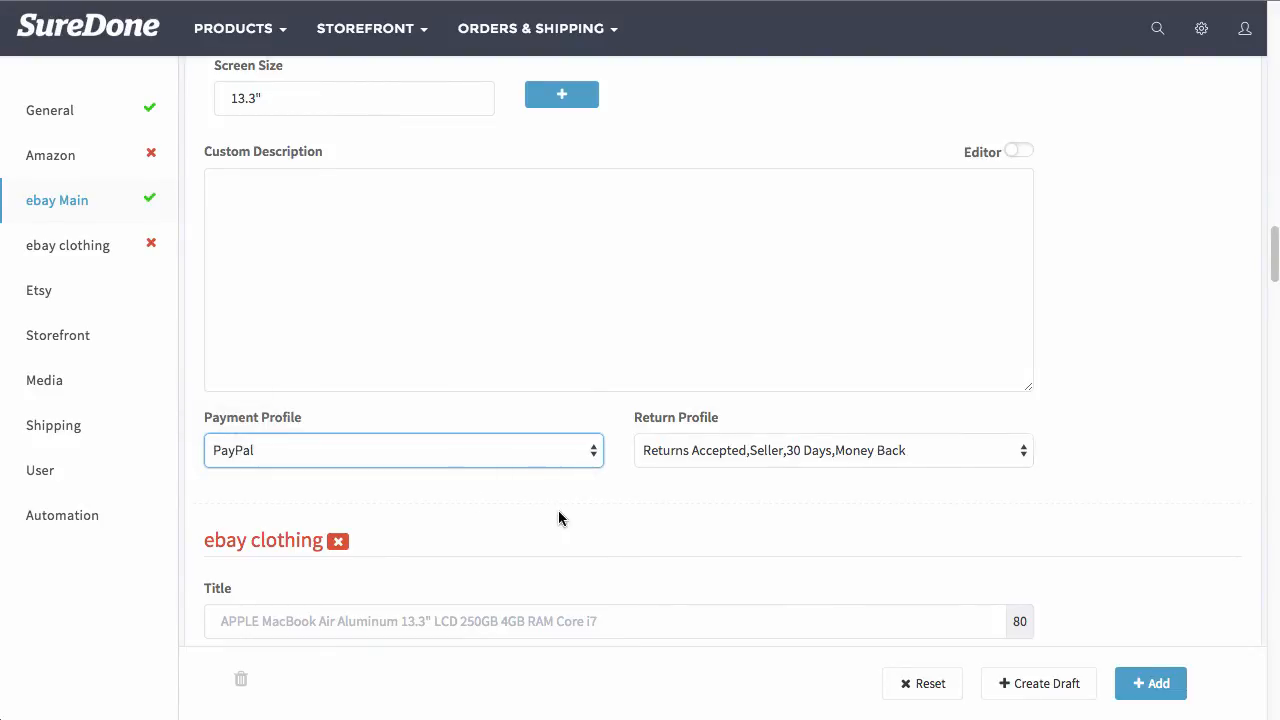
{"action": "mouse_move", "coordinate": [70, 195]}
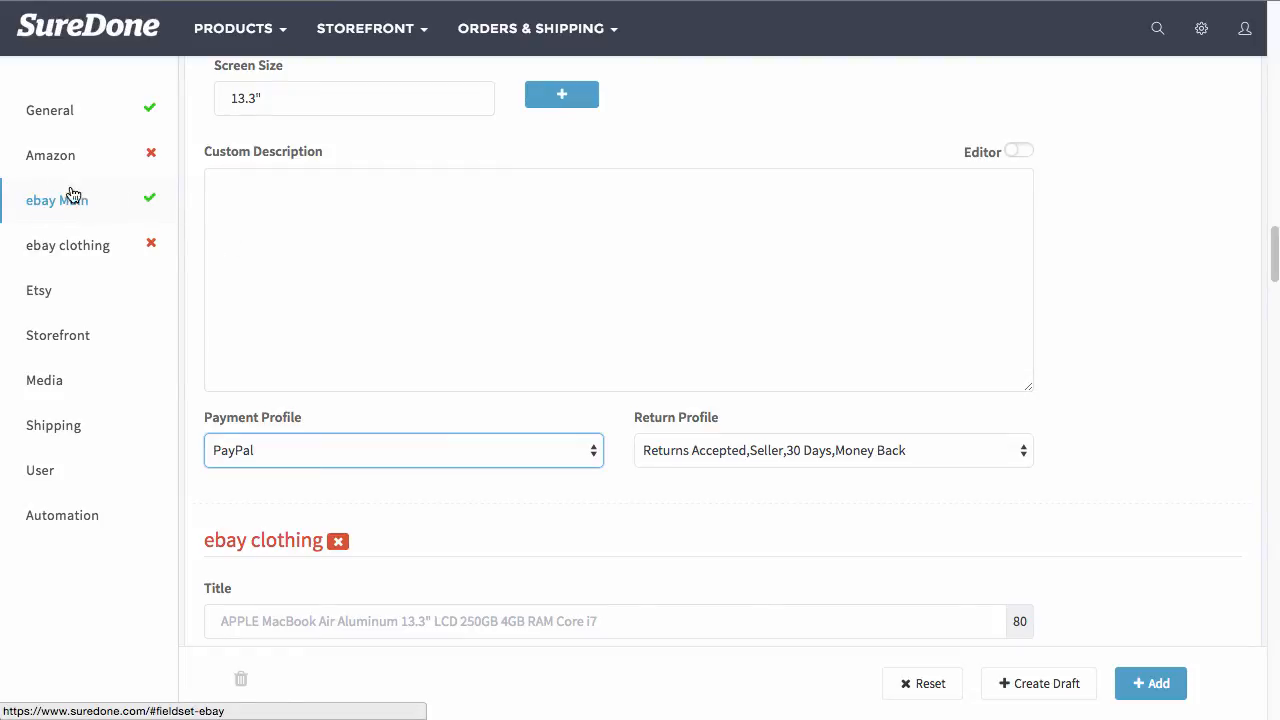
{"action": "mouse_move", "coordinate": [44, 380]}
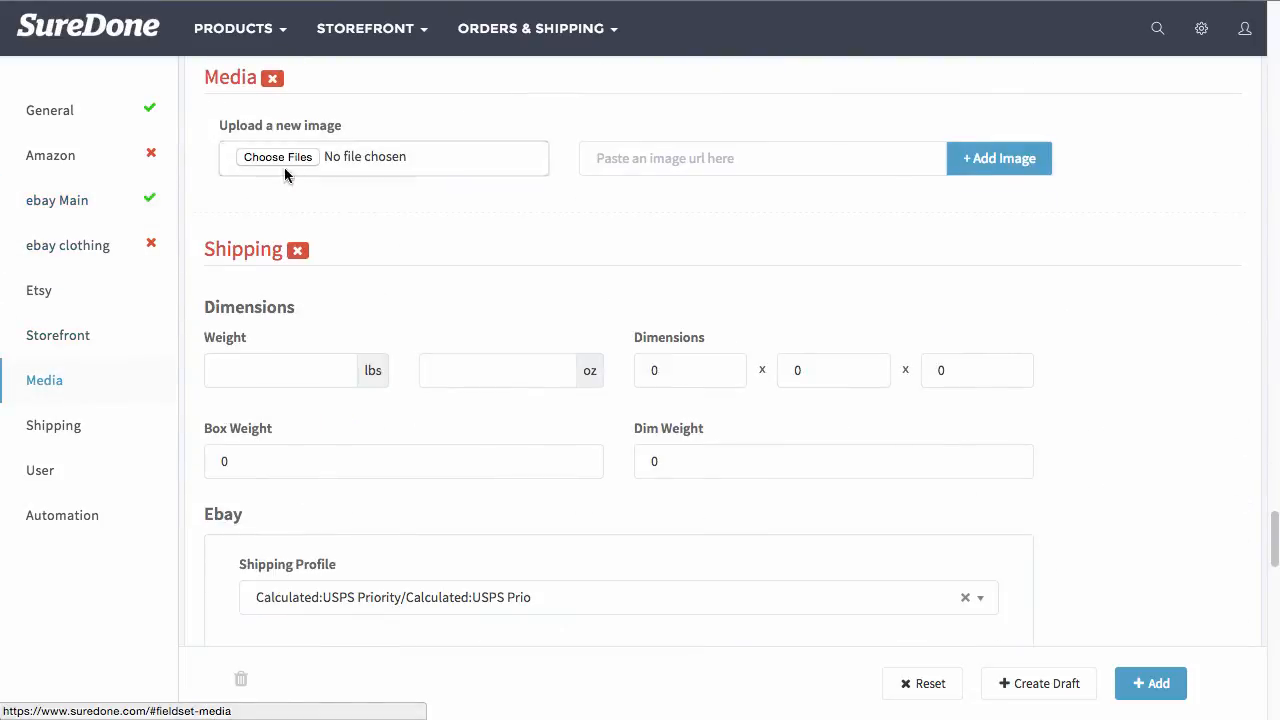
Upload the MacBook photo files and save the lead laptop photo through the Aviary editor
{"action": "left_click", "coordinate": [277, 156]}
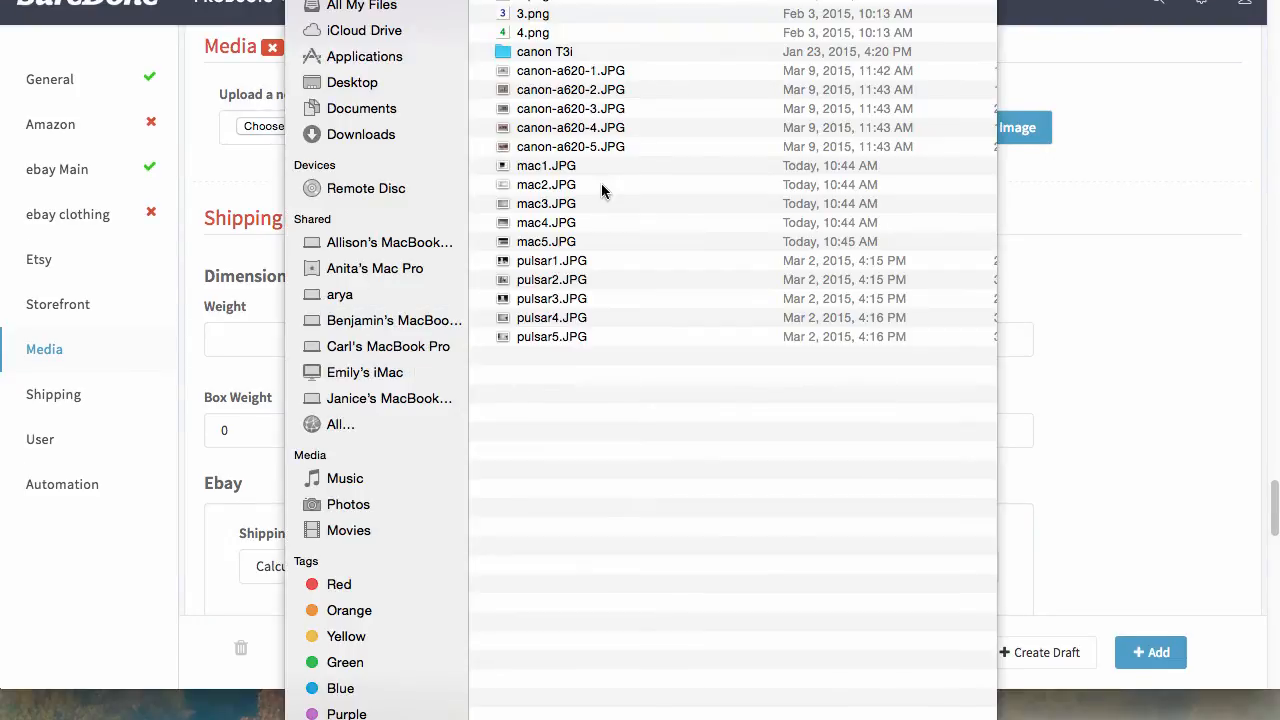
{"action": "left_click", "coordinate": [547, 184]}
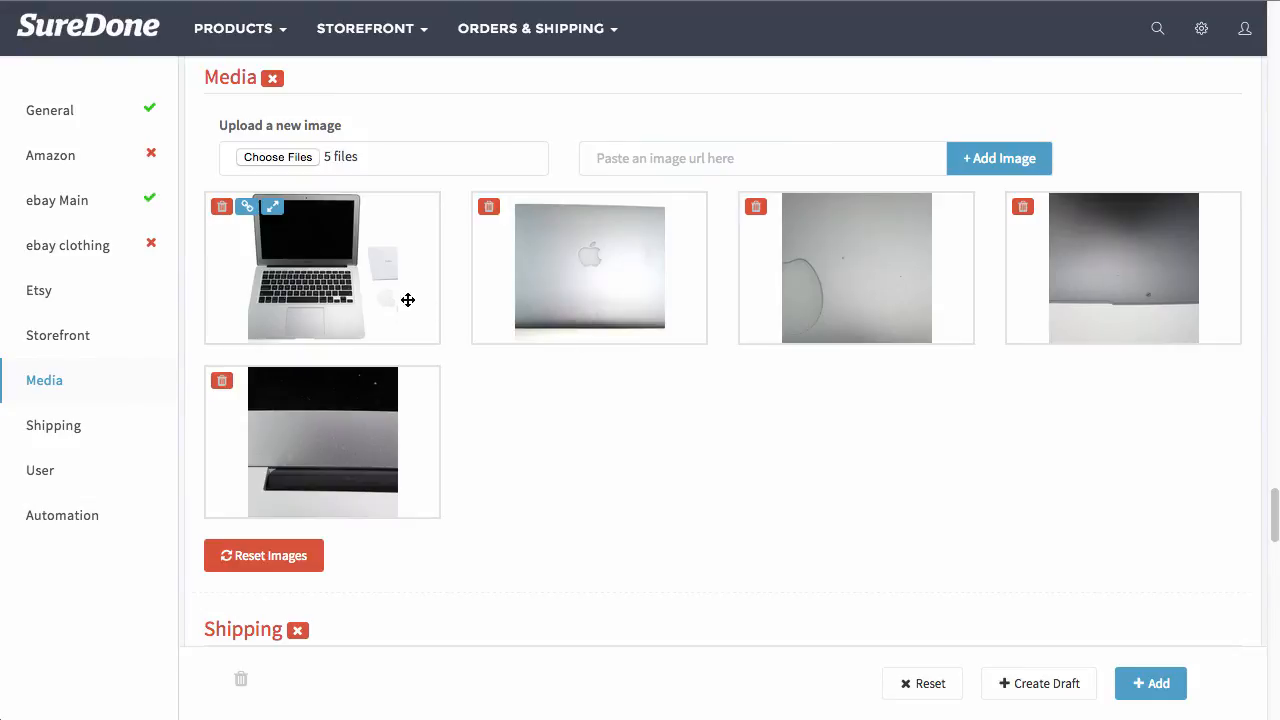
{"action": "left_click", "coordinate": [271, 207]}
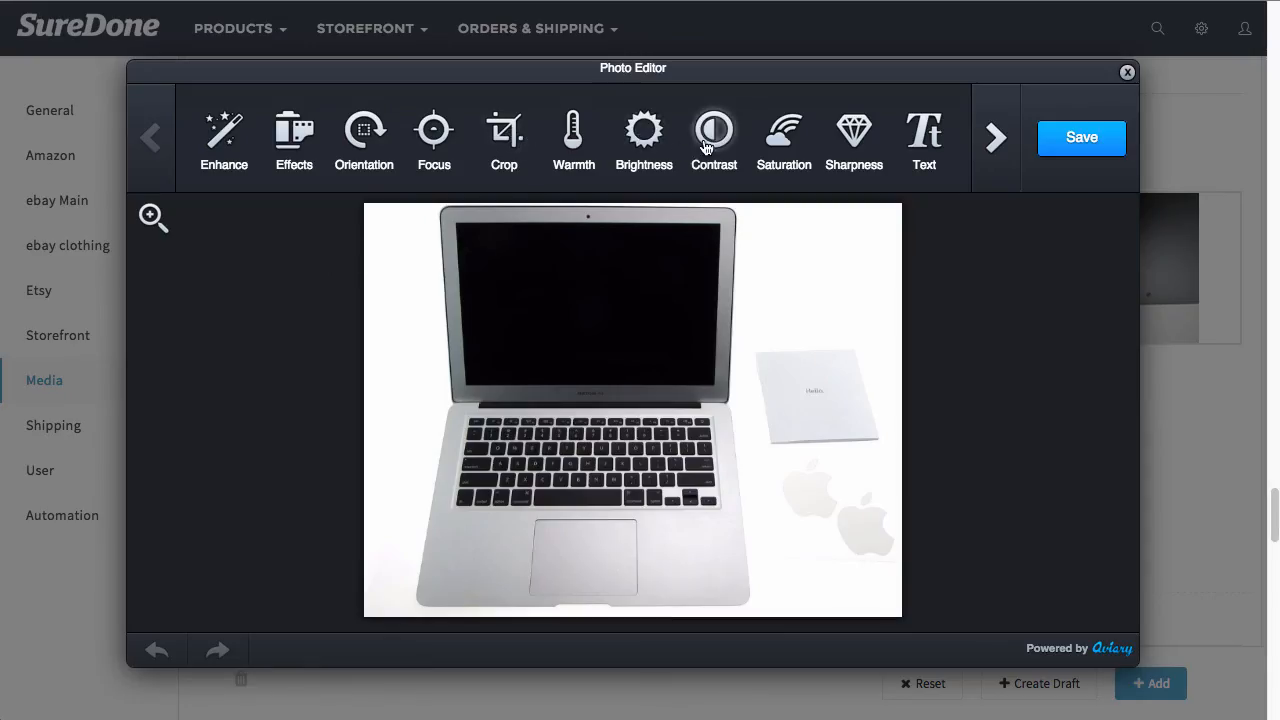
{"action": "mouse_move", "coordinate": [433, 130]}
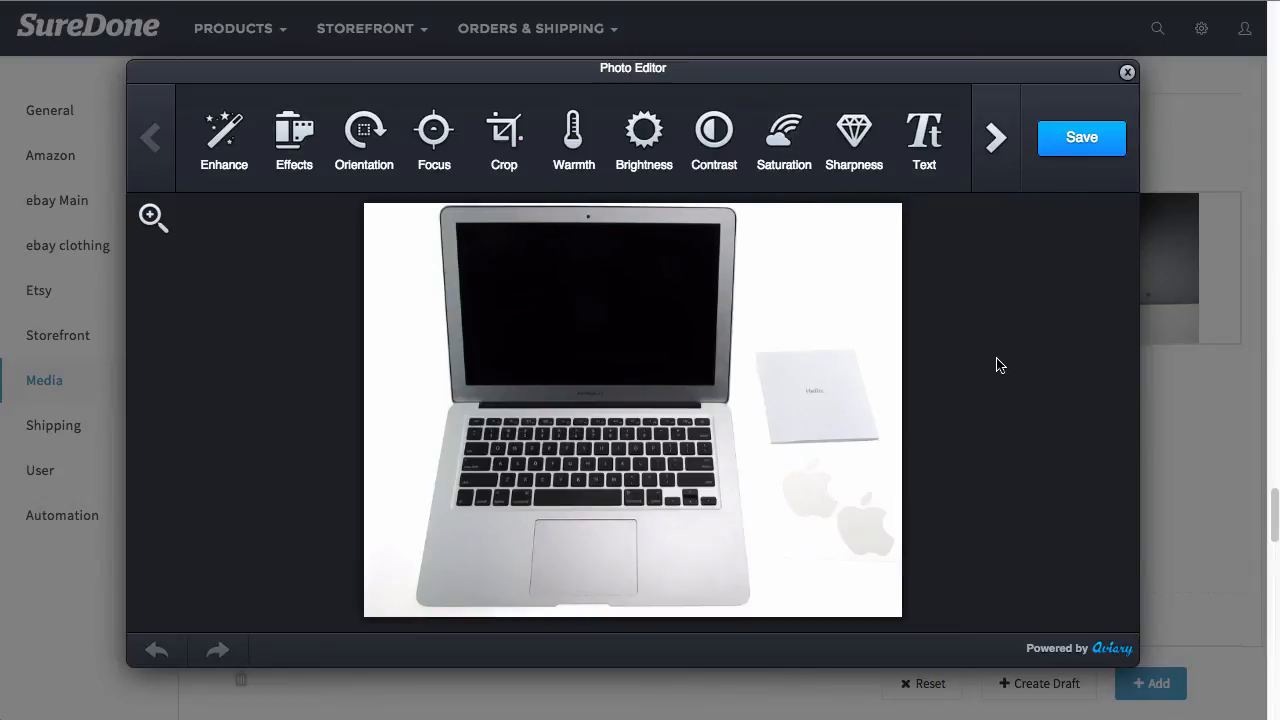
{"action": "mouse_move", "coordinate": [923, 135]}
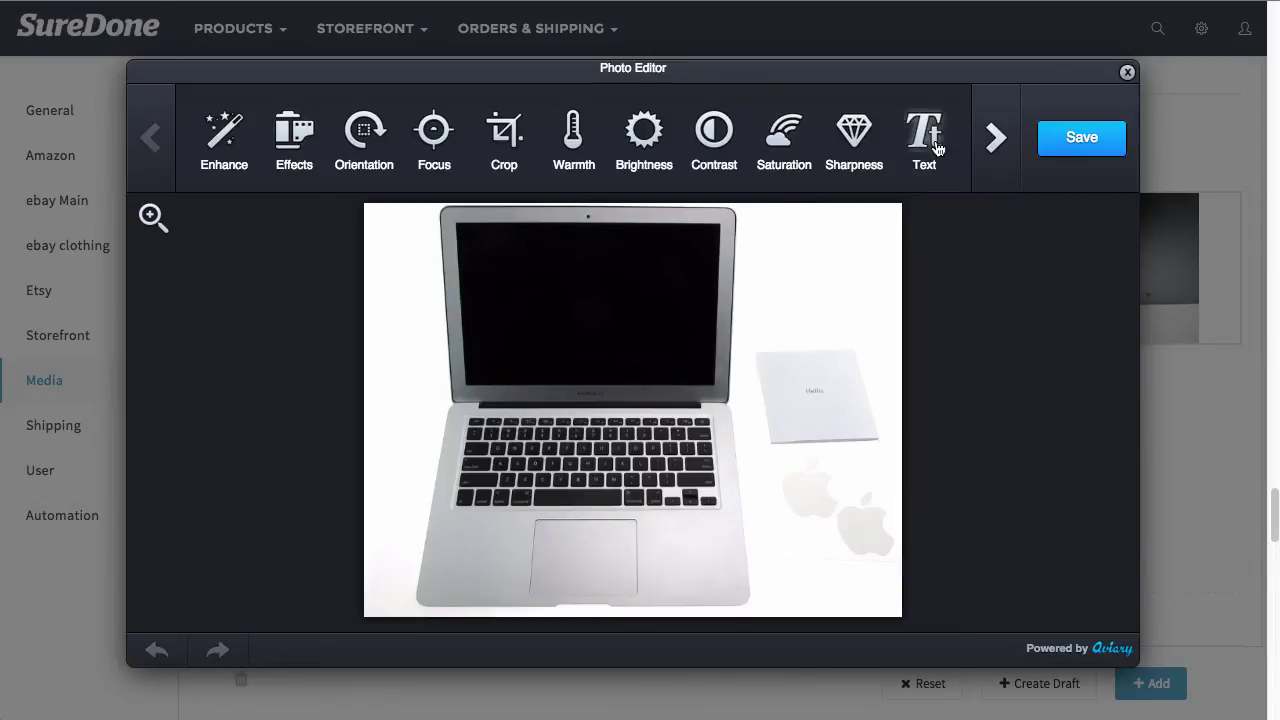
{"action": "mouse_move", "coordinate": [787, 370]}
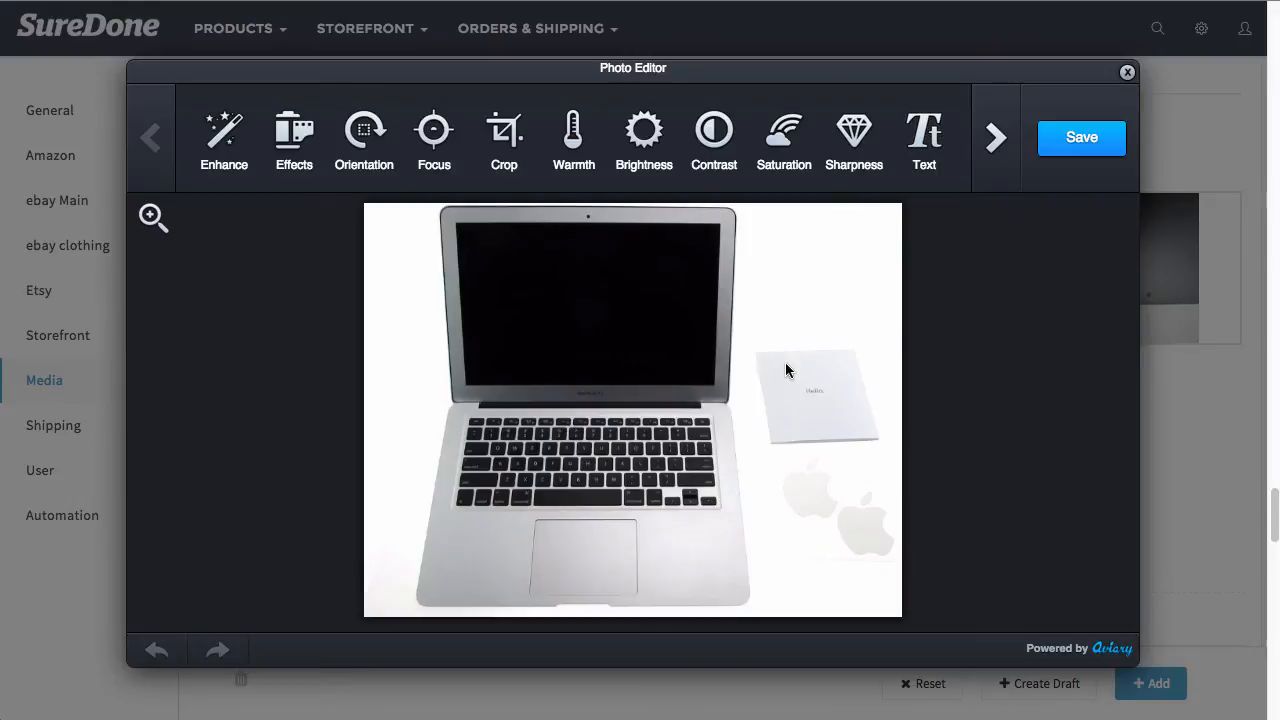
{"action": "mouse_move", "coordinate": [924, 135]}
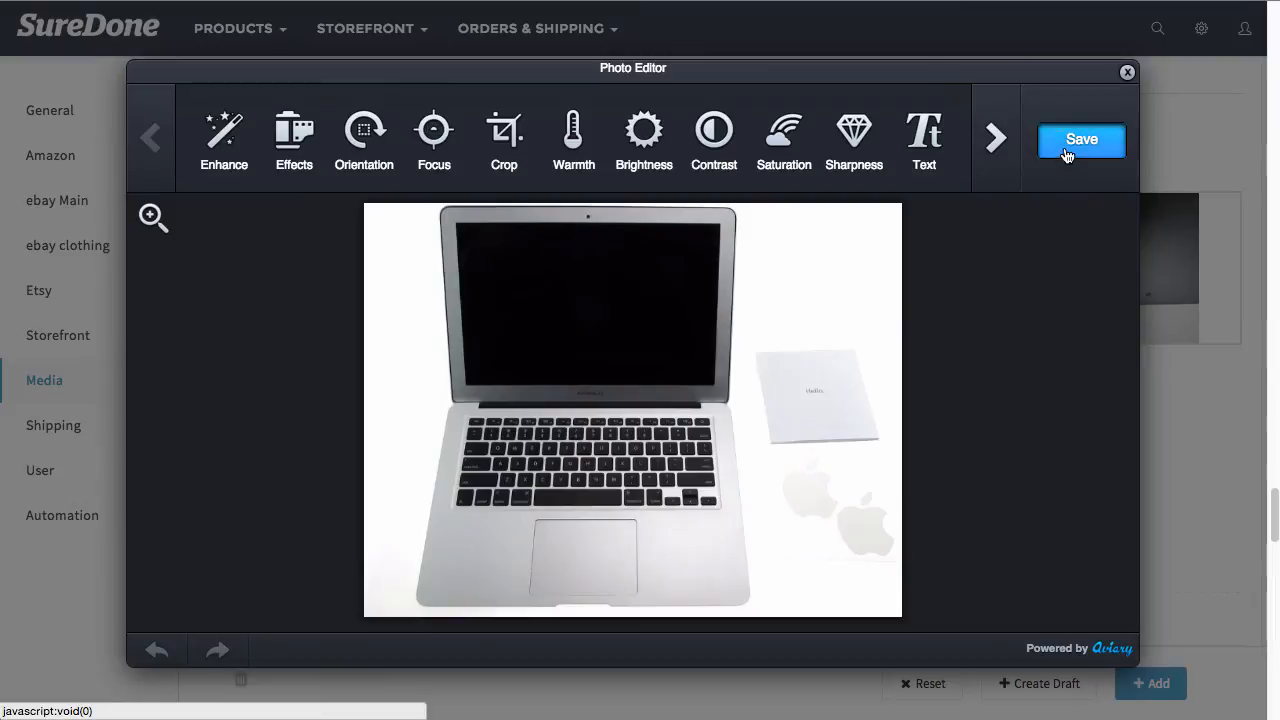
{"action": "left_click", "coordinate": [1081, 139]}
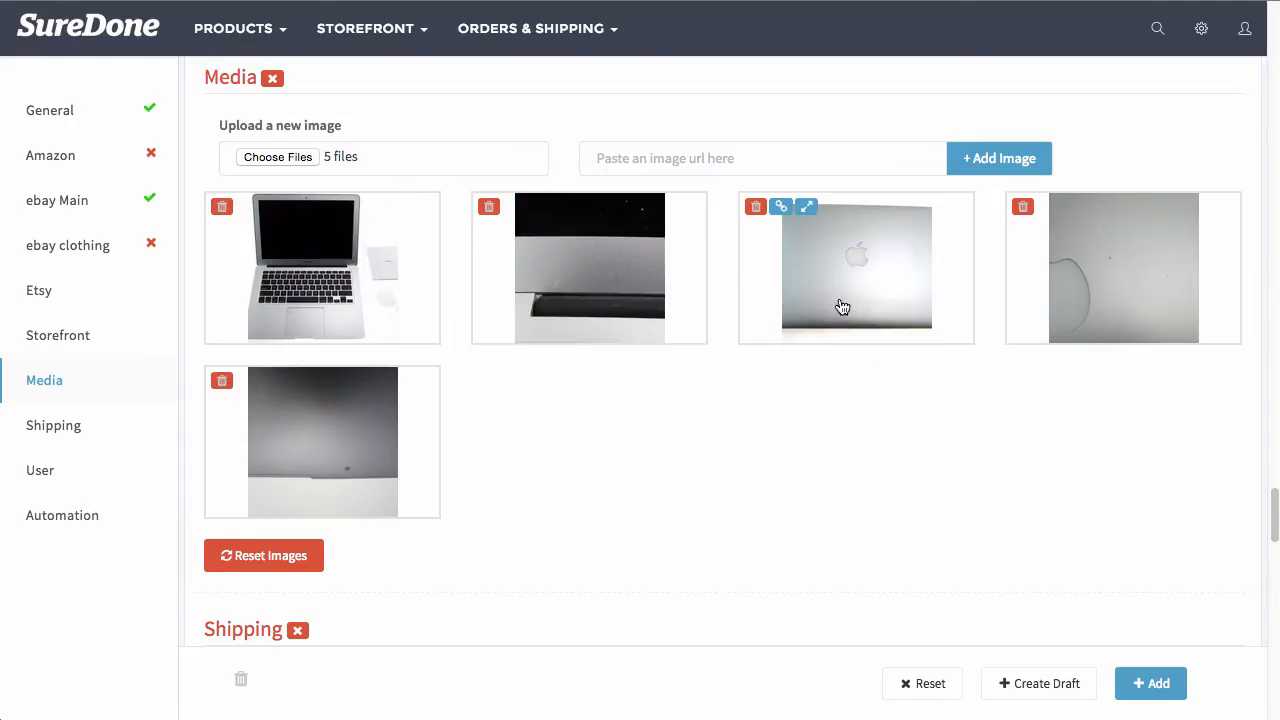
Set US domestic shipping via USPS Priority Mail: cost 4, handling 1, additional 1.5, handling time 1
{"action": "scroll", "scroll_direction": "down", "scroll_amount": 3}
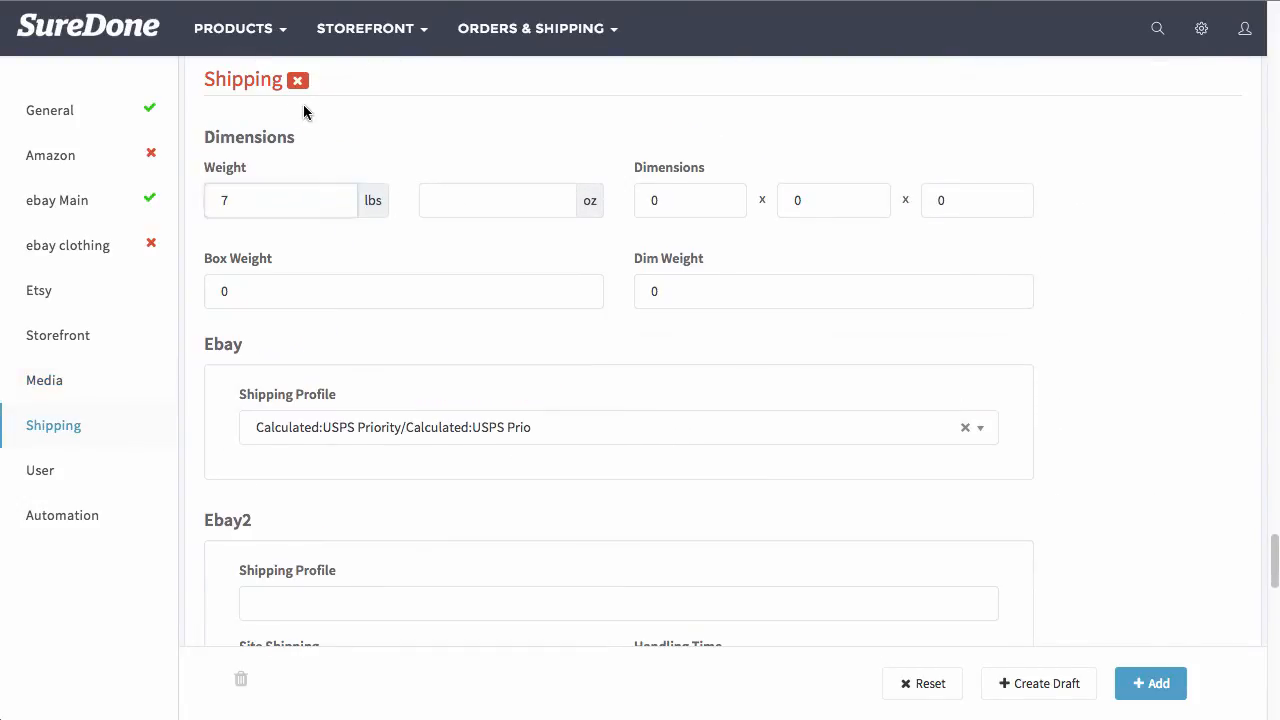
{"action": "left_click", "coordinate": [690, 200]}
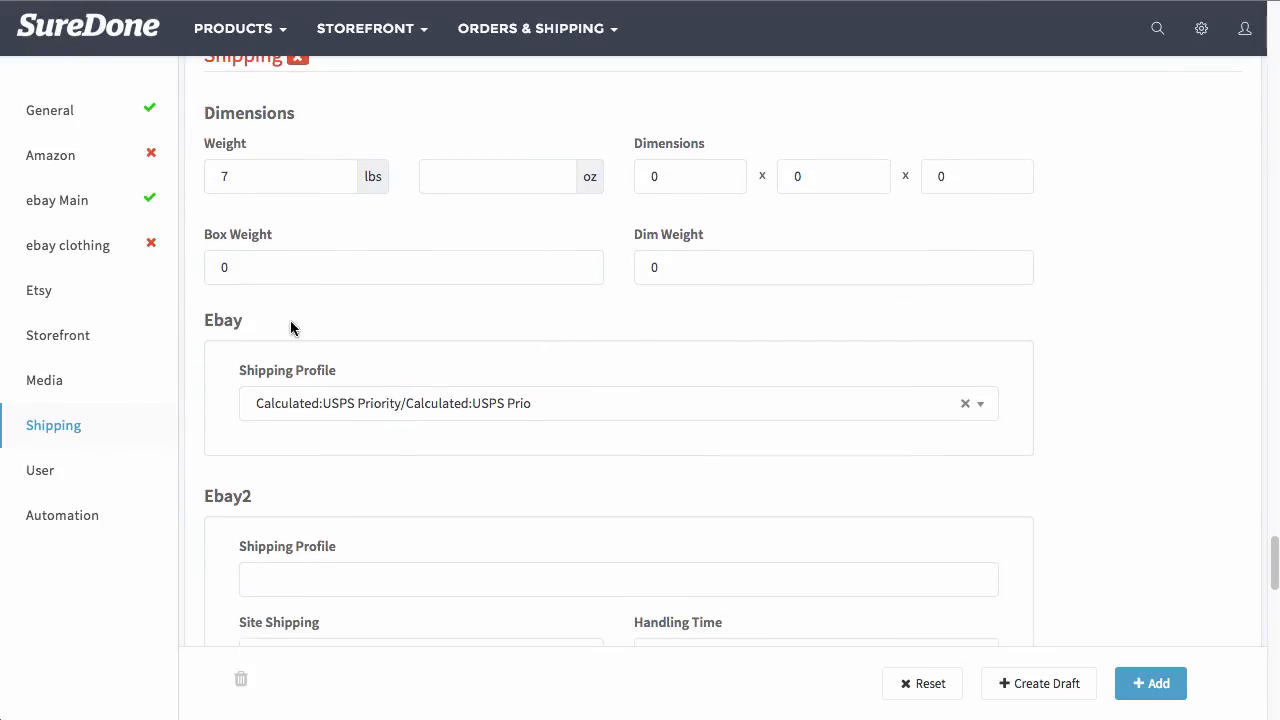
{"action": "mouse_move", "coordinate": [285, 397]}
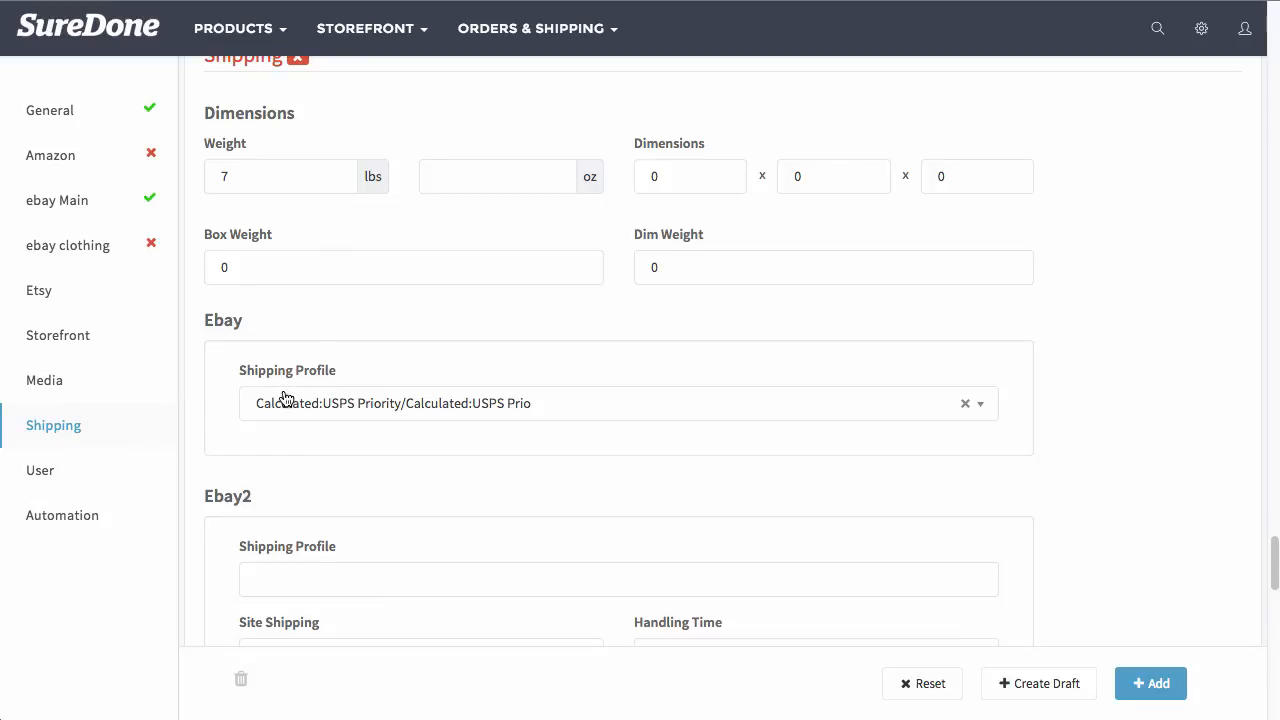
{"action": "mouse_move", "coordinate": [893, 465]}
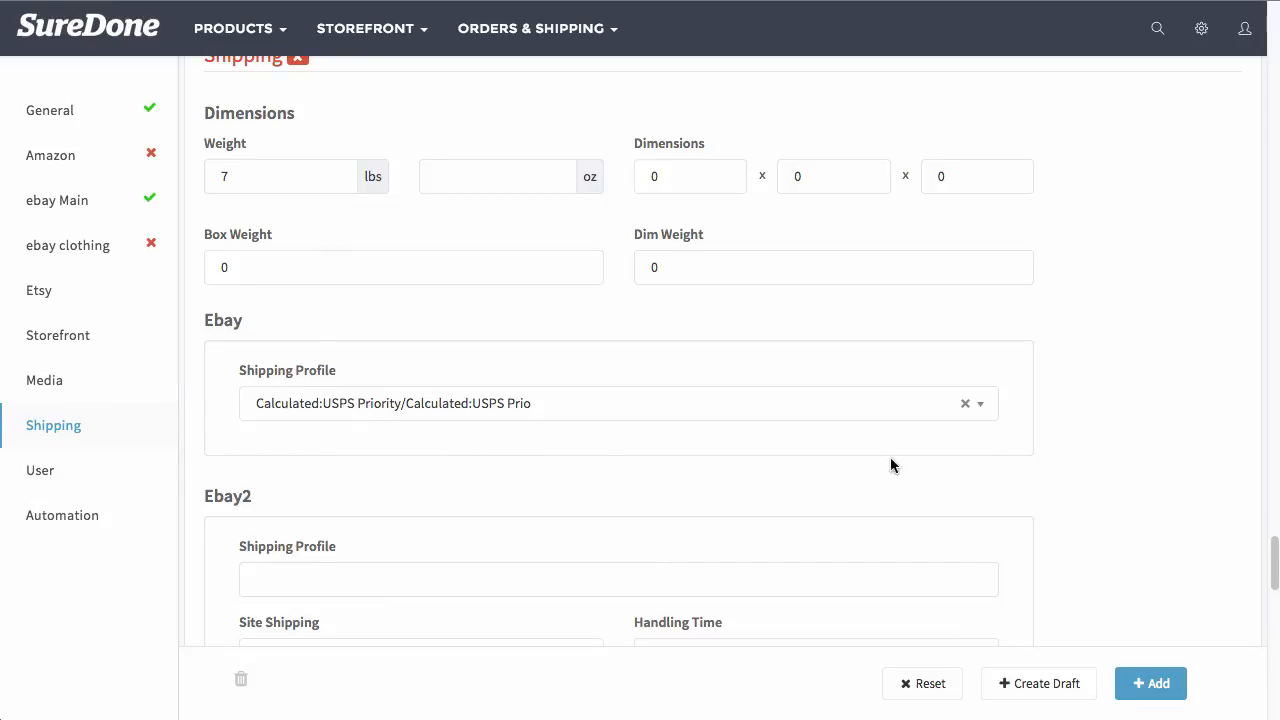
{"action": "mouse_move", "coordinate": [966, 408]}
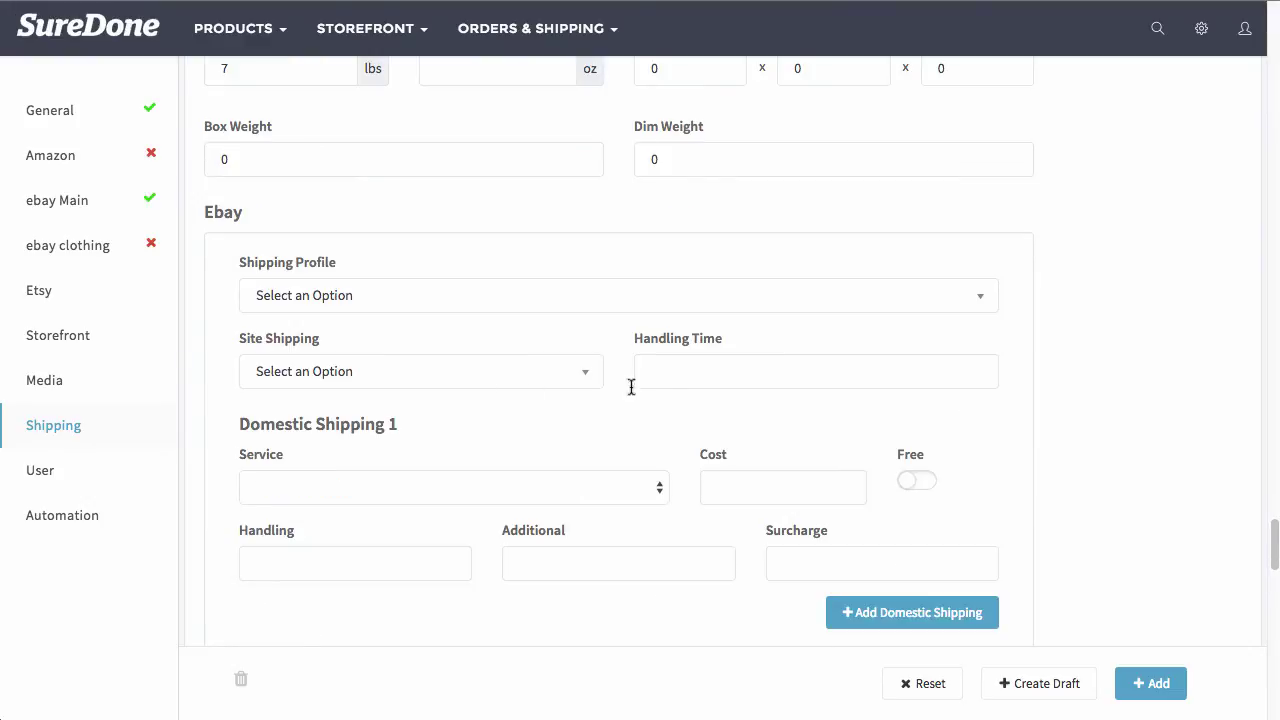
{"action": "mouse_move", "coordinate": [511, 382]}
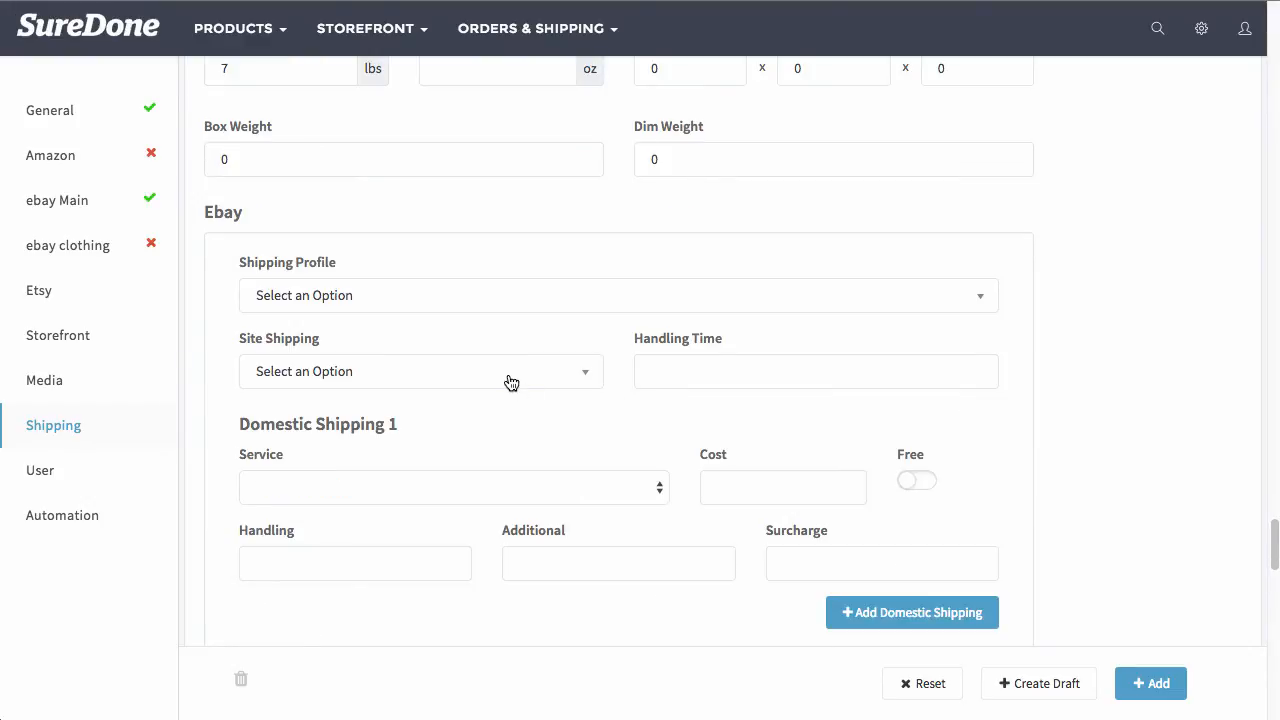
{"action": "mouse_move", "coordinate": [520, 376]}
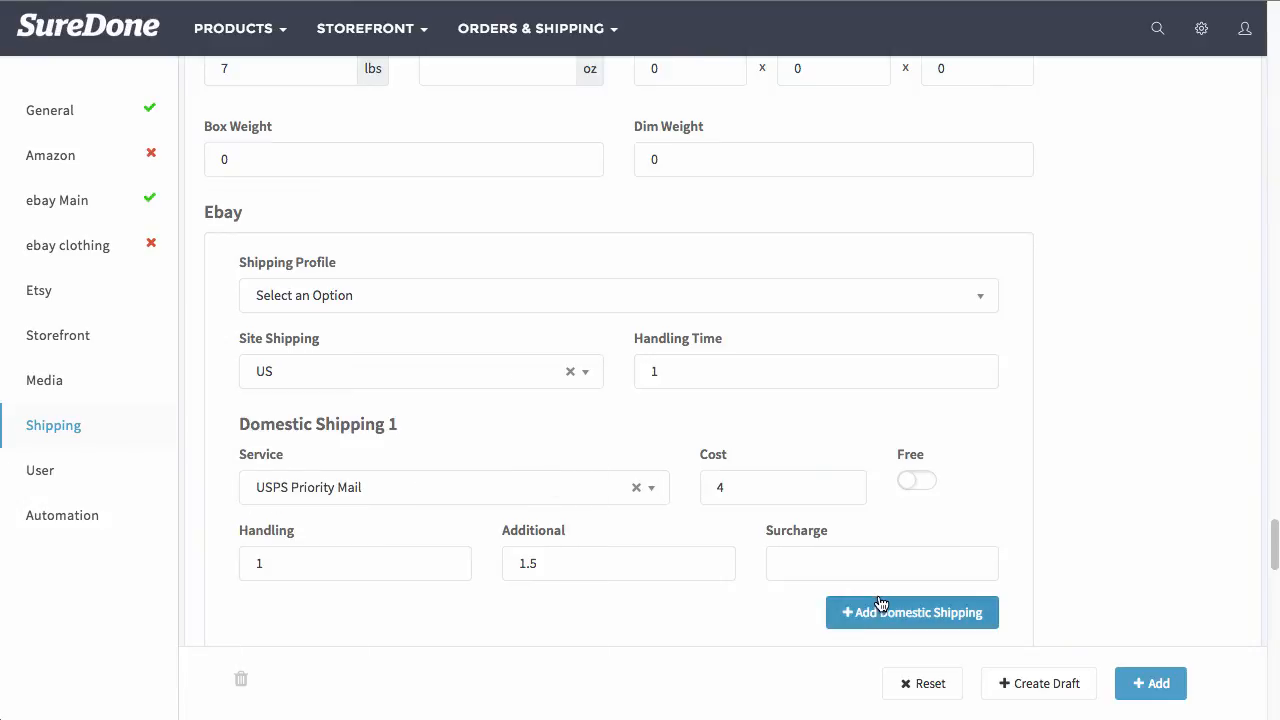
{"action": "mouse_move", "coordinate": [933, 620]}
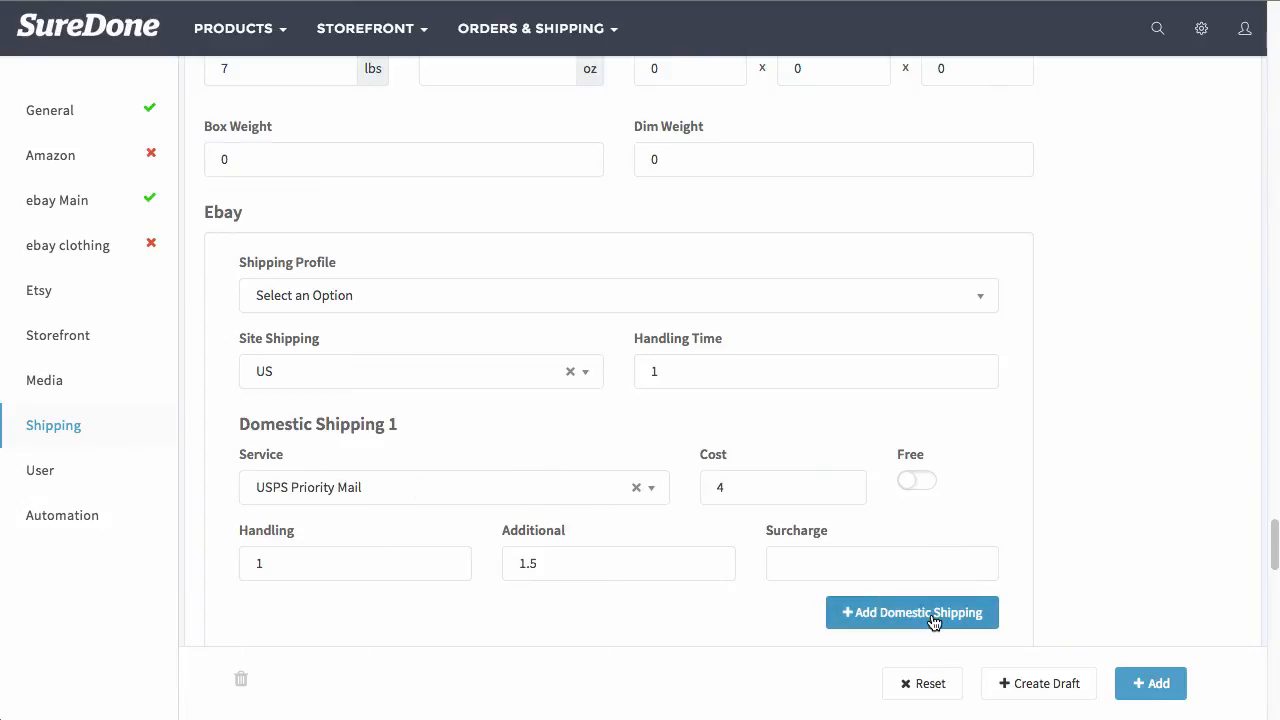
Enable international shipping to Europe via USPS Priority Mail International: cost 15, handling 2, additional 5
{"action": "scroll", "scroll_direction": "down", "scroll_amount": 3}
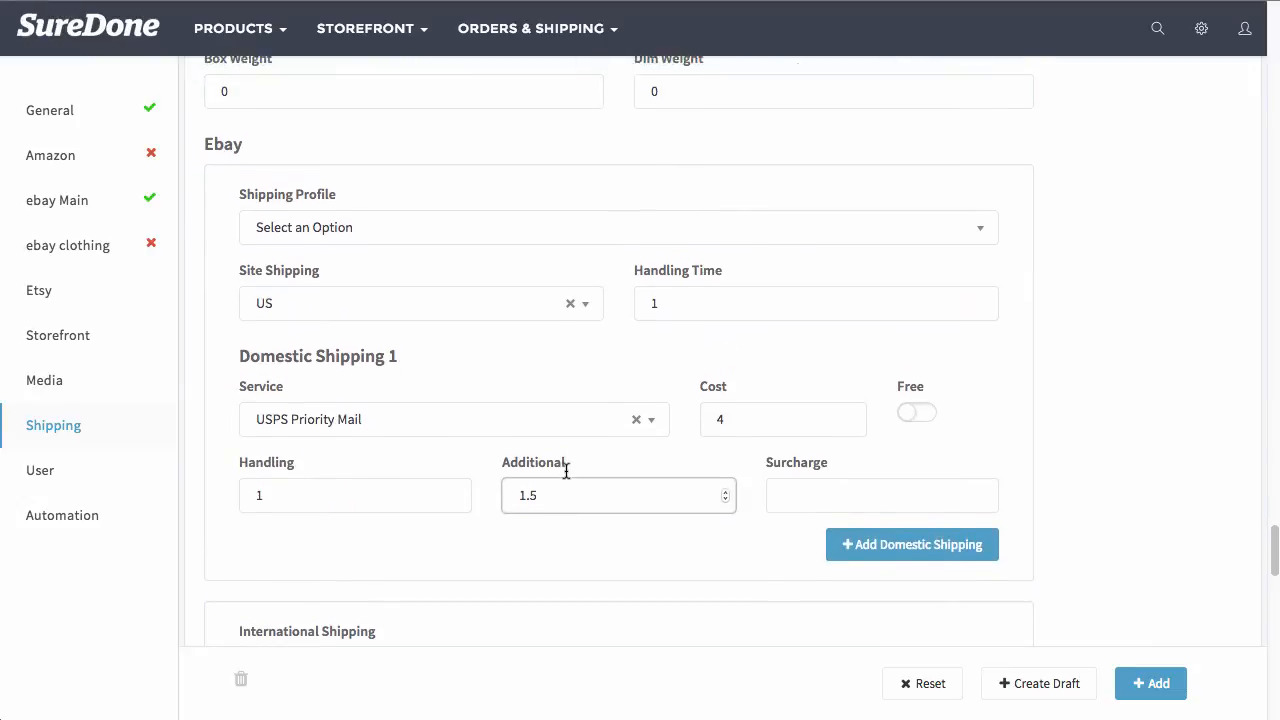
{"action": "scroll", "scroll_direction": "down", "scroll_amount": 3}
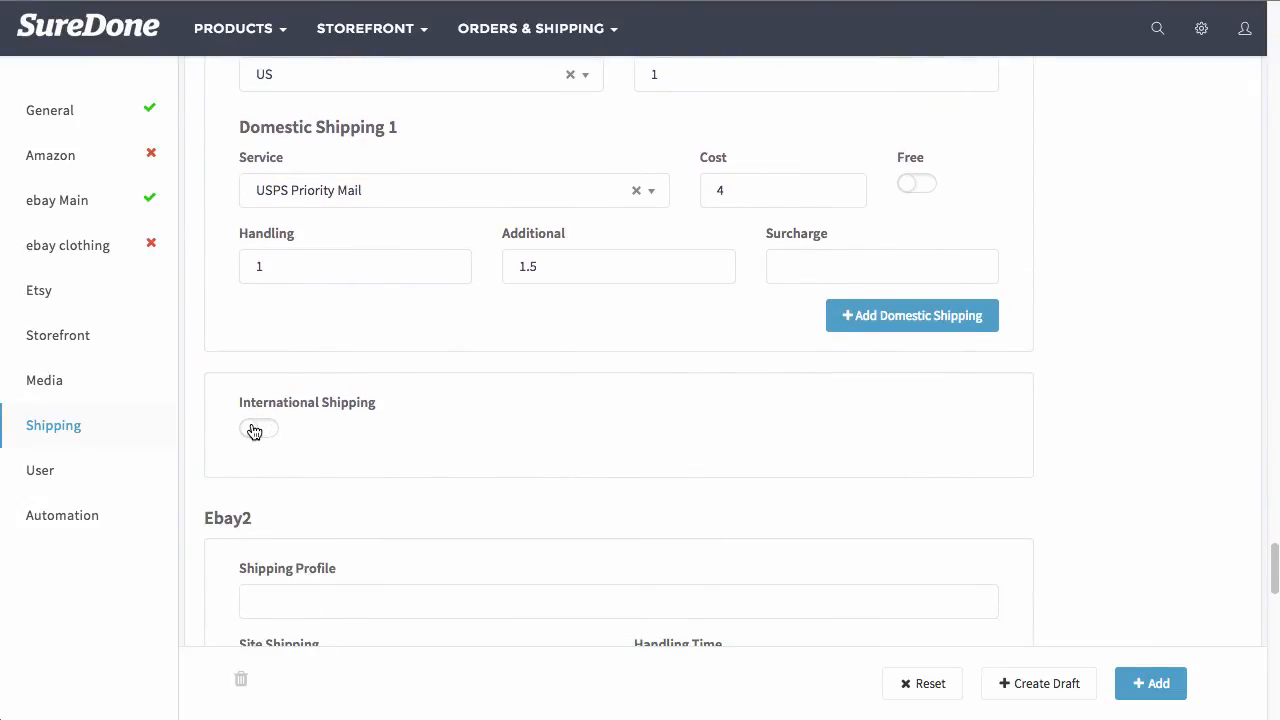
{"action": "left_click", "coordinate": [258, 428]}
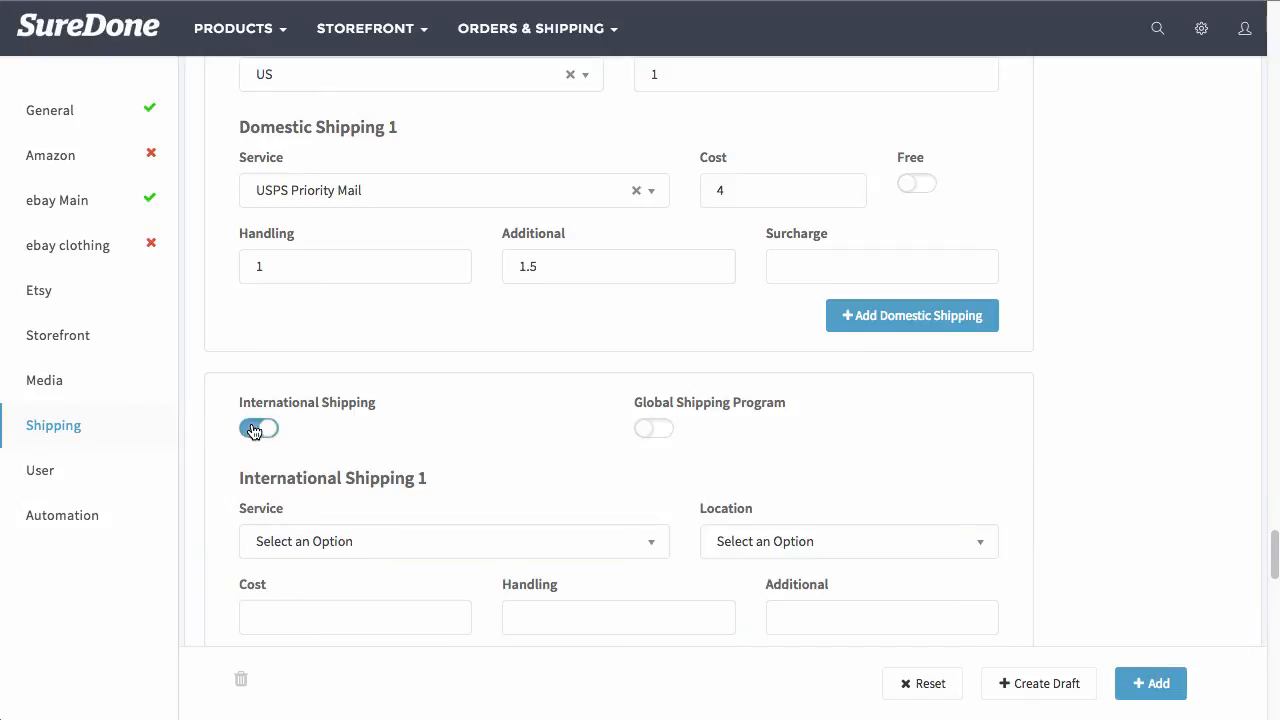
{"action": "left_click", "coordinate": [258, 428]}
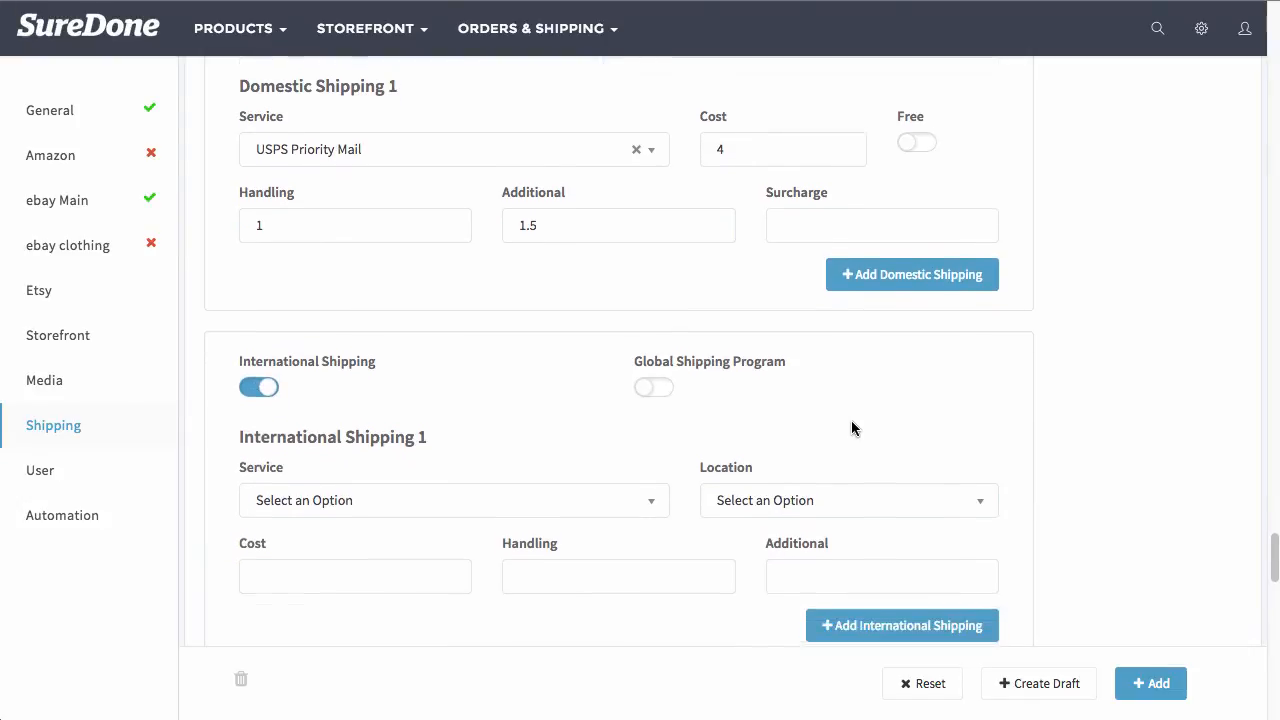
{"action": "scroll", "scroll_direction": "down", "scroll_amount": 3}
{"action": "type", "text": "5"}
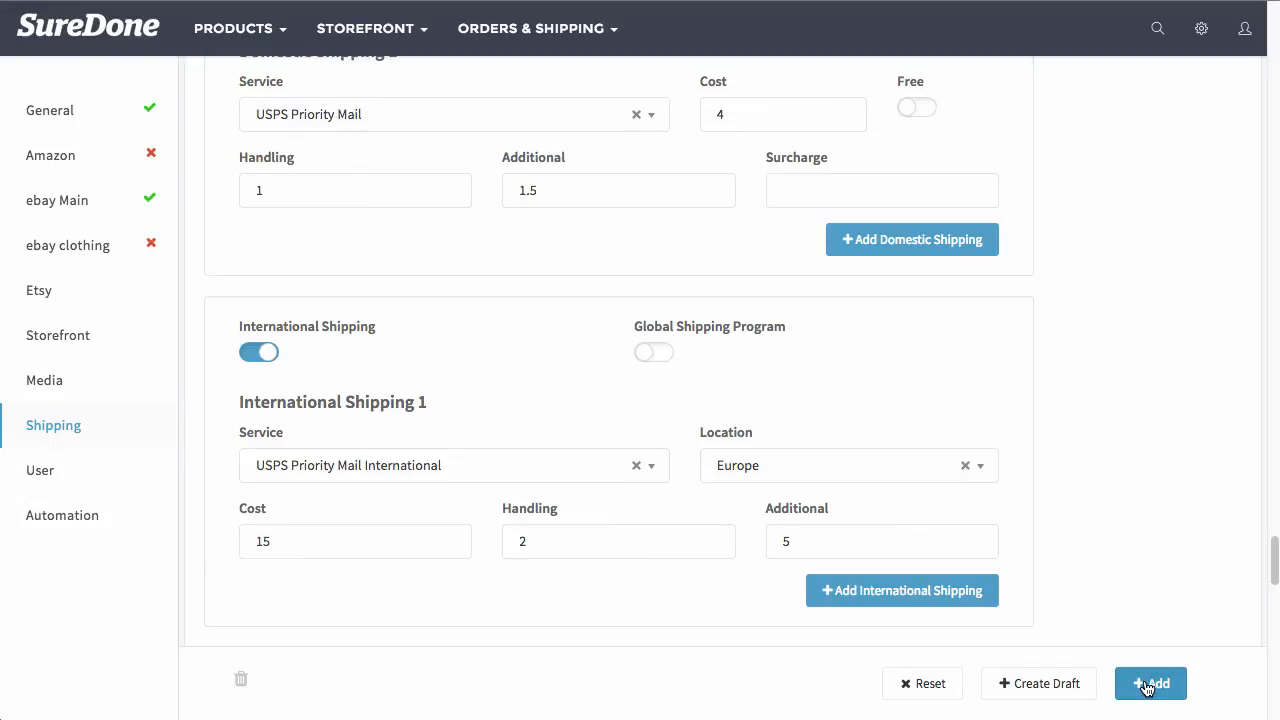
Add the MacBook Air listing and open its live eBay page from the Item ID link
{"action": "left_click", "coordinate": [57, 200]}
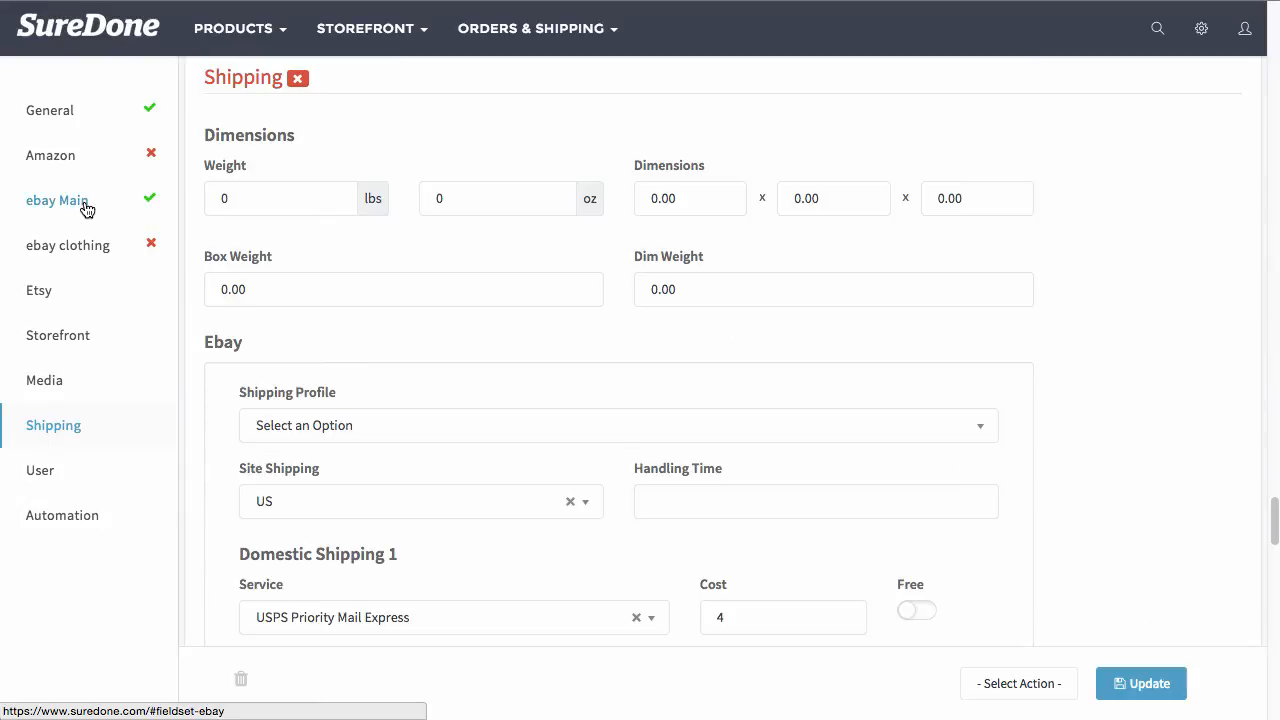
{"action": "left_click", "coordinate": [57, 200]}
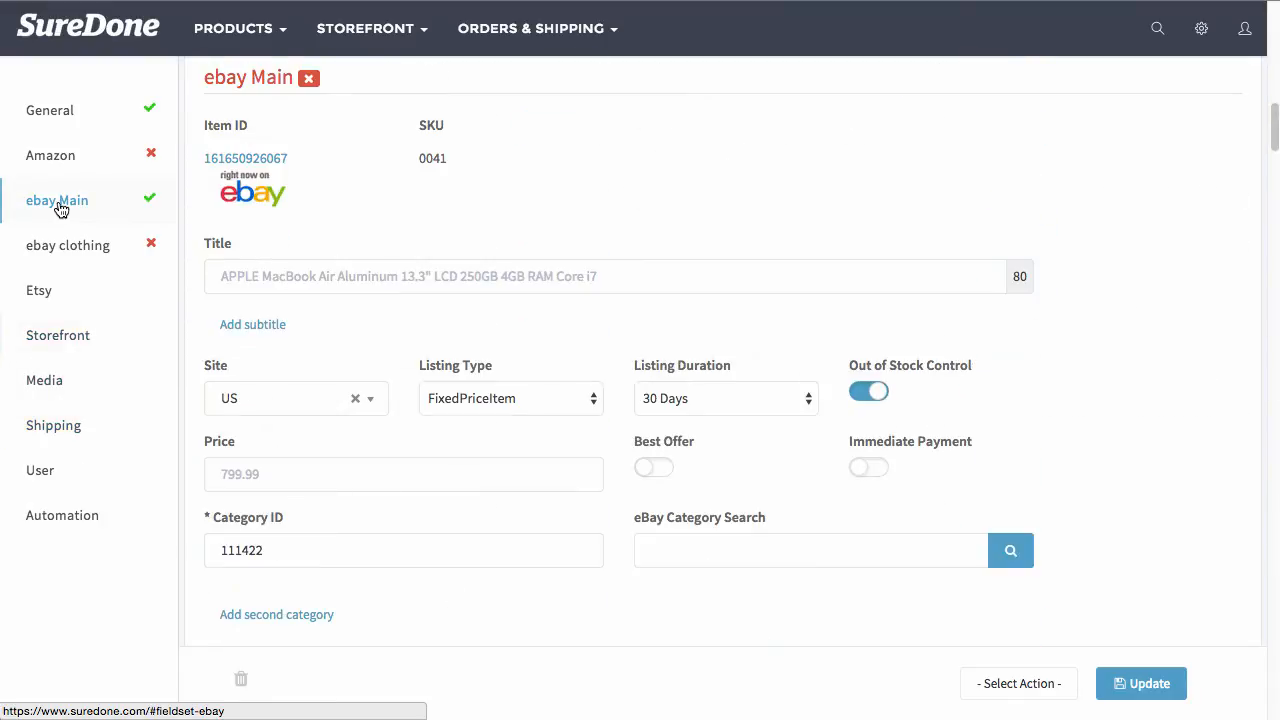
{"action": "mouse_move", "coordinate": [245, 160]}
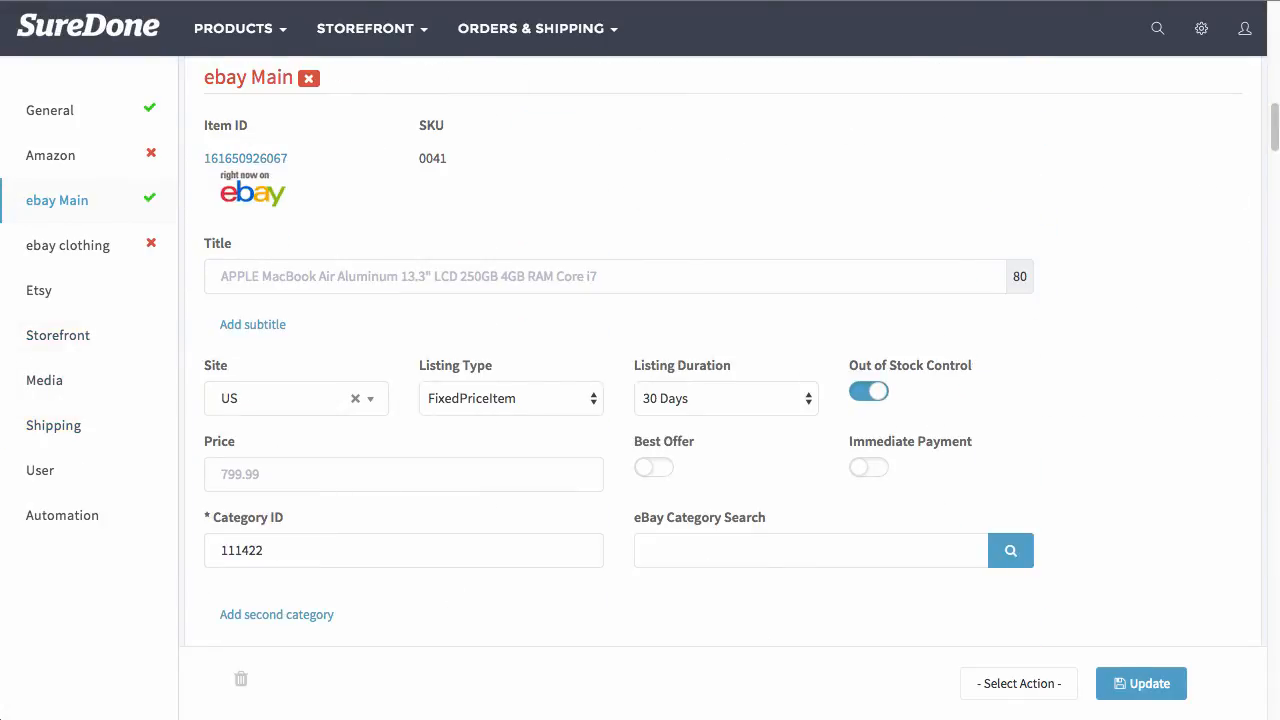
{"action": "left_click", "coordinate": [245, 158]}
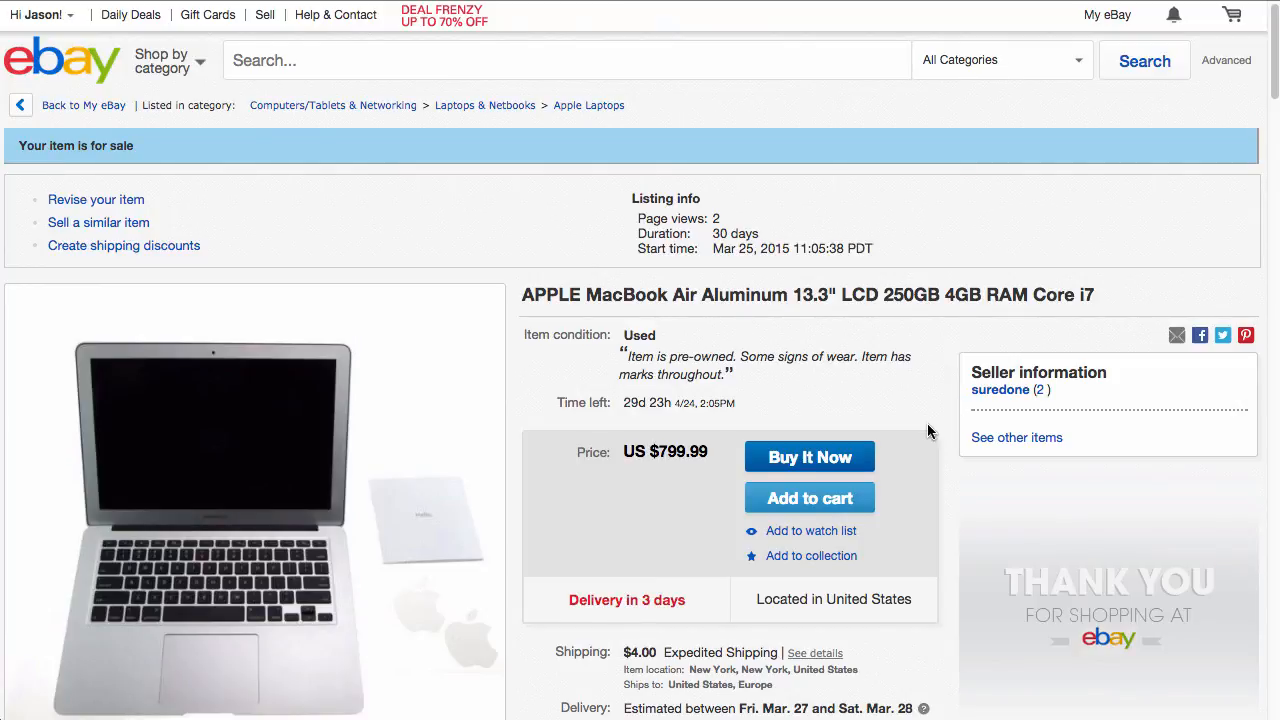
{"action": "scroll", "scroll_direction": "down", "scroll_amount": 3}
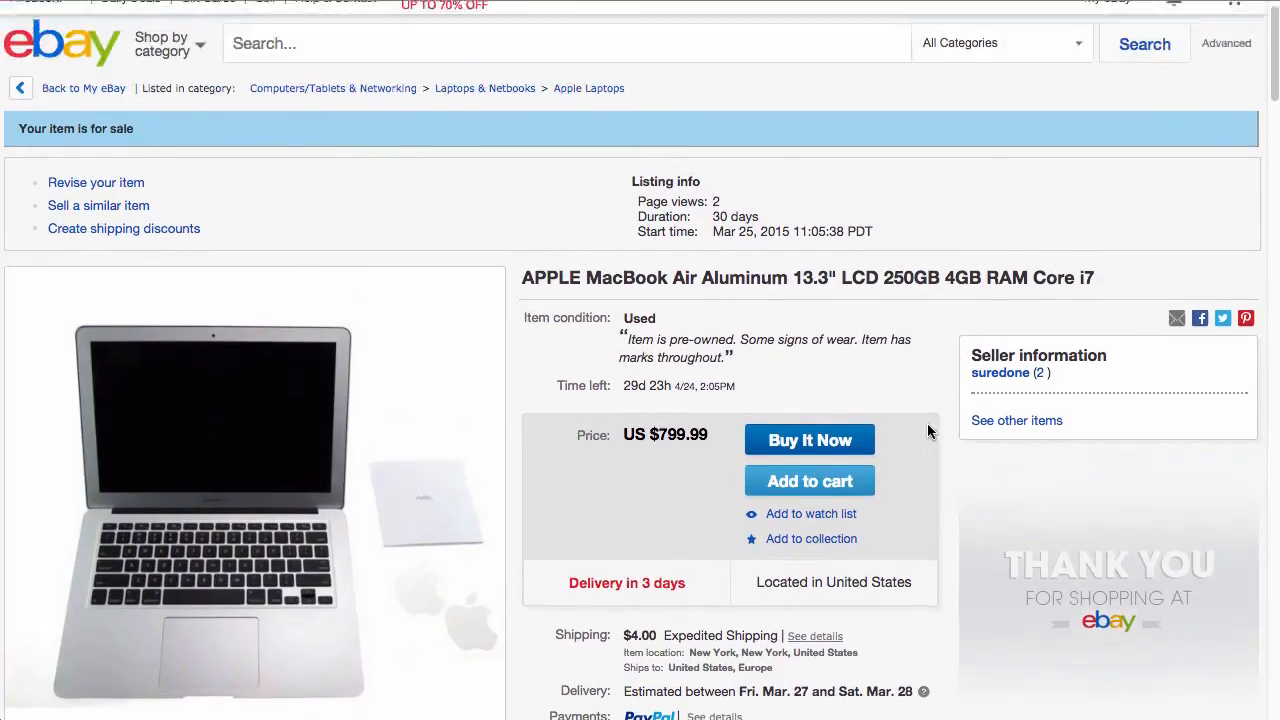